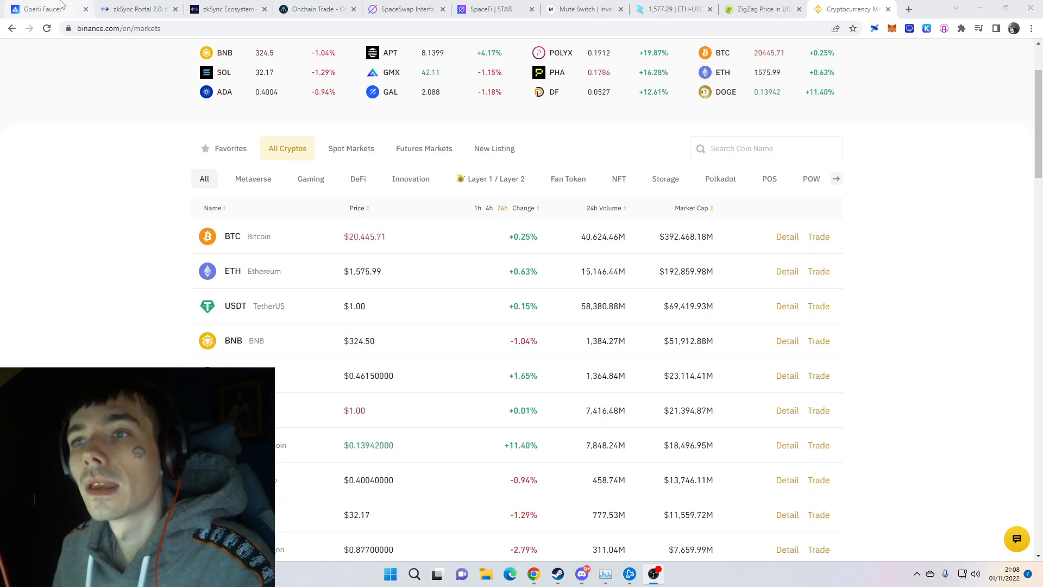
Switch to the Goerli faucet, check the MetaMask wallet balance, and return to the empty wallet address field.
left_click(38, 8)
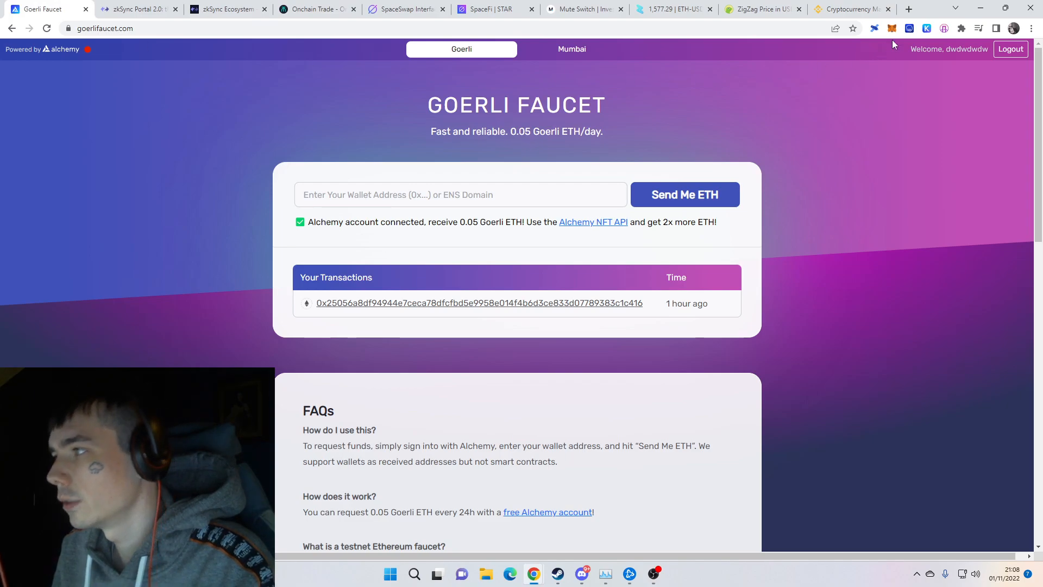
left_click(889, 28)
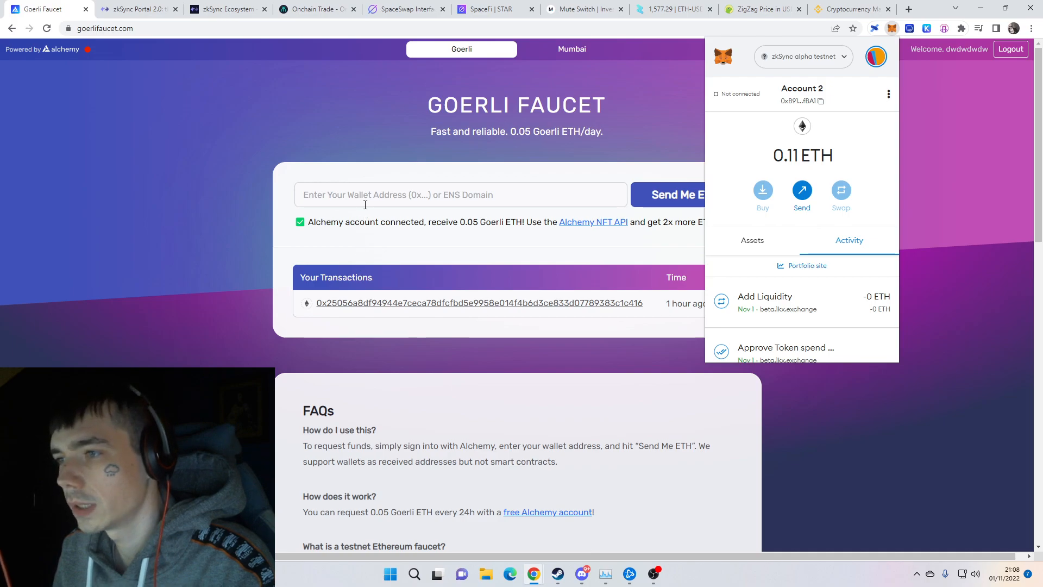
left_click(194, 132)
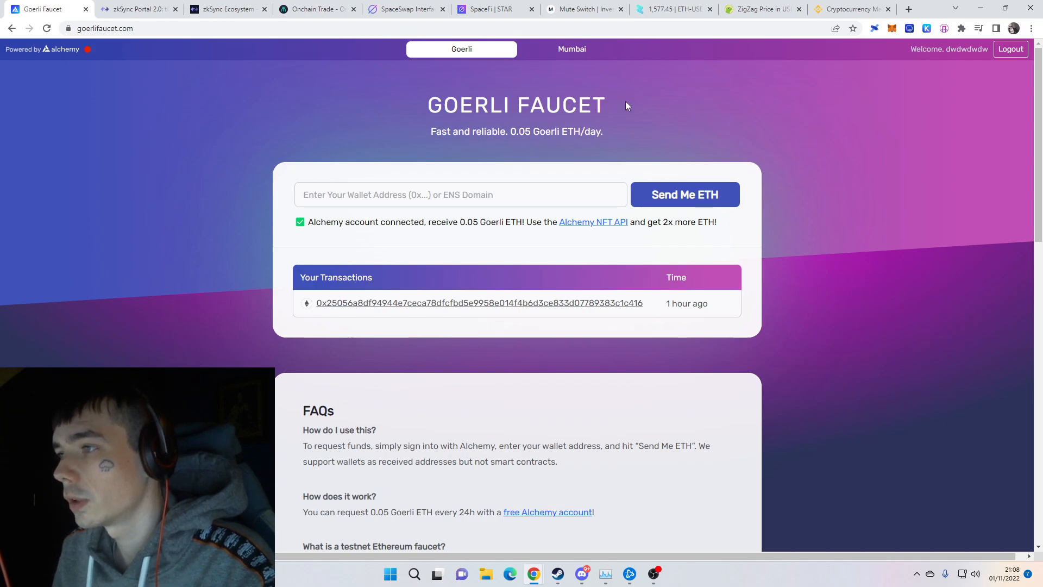
mouse_move(384, 154)
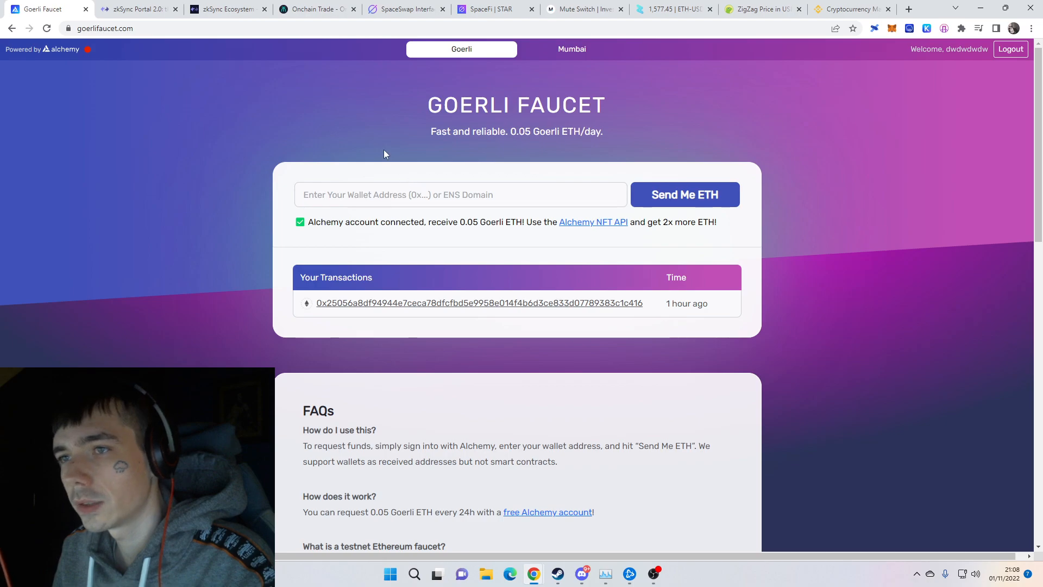
mouse_move(419, 174)
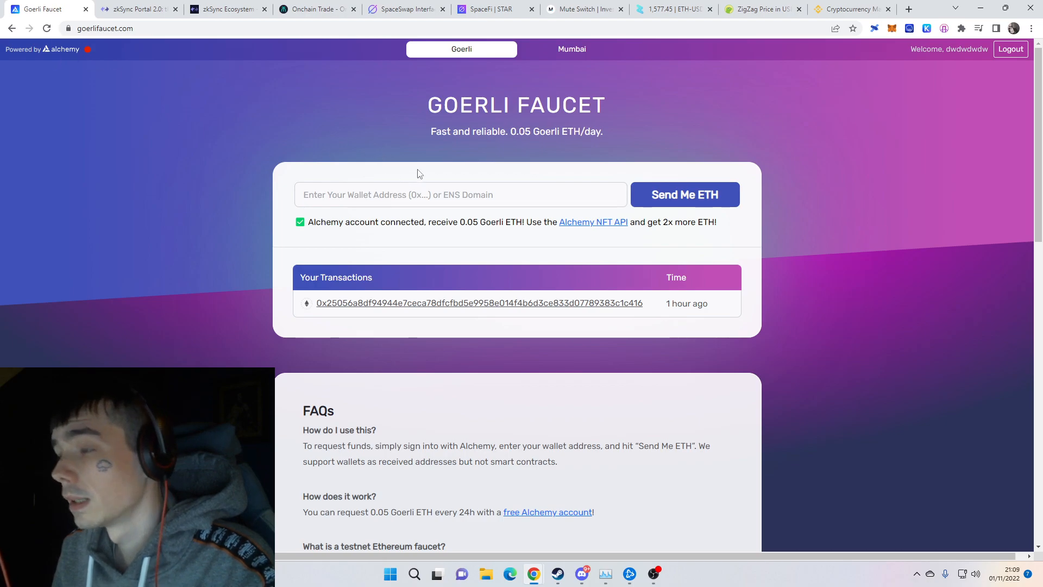
mouse_move(345, 157)
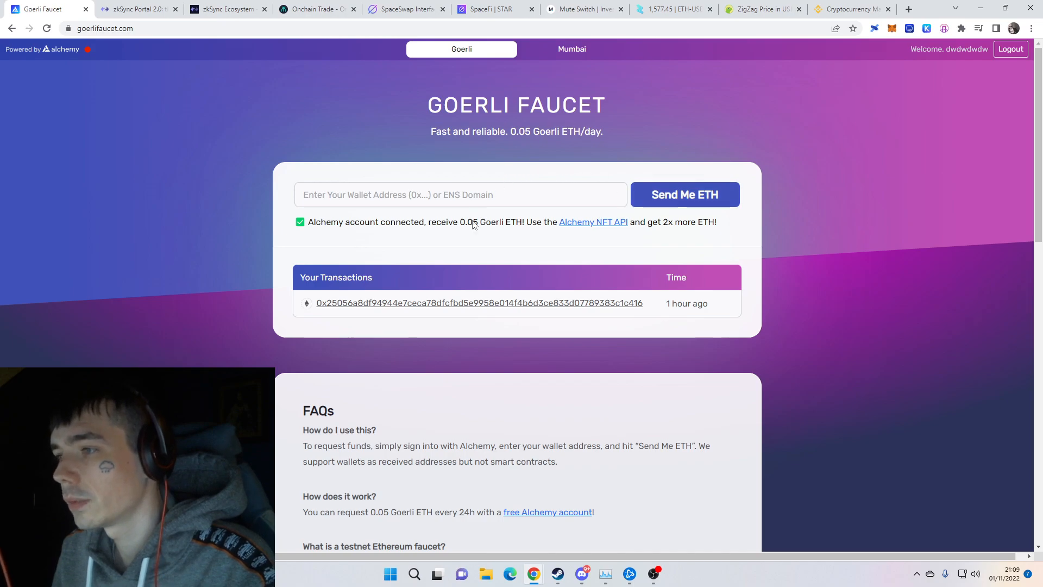
double_click(467, 221)
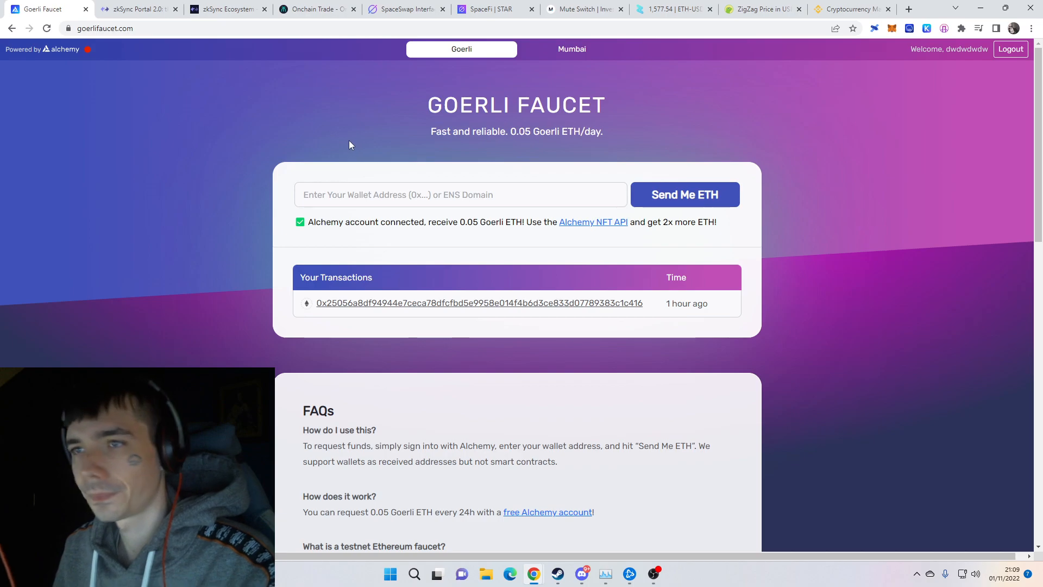
mouse_move(200, 57)
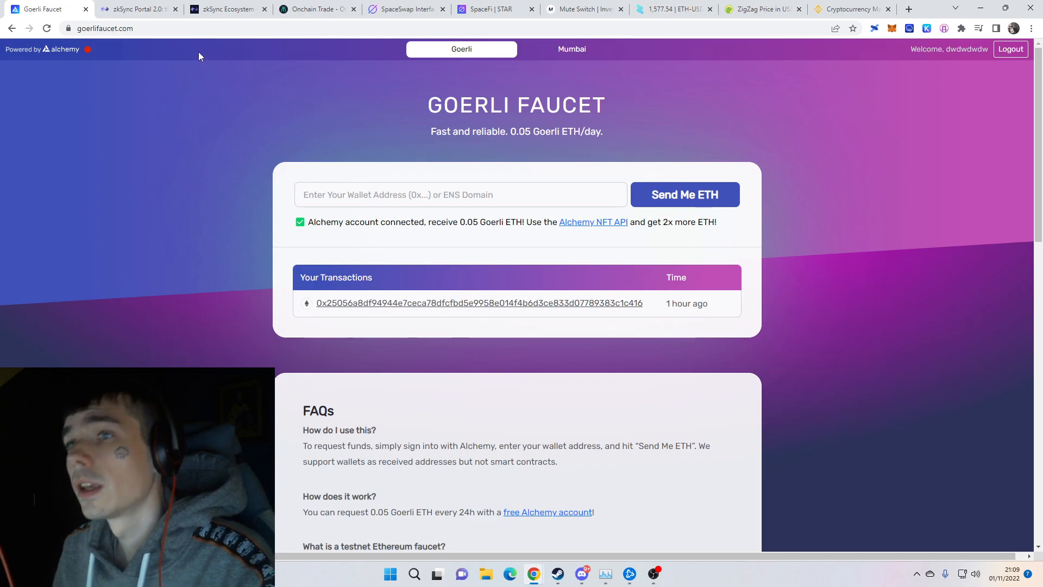
left_click(139, 8)
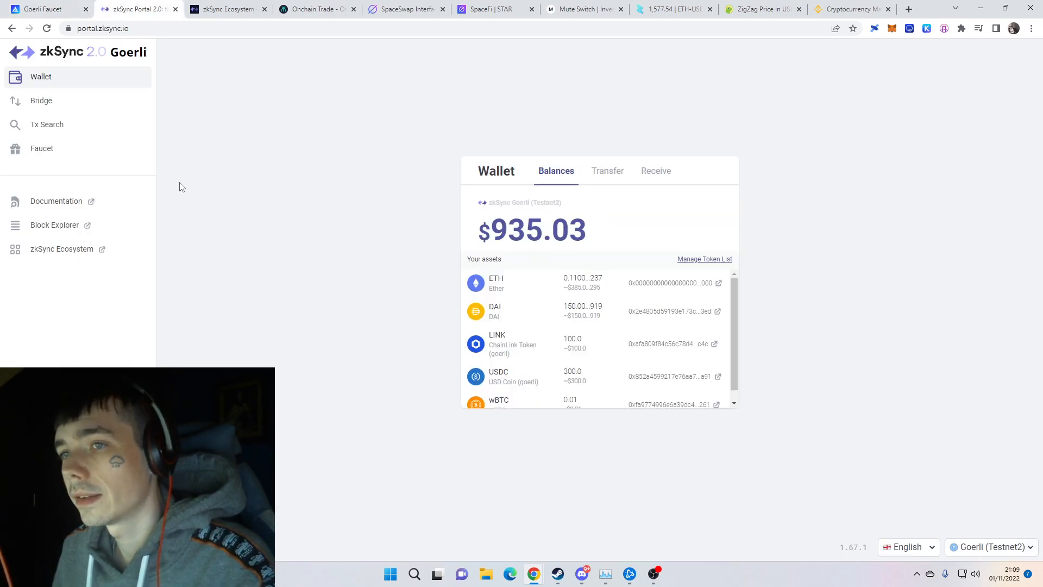
left_click(41, 148)
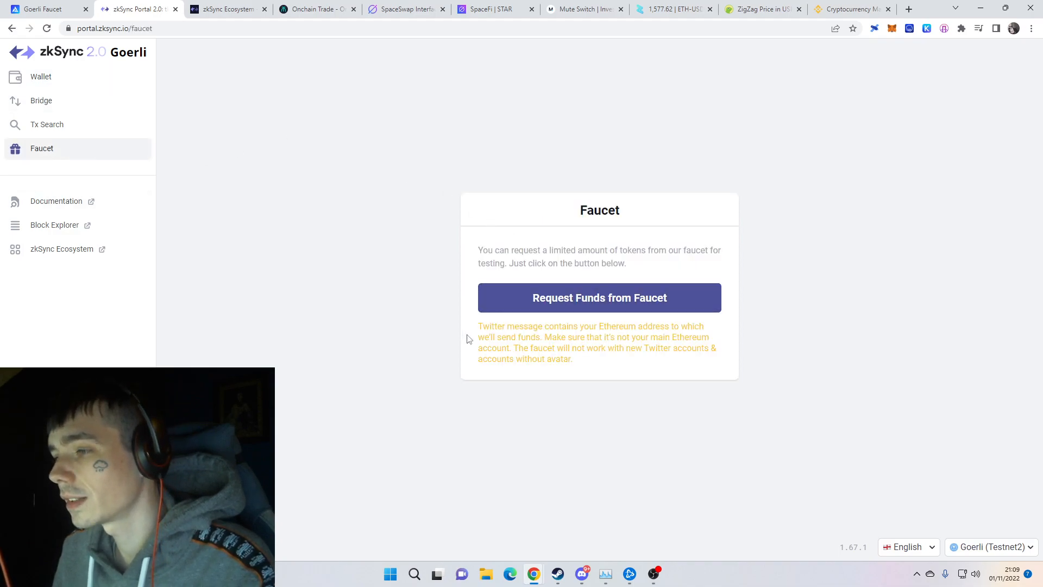
mouse_move(259, 112)
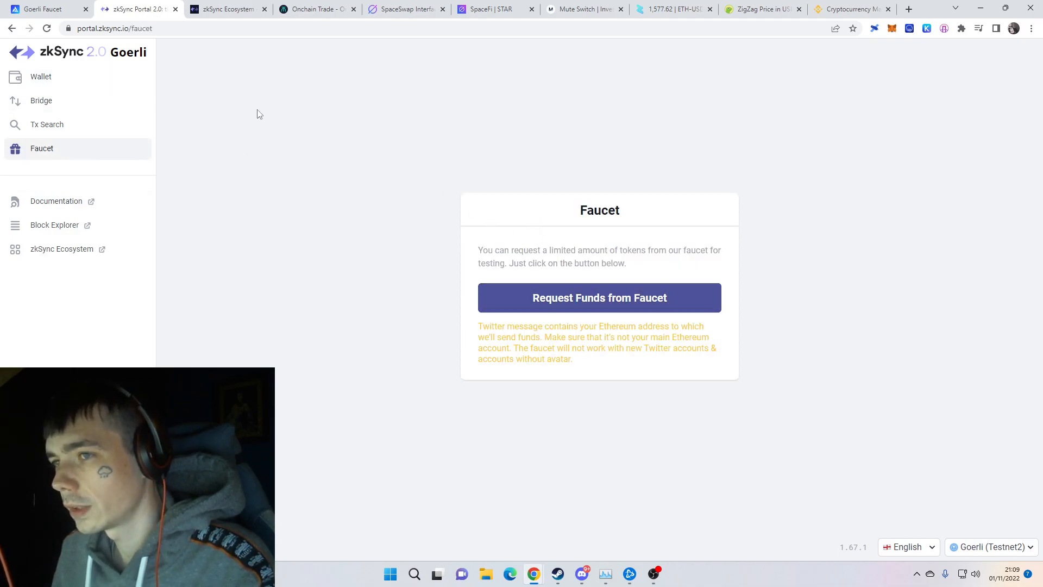
left_click(40, 76)
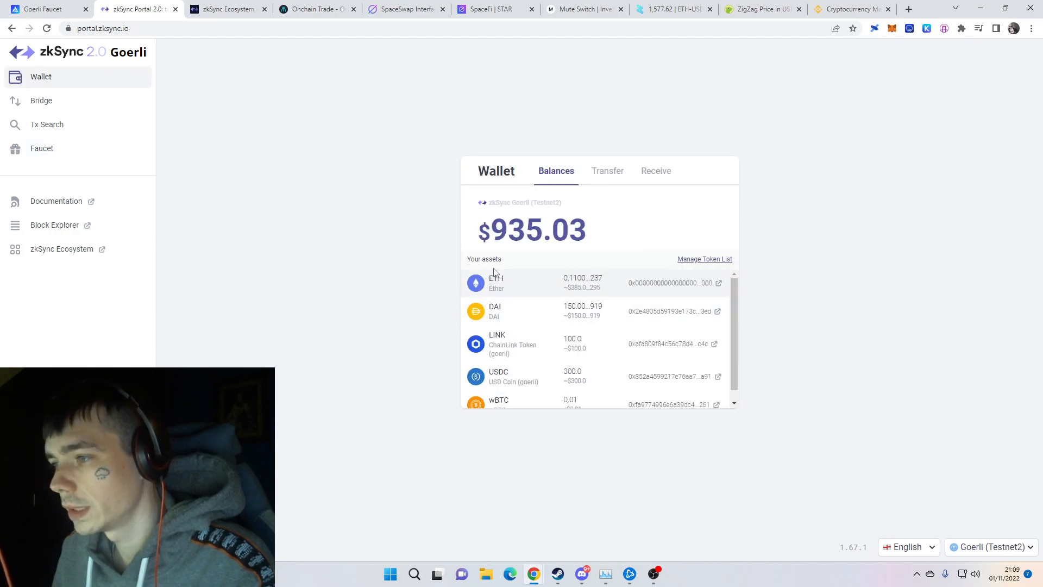
scroll("down", 3)
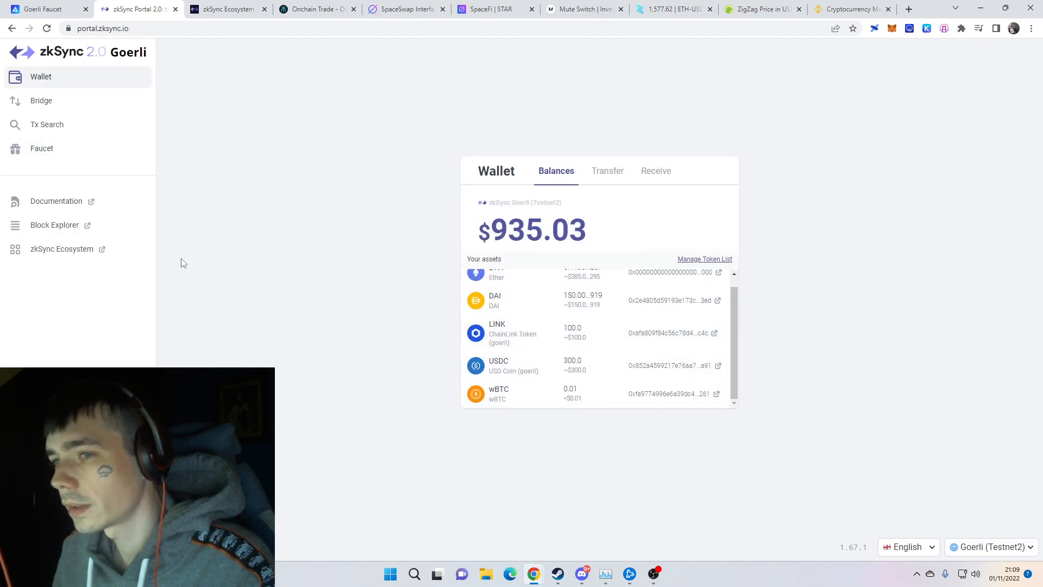
left_click(41, 148)
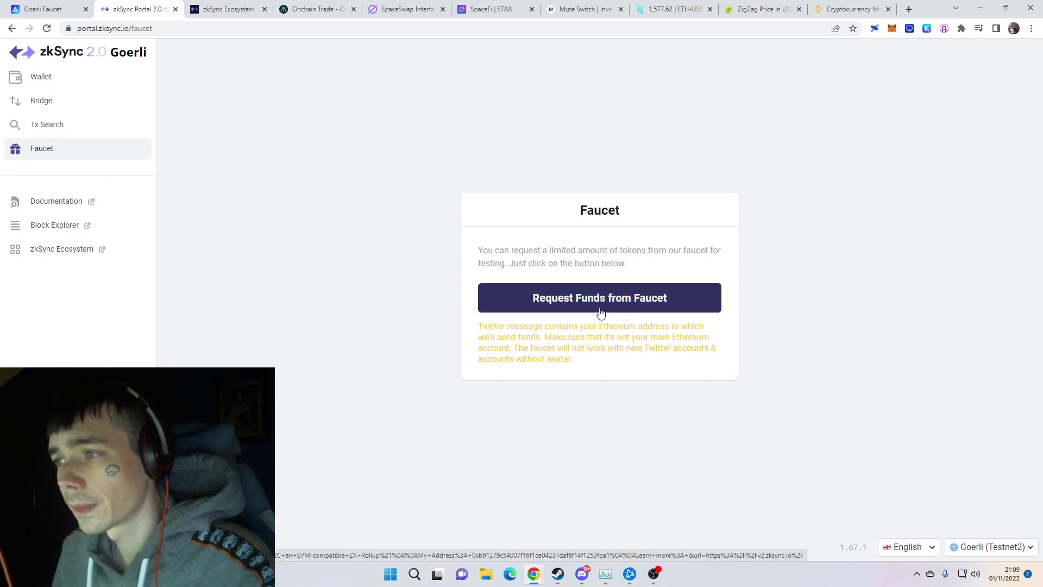
mouse_move(61, 71)
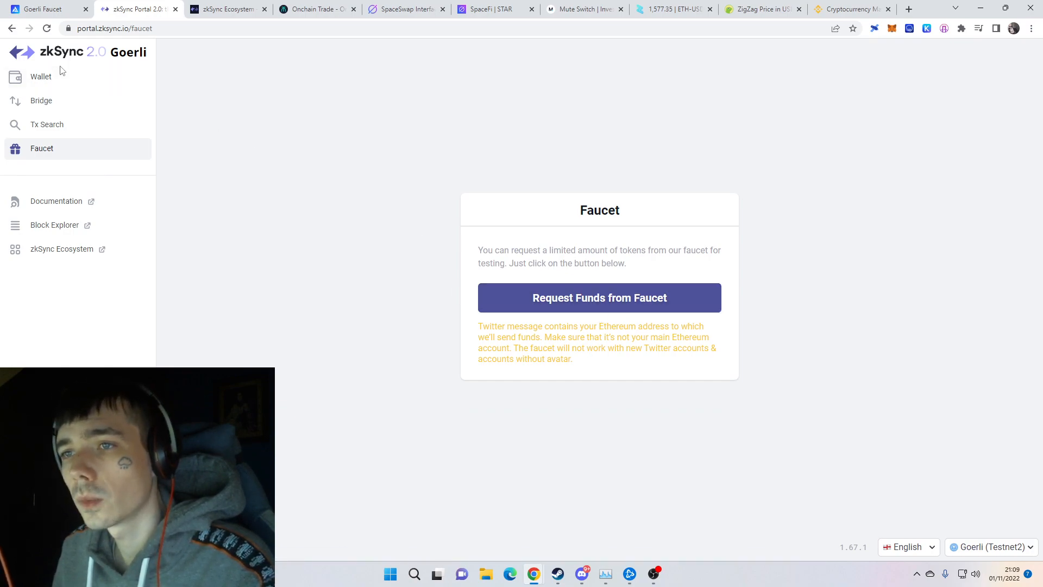
left_click(40, 76)
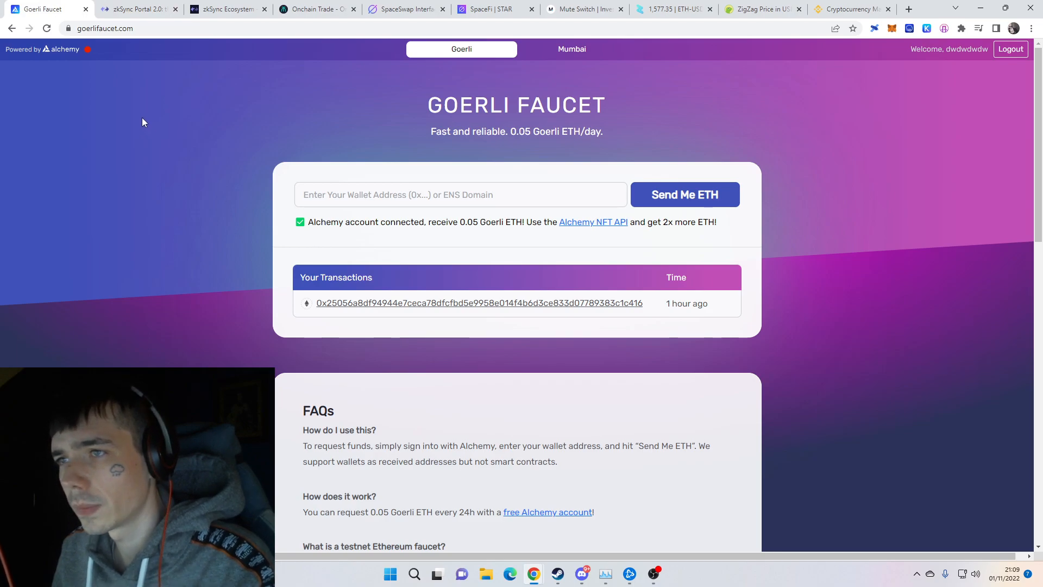
left_click(136, 9)
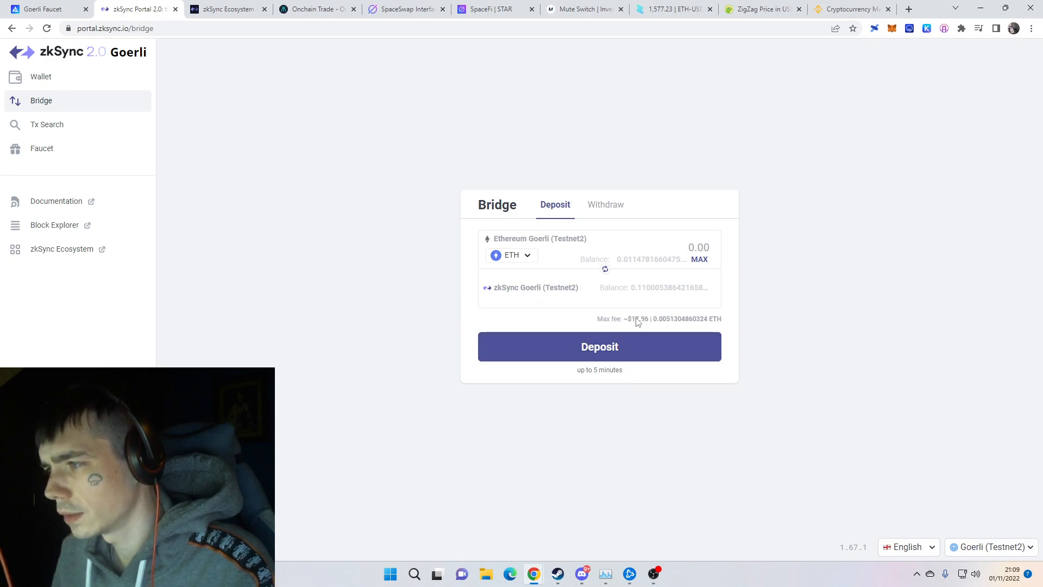
Enter a 0.006347680015165164 ETH deposit amount unsent, visit Wallet, then switch to Onchain Trade.
type("0.006347680015165164")
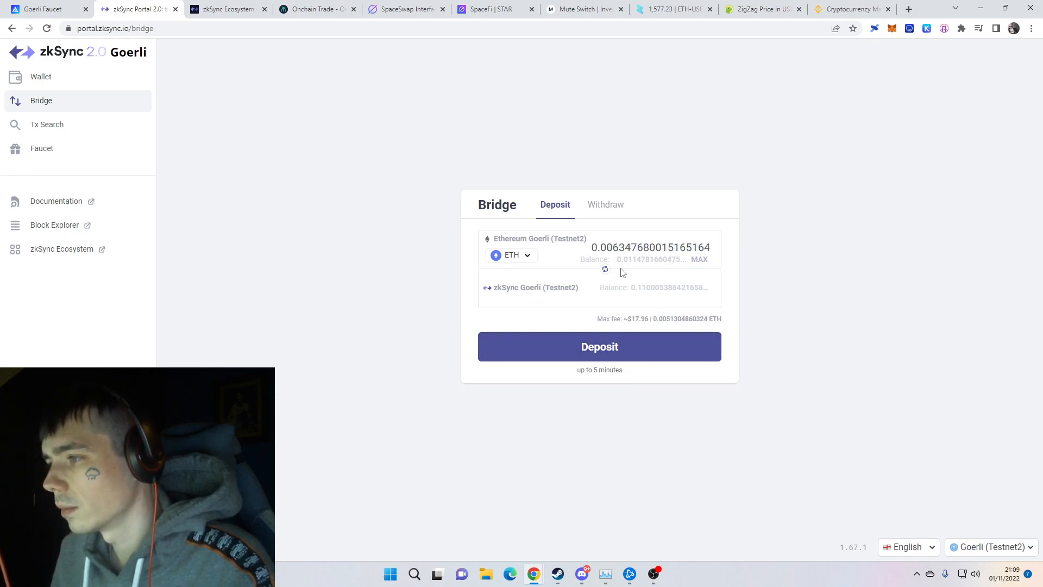
mouse_move(57, 161)
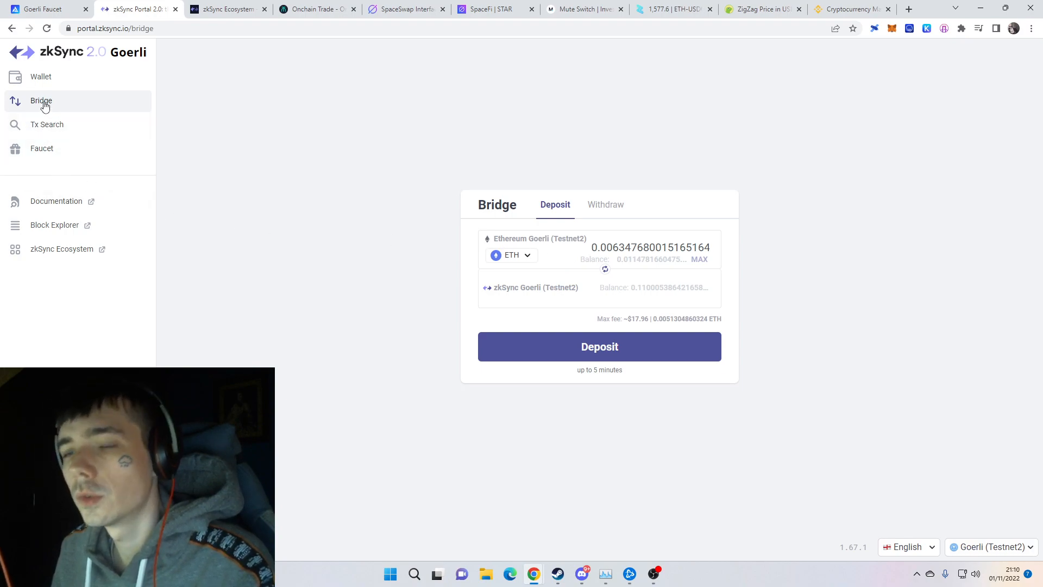
left_click(40, 76)
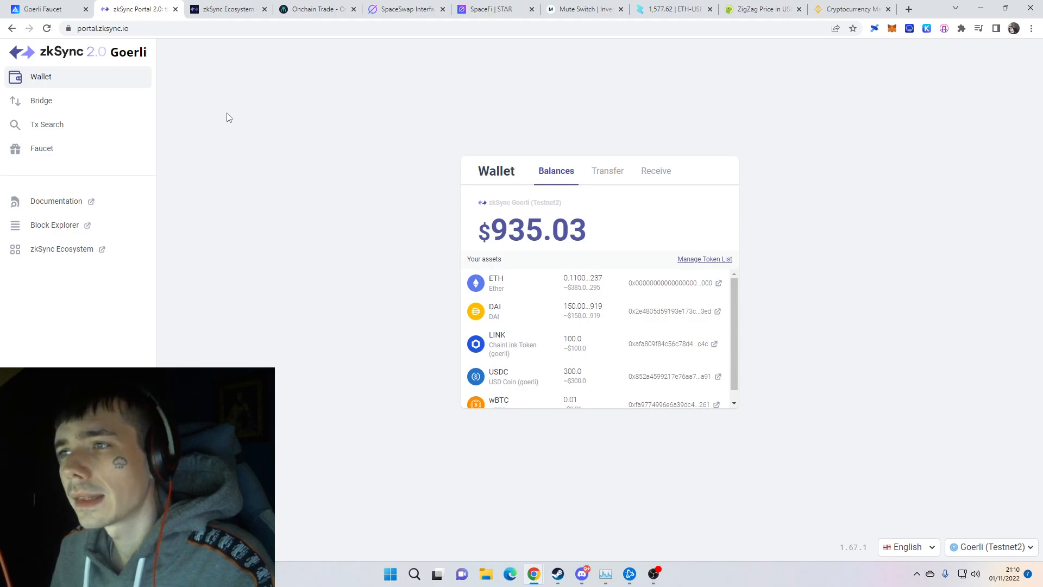
left_click(317, 9)
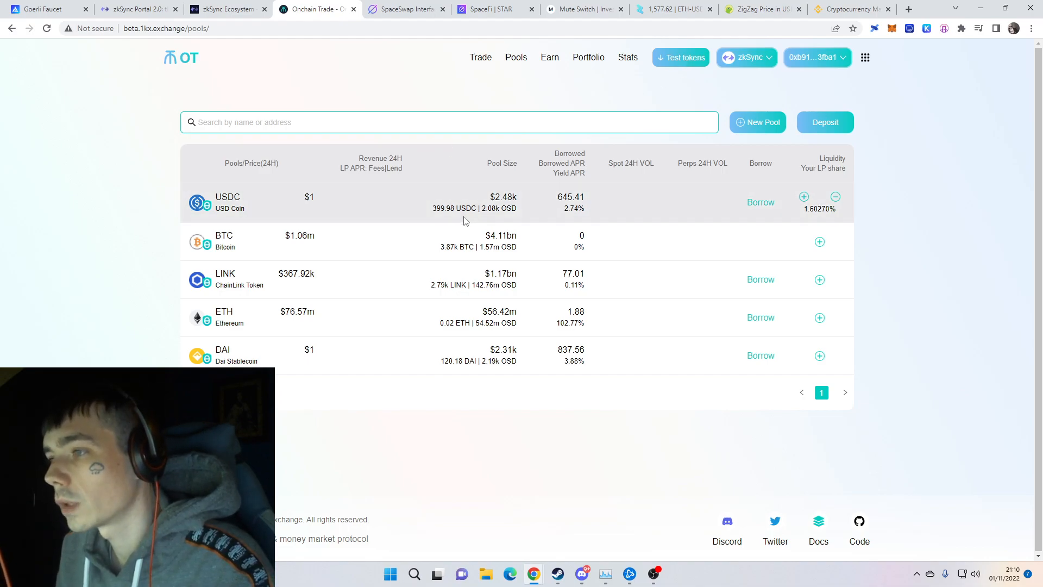
mouse_move(593, 214)
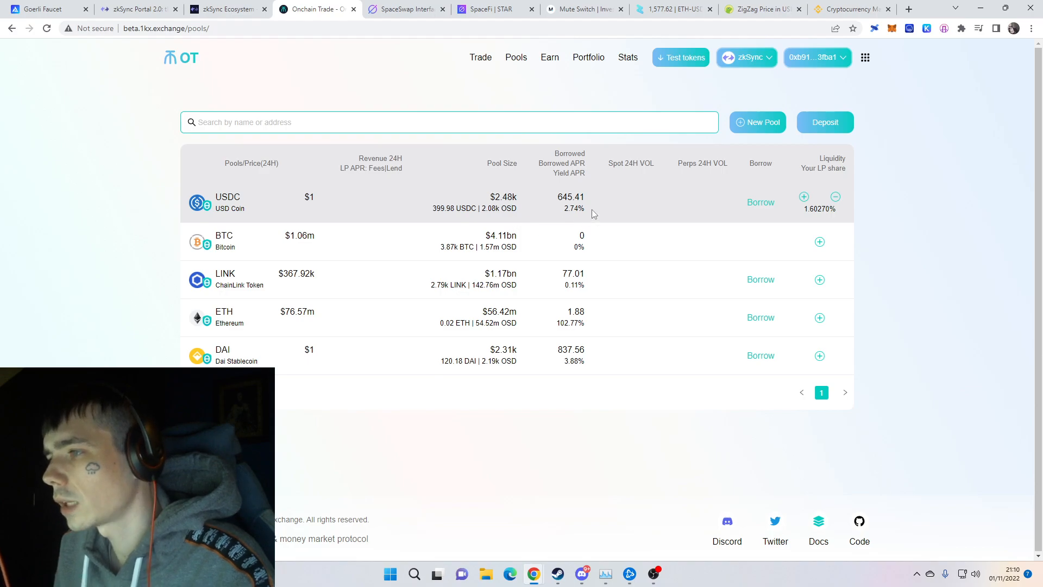
mouse_move(811, 277)
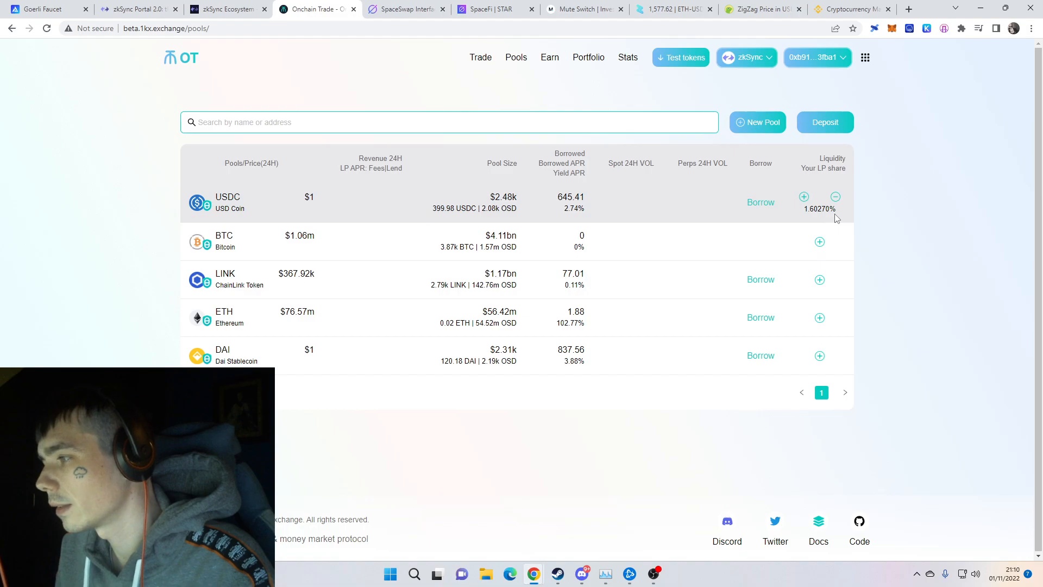
mouse_move(824, 226)
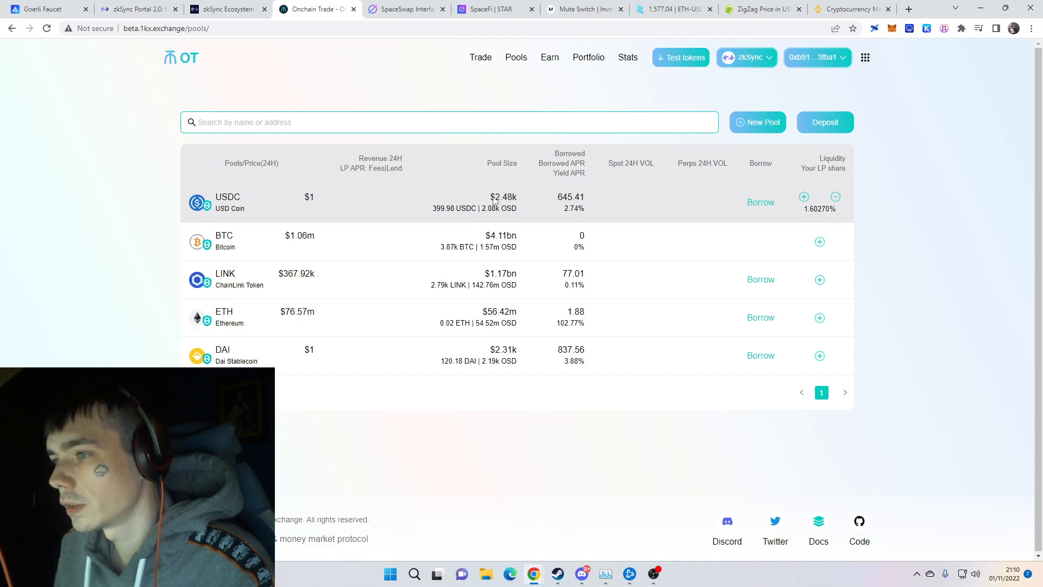
mouse_move(423, 339)
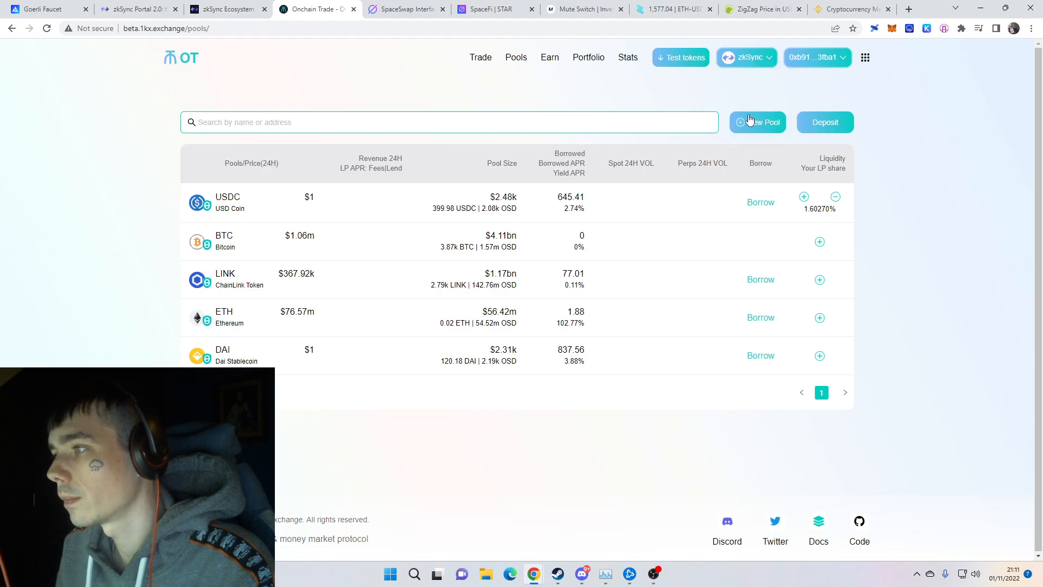
mouse_move(467, 88)
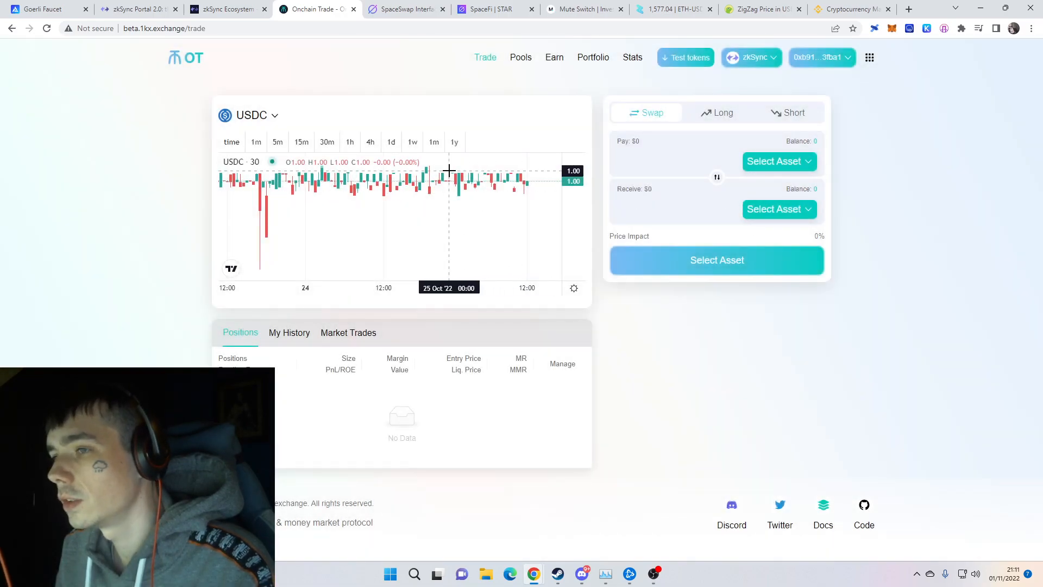
left_click(779, 161)
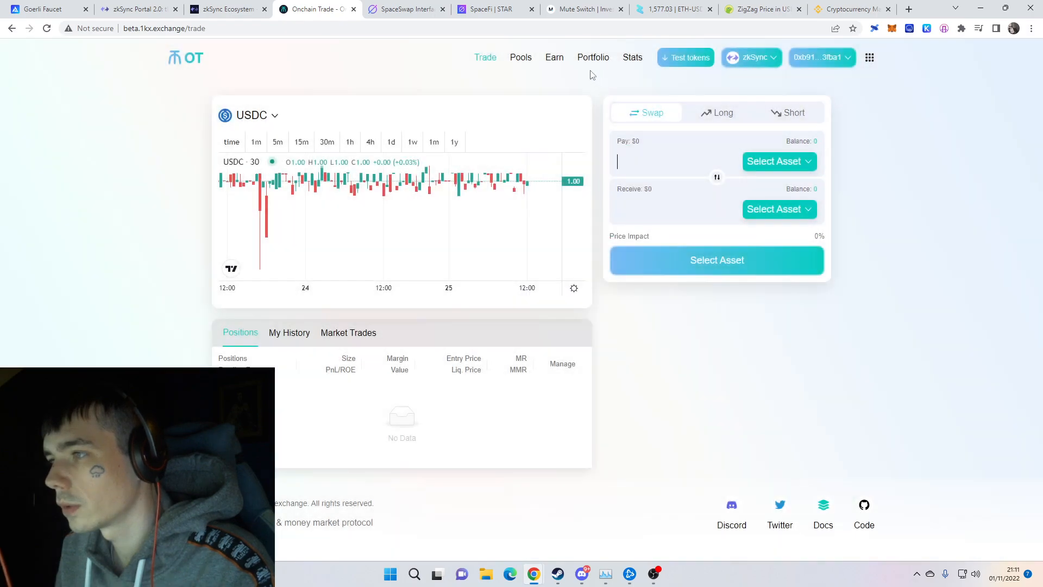
left_click(521, 56)
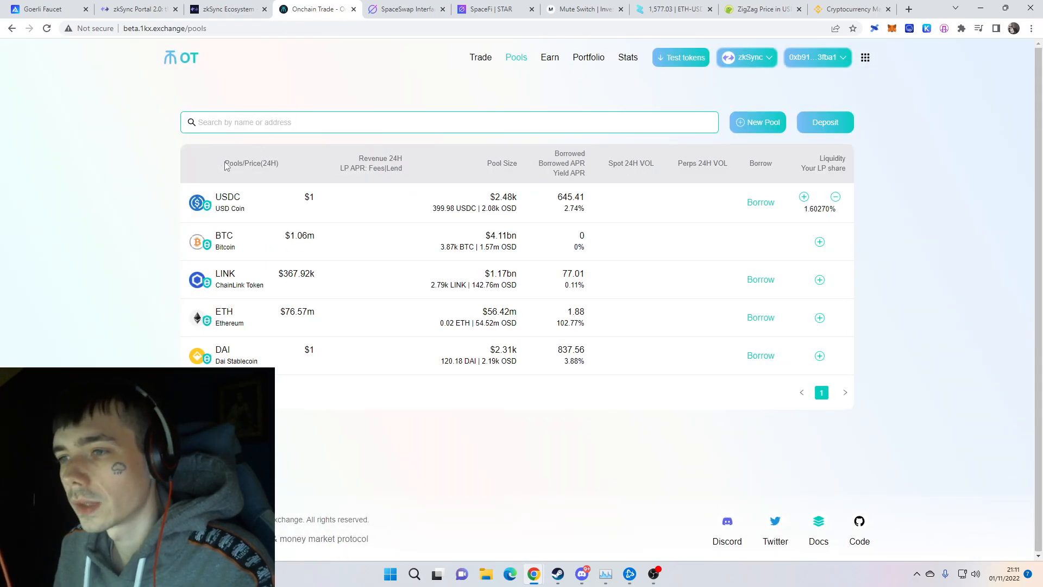
mouse_move(530, 241)
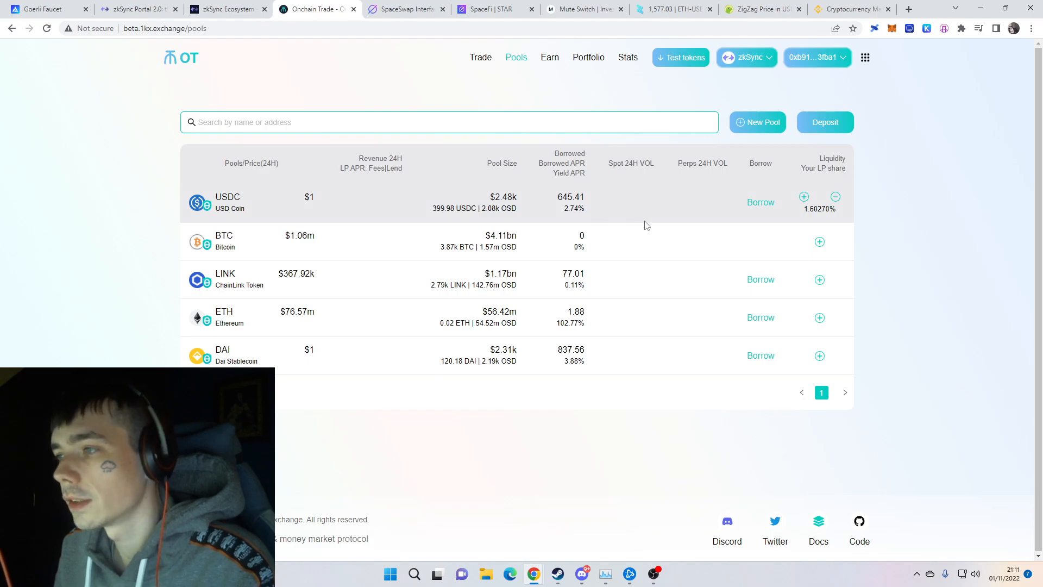
mouse_move(791, 211)
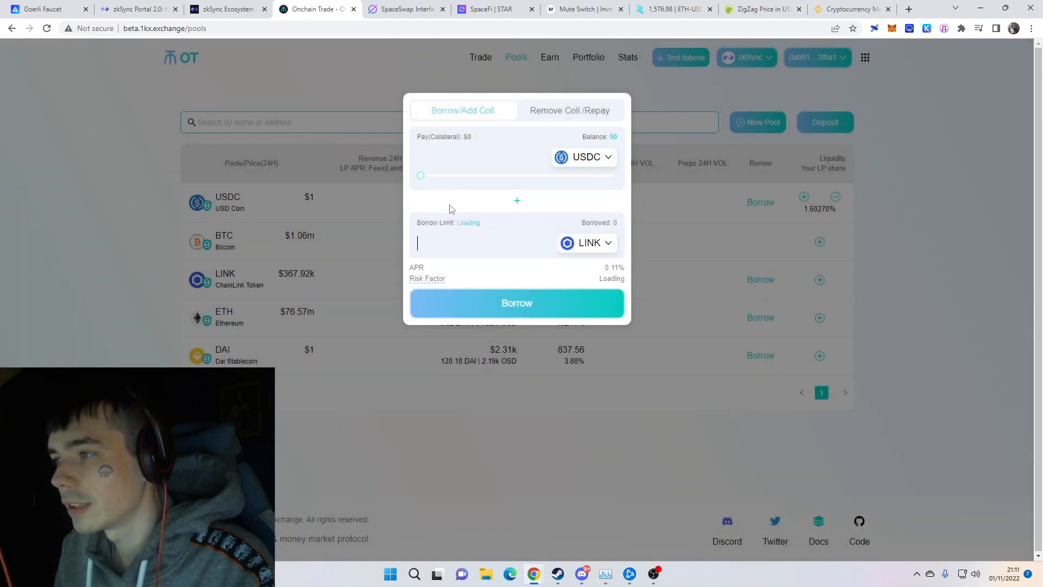
Borrow about 0.1069 LINK against 10 USDC collateral, confirming the USDC spend permission and transaction in MetaMask.
type("1")
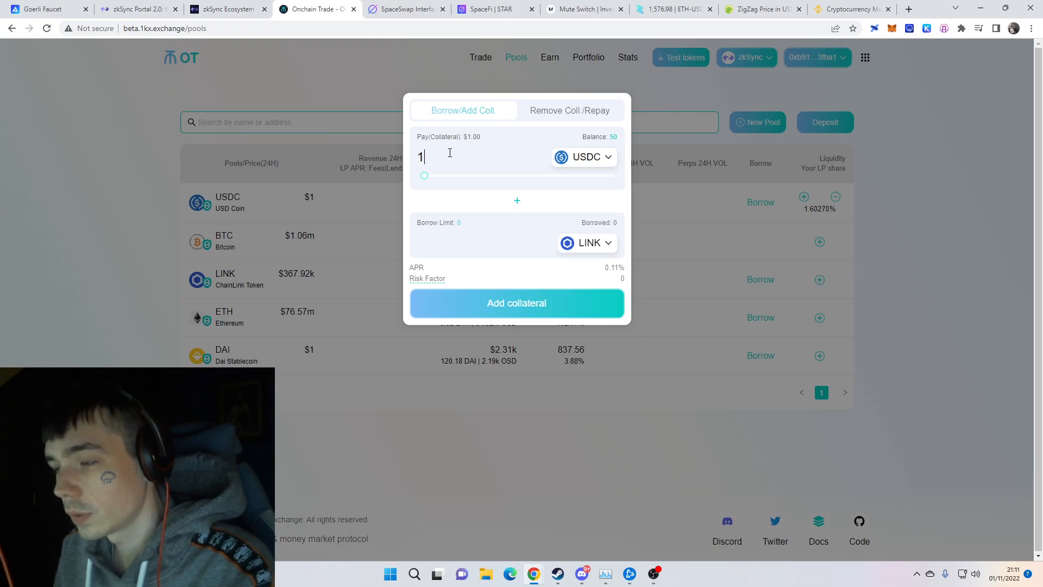
type("0")
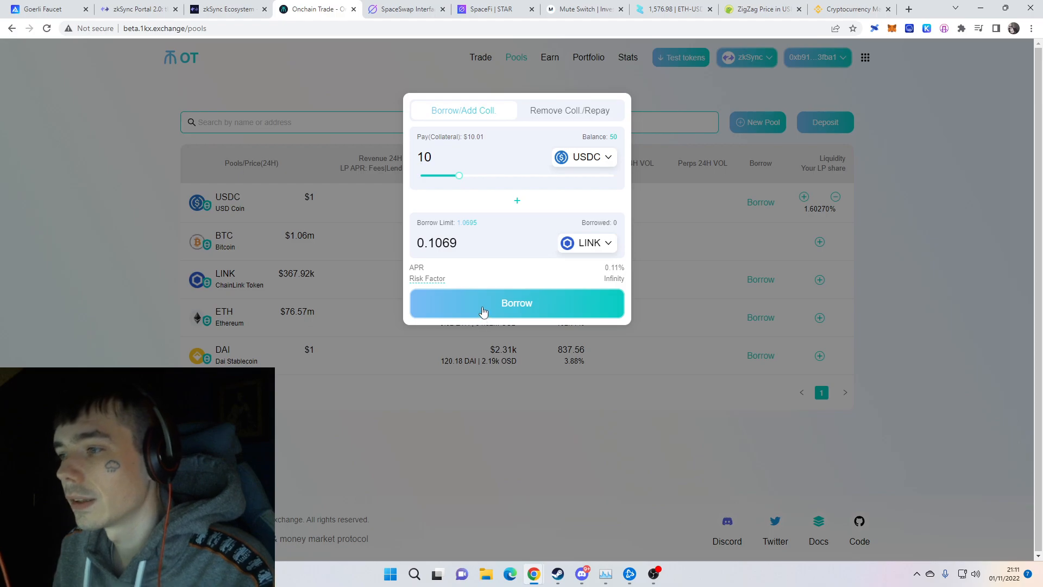
left_click(517, 303)
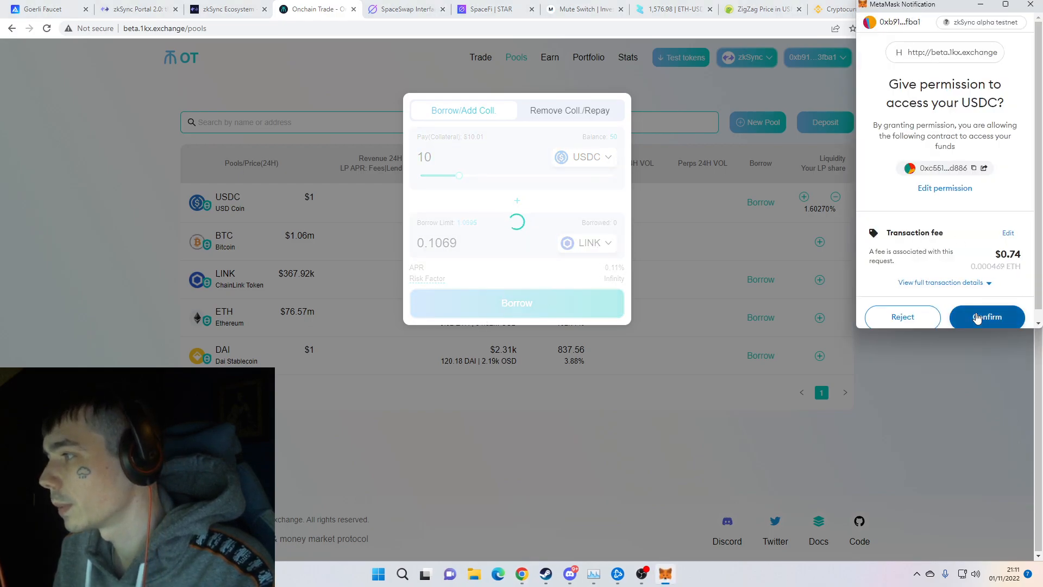
left_click(986, 317)
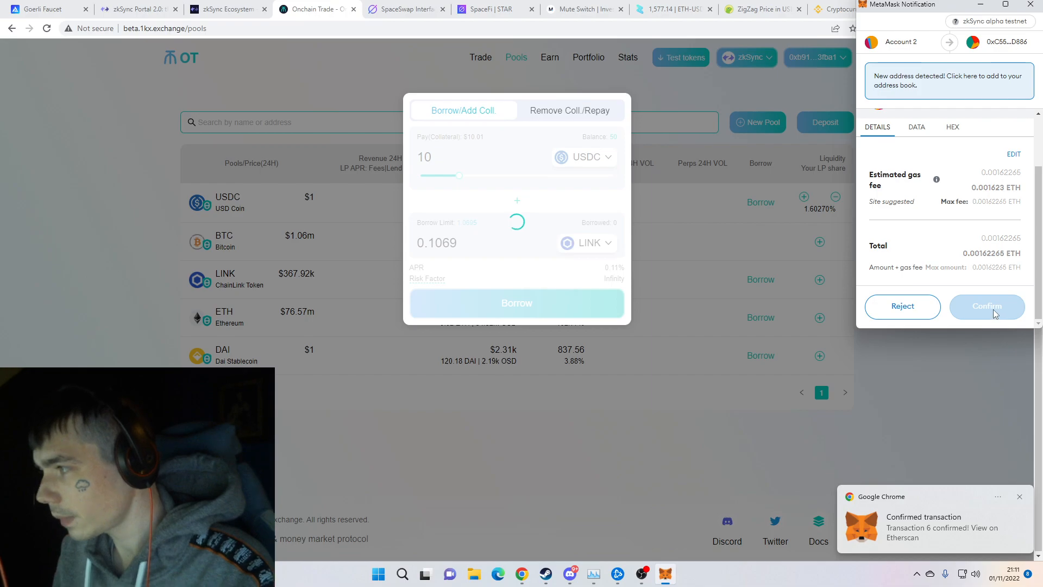
left_click(987, 307)
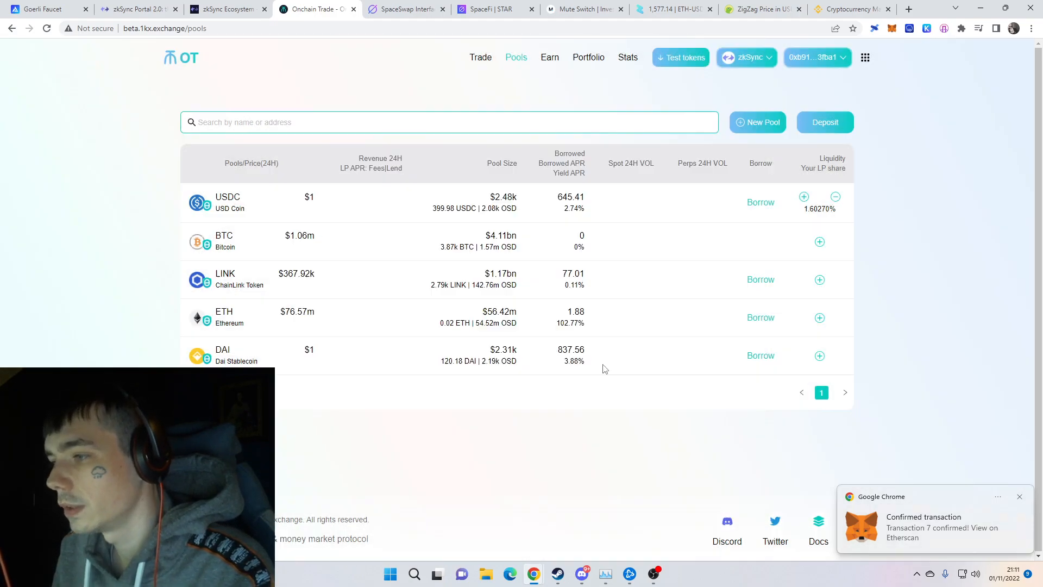
Add 10 LINK liquidity to the LINK pool, confirming the LINK spend permission and deposit in MetaMask.
left_click(819, 280)
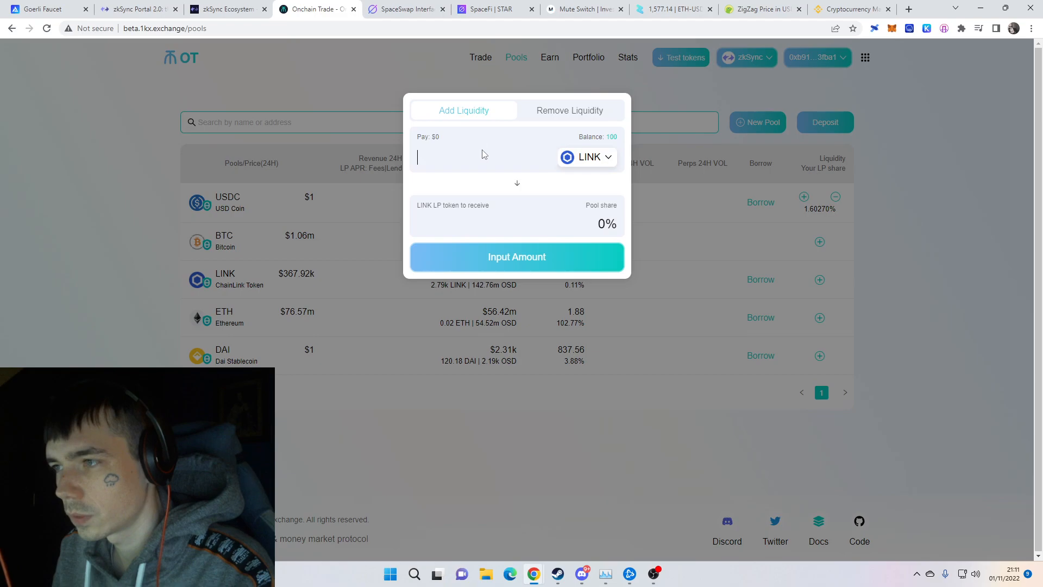
type("10")
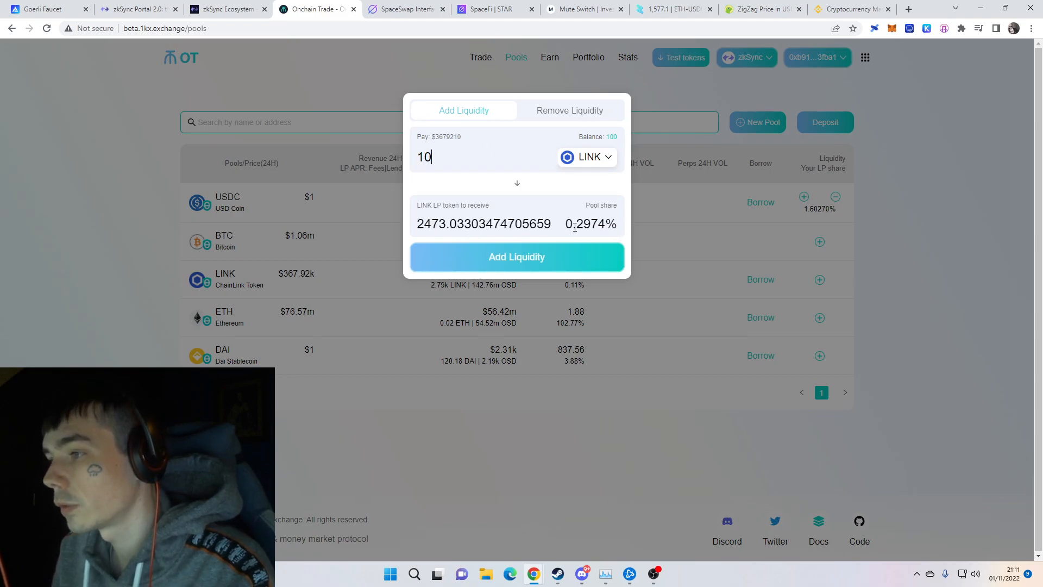
left_click(517, 256)
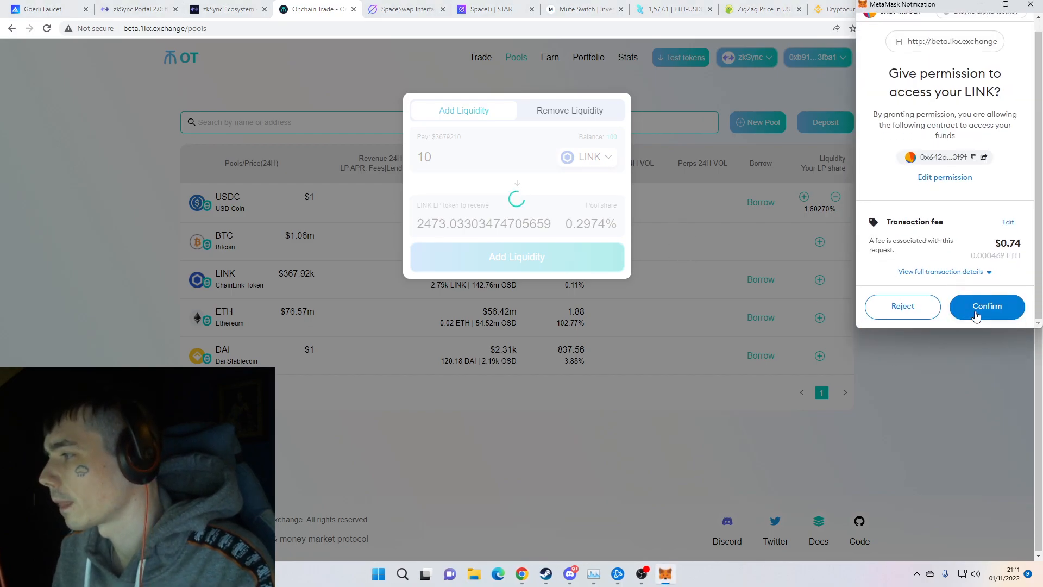
left_click(986, 306)
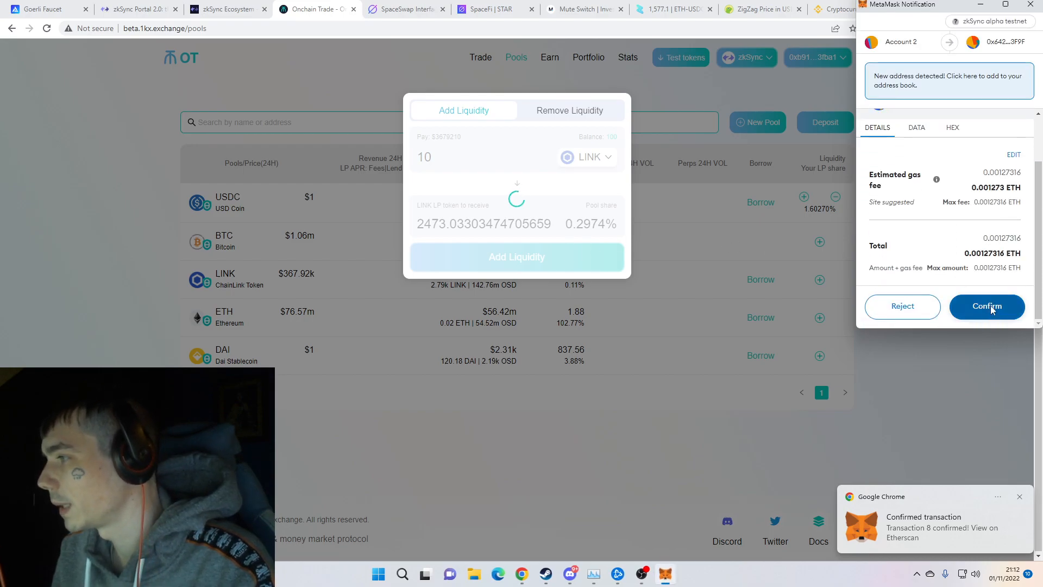
left_click(987, 306)
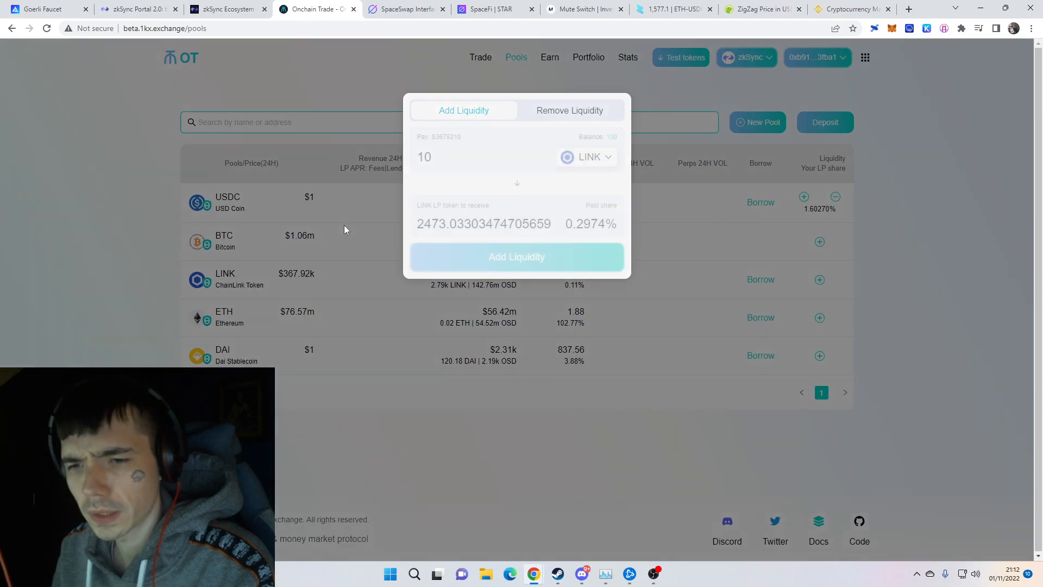
Dismiss the add-liquidity form, review Portfolio pool deposits and borrow positions, then head to Trade.
left_click(517, 256)
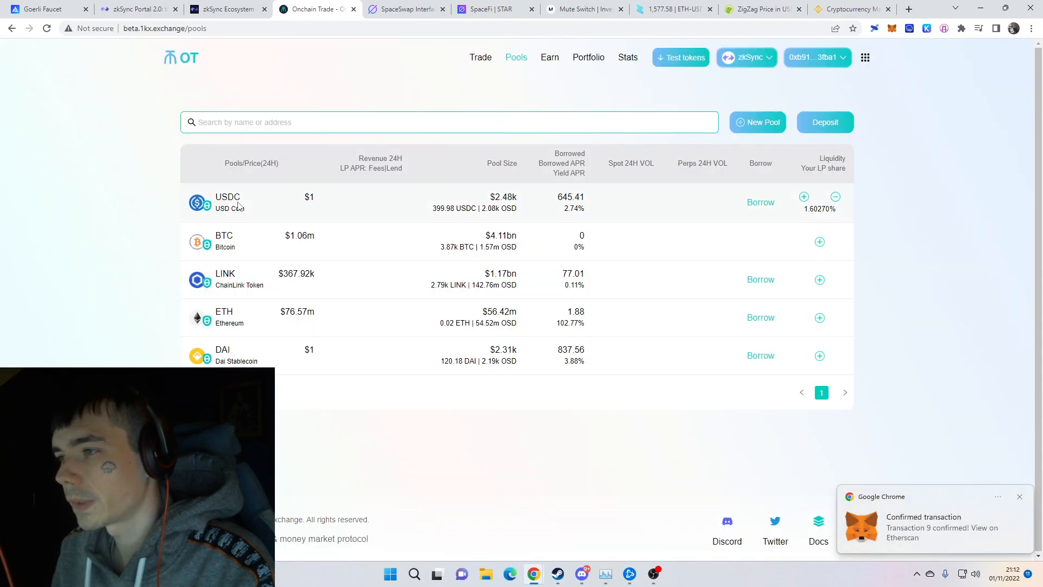
mouse_move(319, 80)
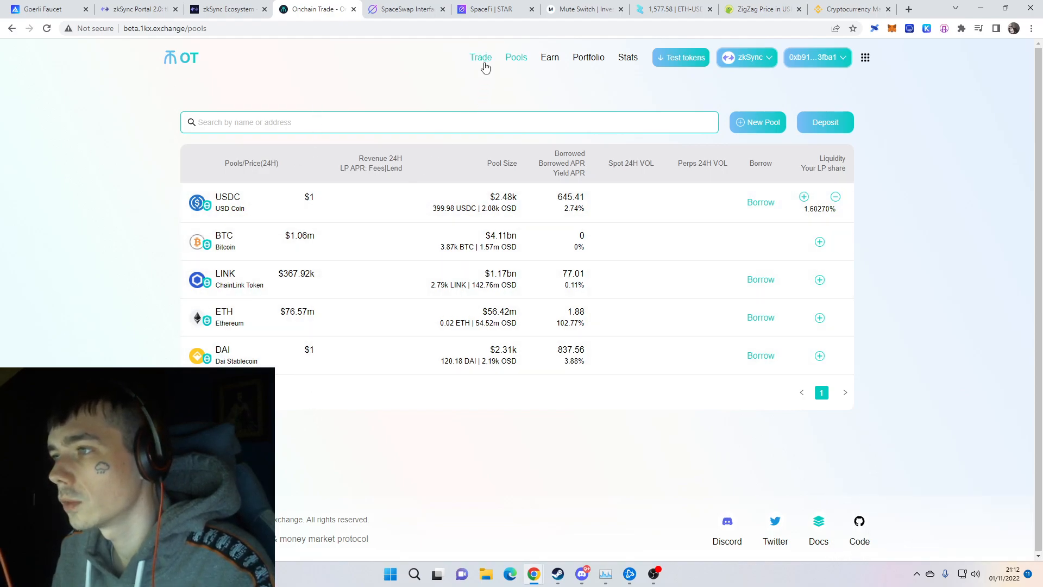
left_click(588, 56)
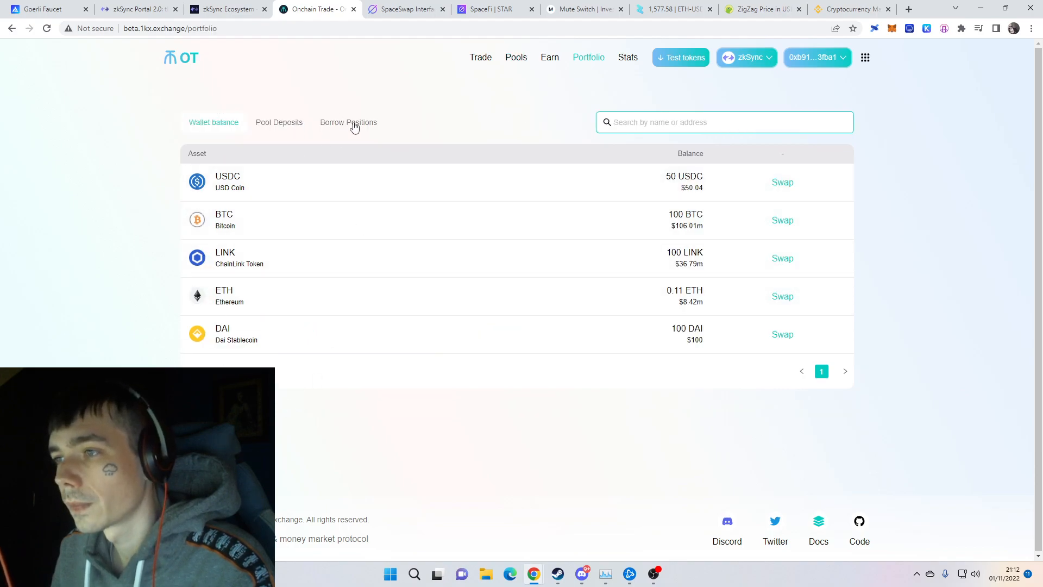
left_click(278, 121)
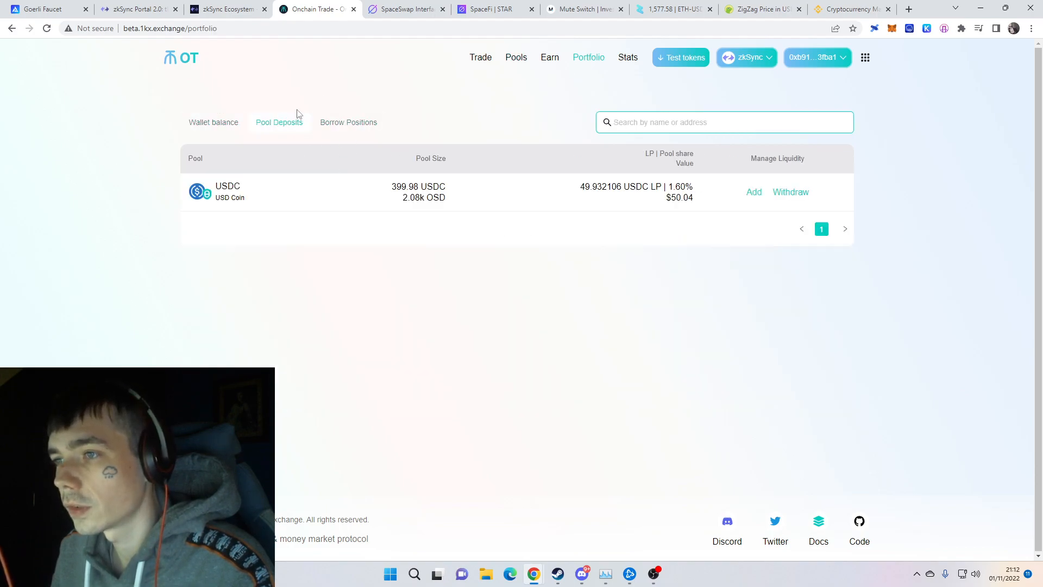
left_click(348, 122)
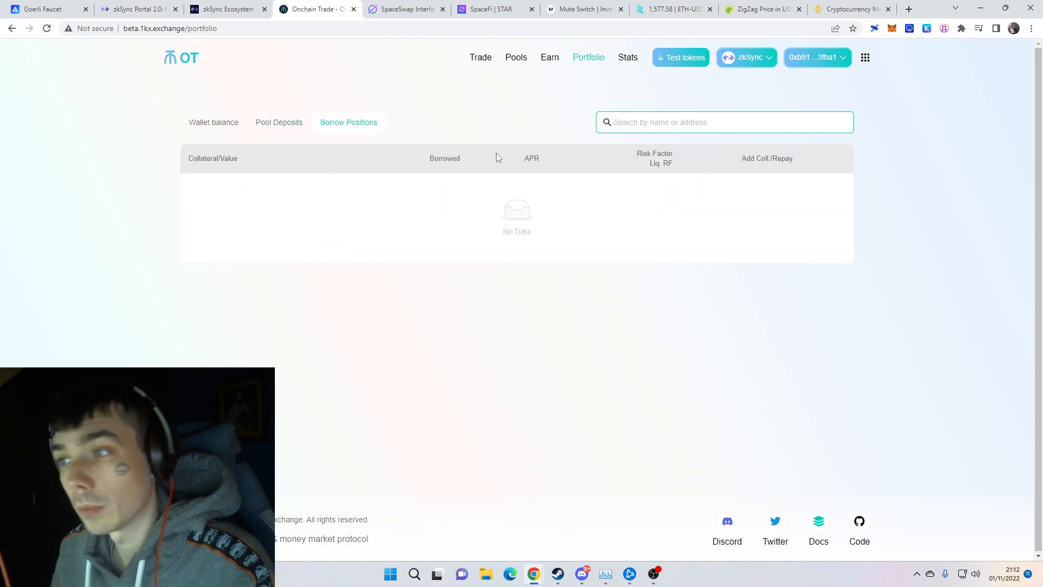
left_click(480, 57)
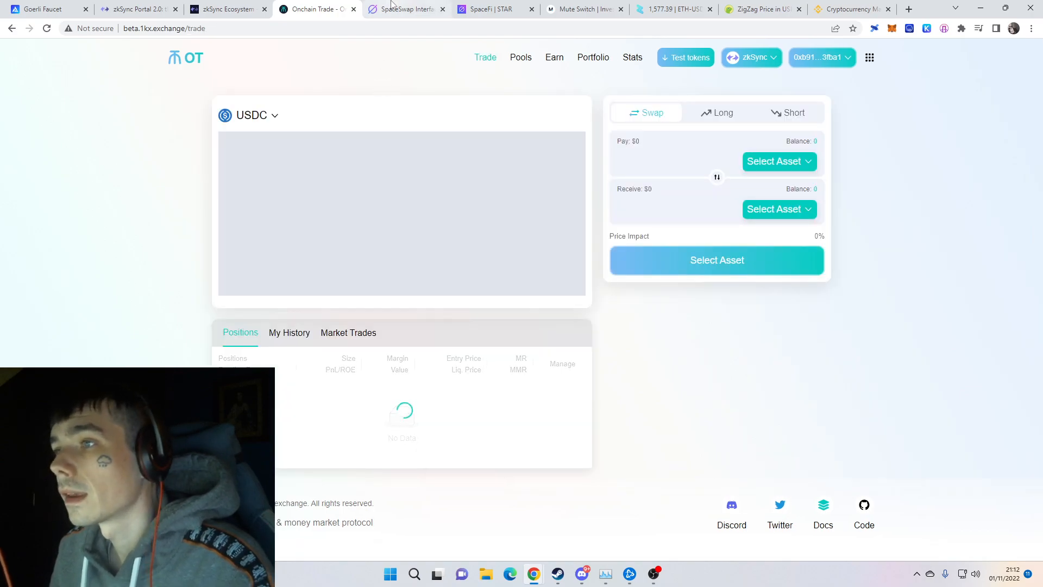
Scroll through SpaceFi's Airdrop page showing coming soon, then return to the SpaceSwap swap form.
left_click(408, 8)
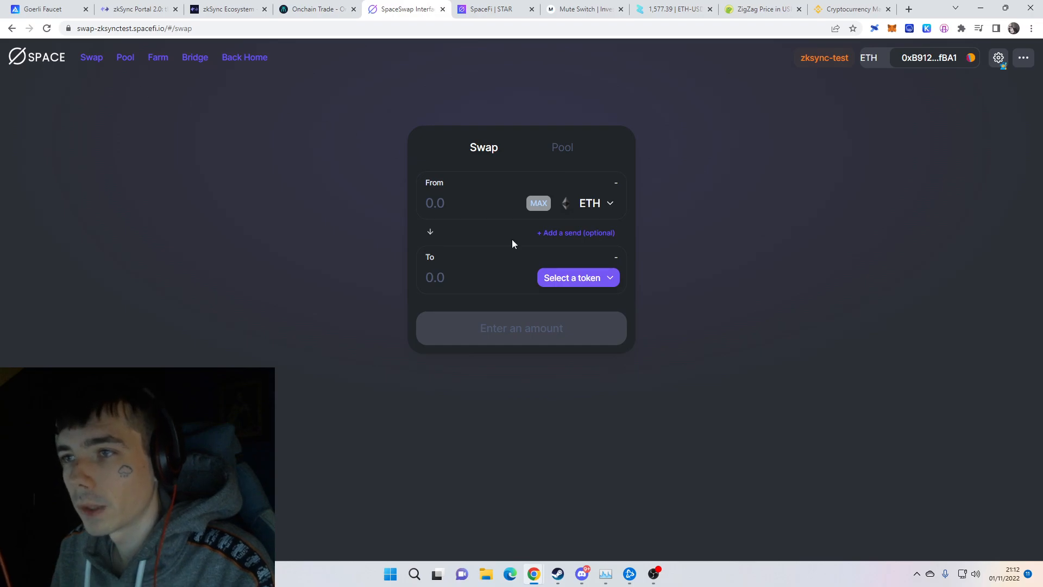
mouse_move(585, 281)
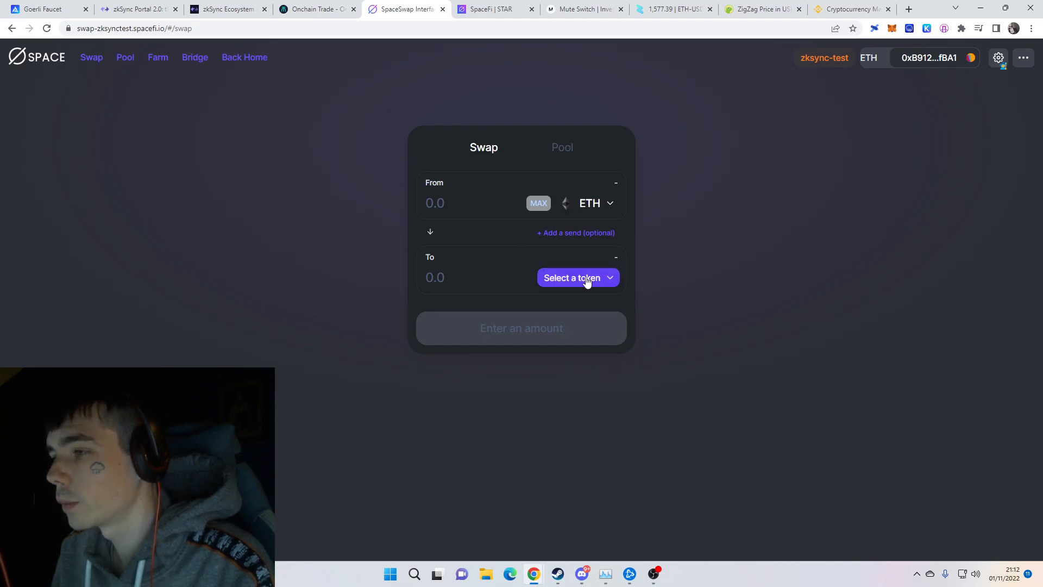
left_click(487, 9)
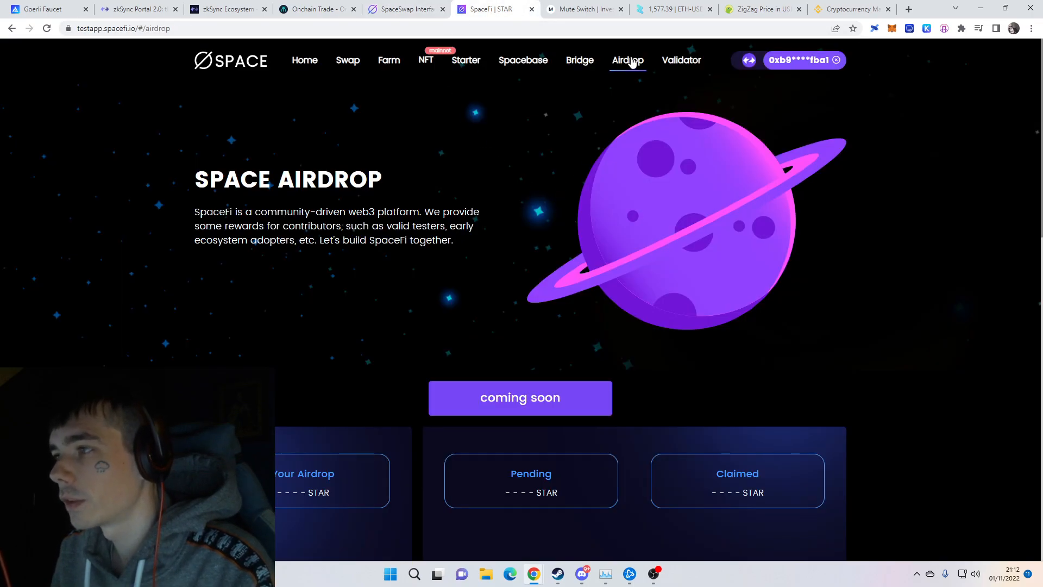
mouse_move(509, 264)
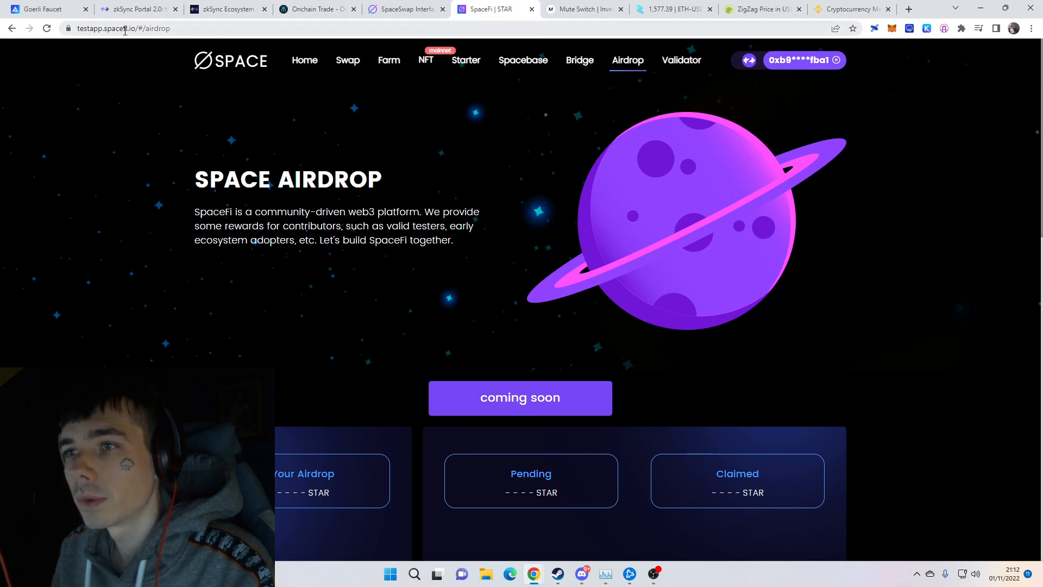
scroll("down", 3)
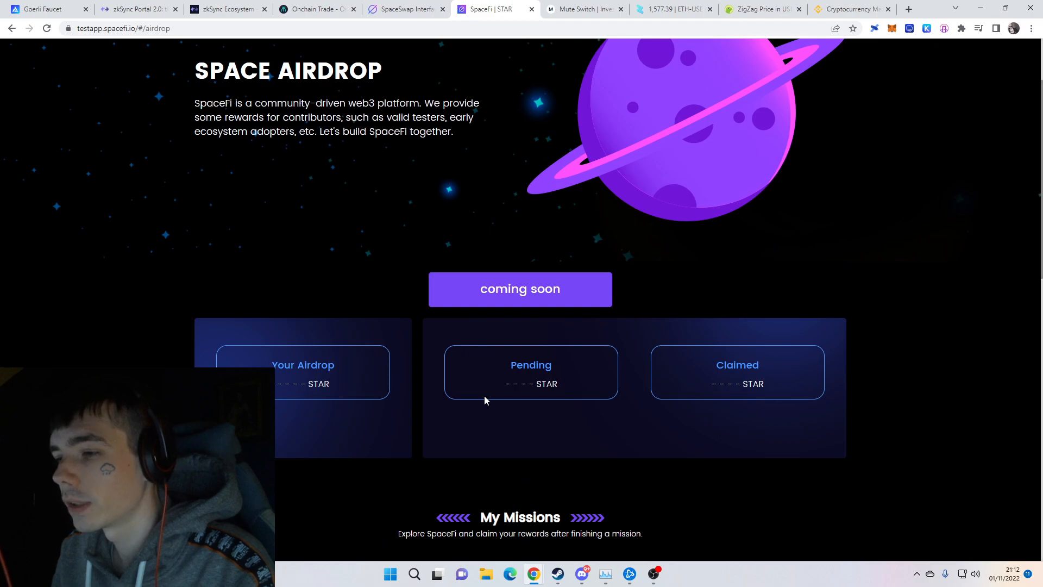
mouse_move(363, 380)
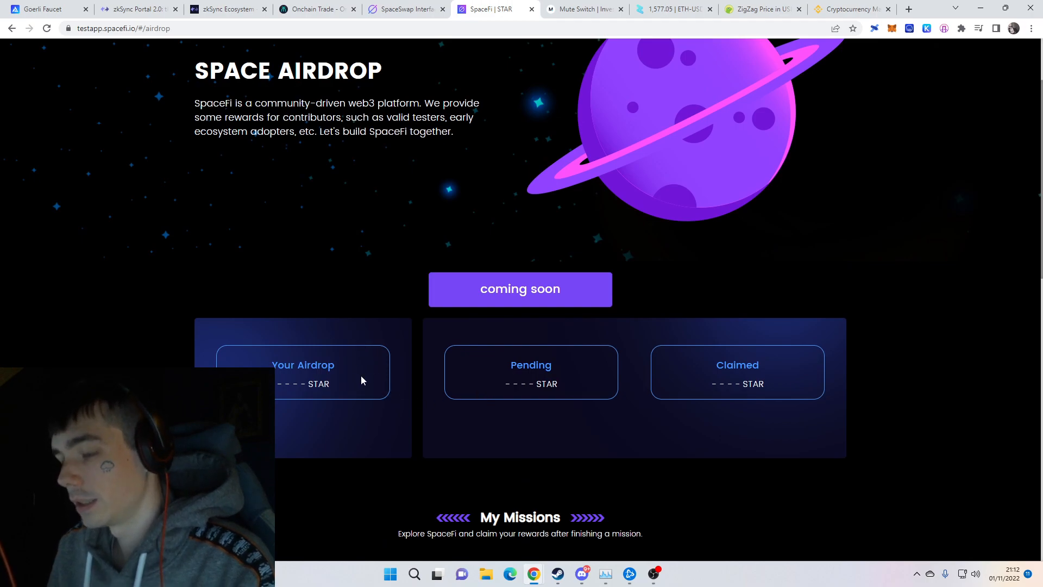
scroll("down", 3)
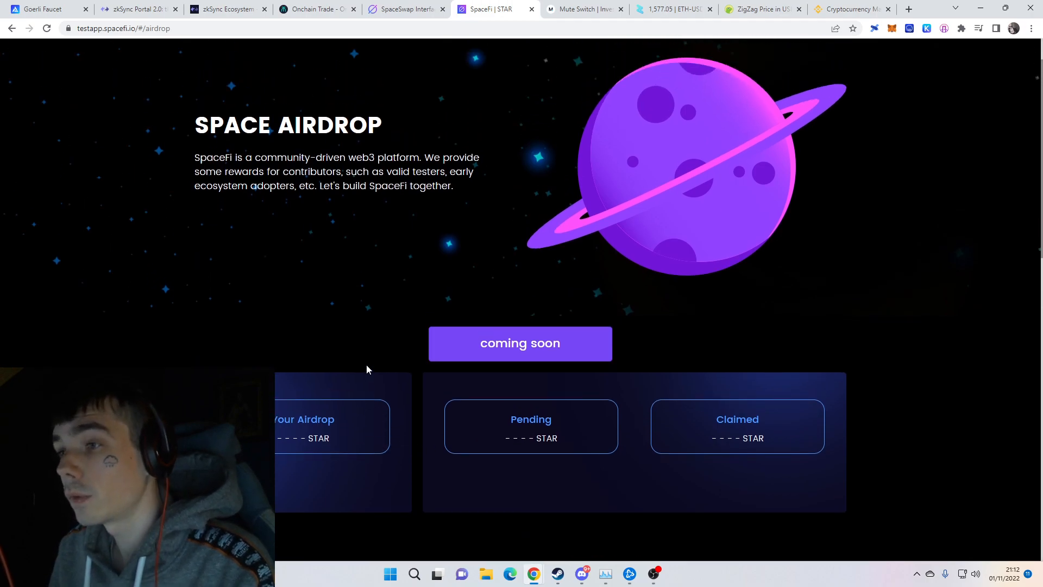
scroll("down", 3)
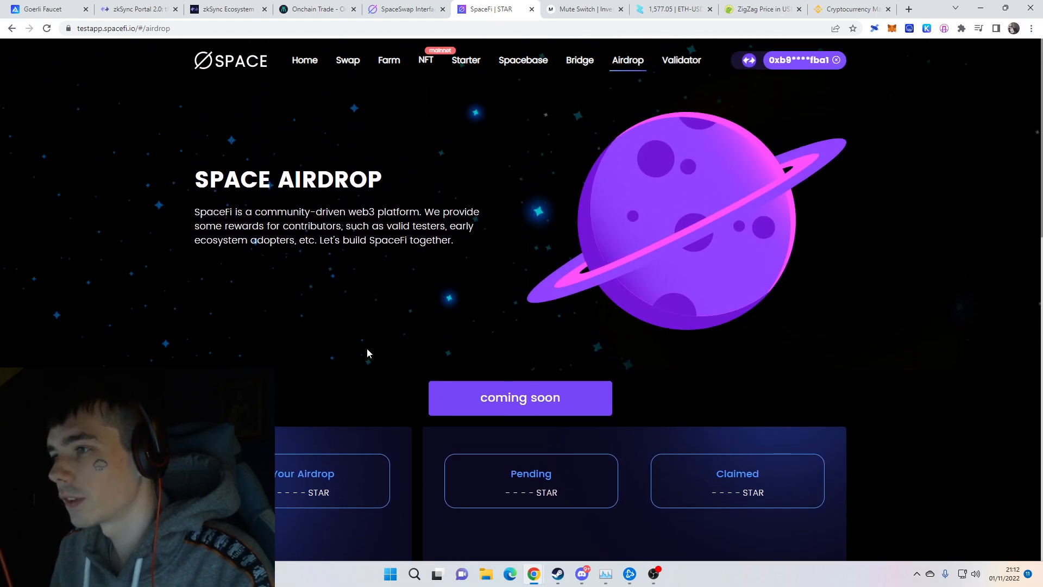
left_click(404, 9)
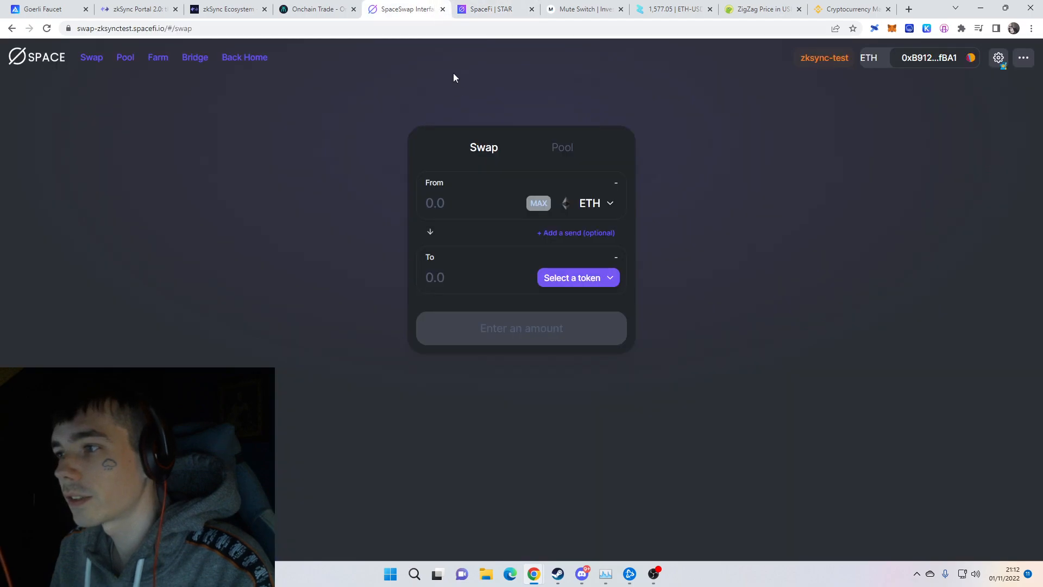
Browse Mute.Switch's swap token list without picking one, then view the Liquidity Pools page with ETH/DAI.
left_click(584, 9)
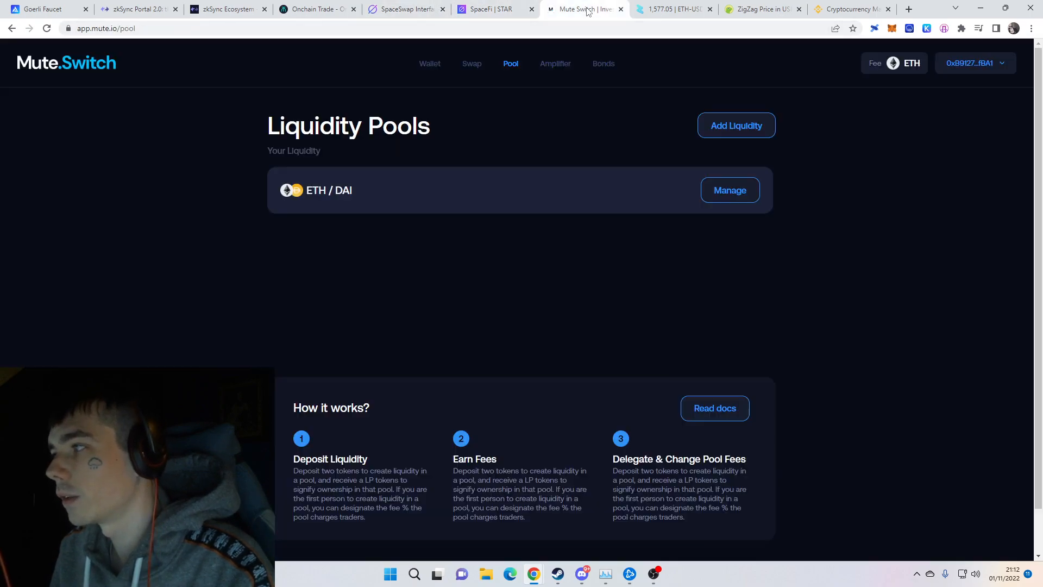
mouse_move(500, 132)
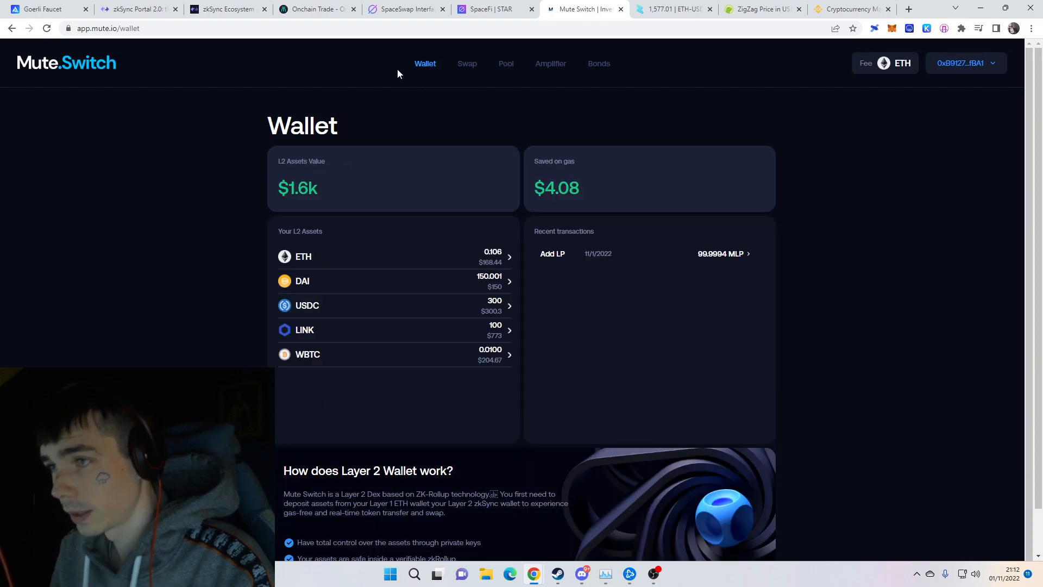
left_click(472, 63)
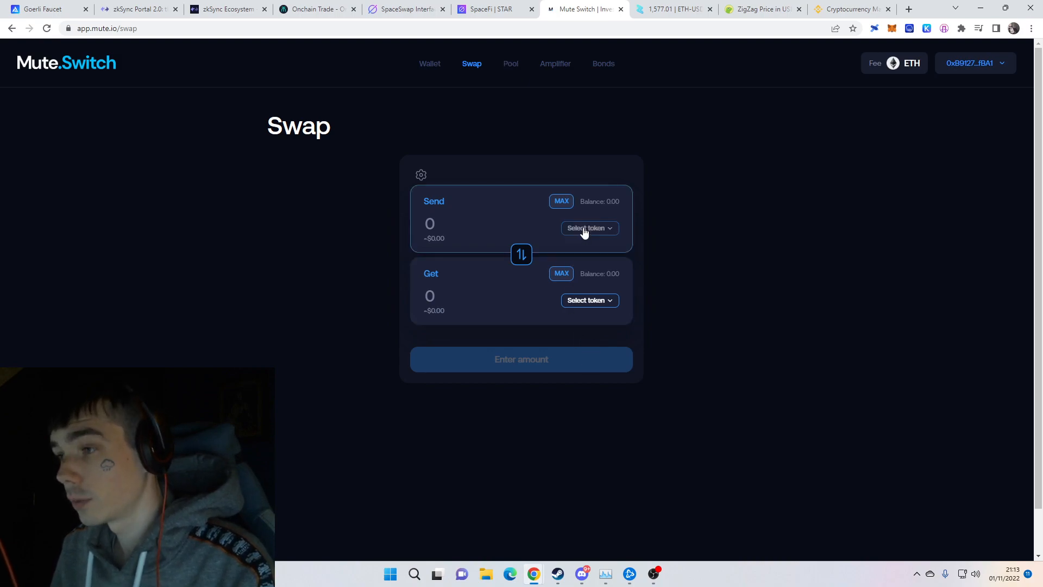
mouse_move(407, 152)
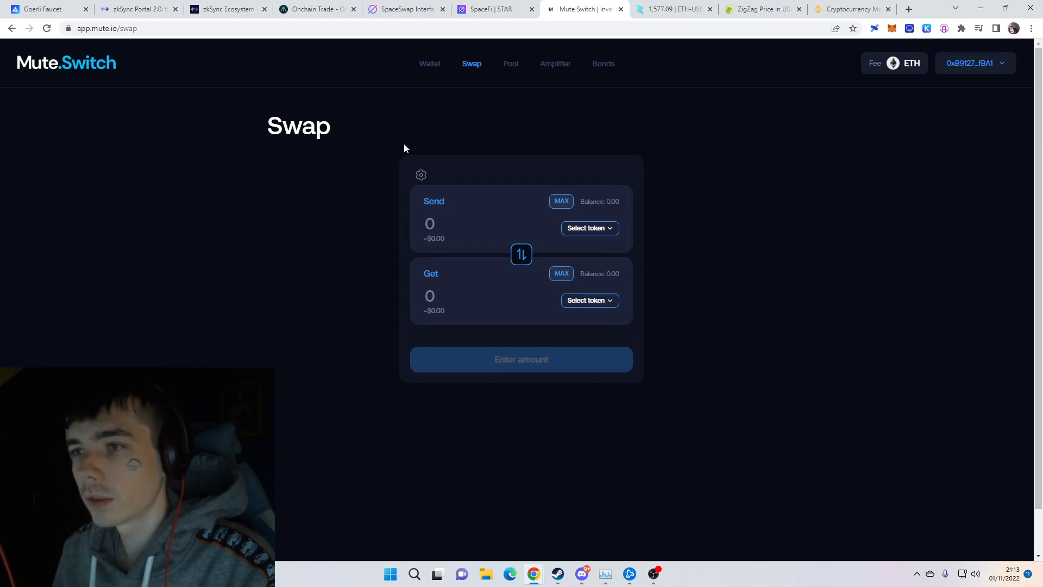
left_click(589, 228)
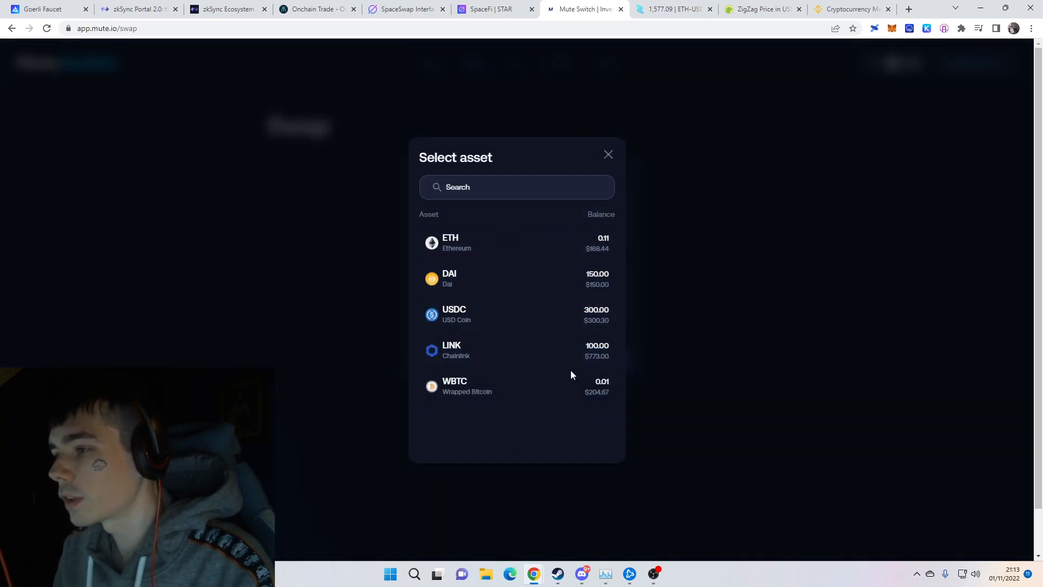
mouse_move(517, 281)
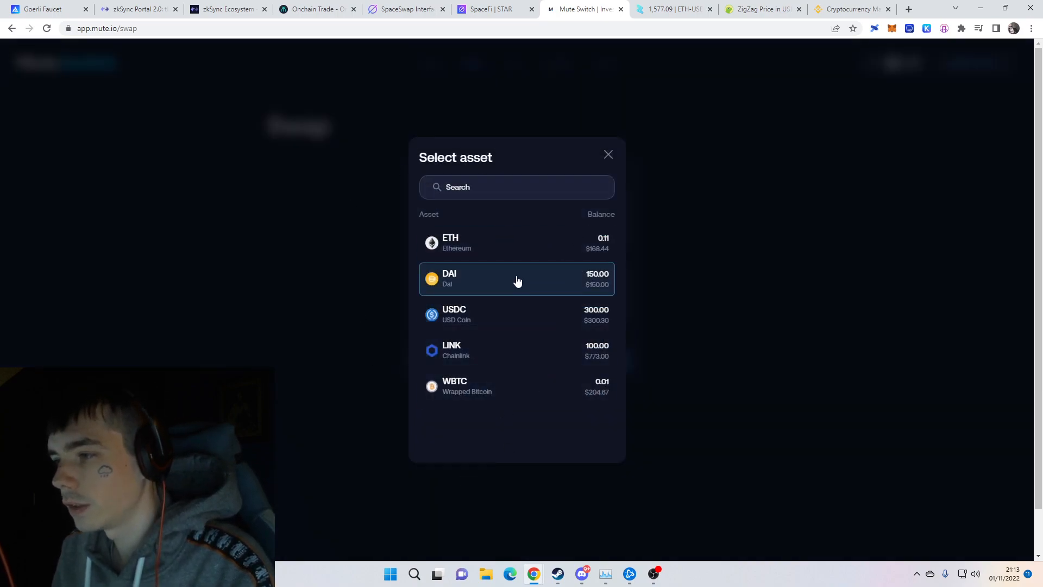
mouse_move(523, 389)
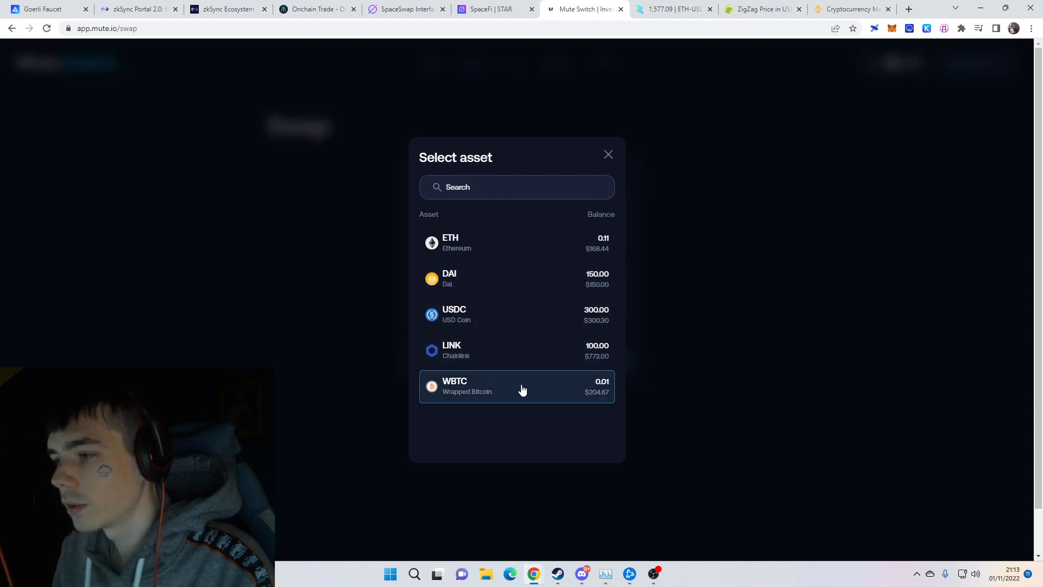
mouse_move(547, 222)
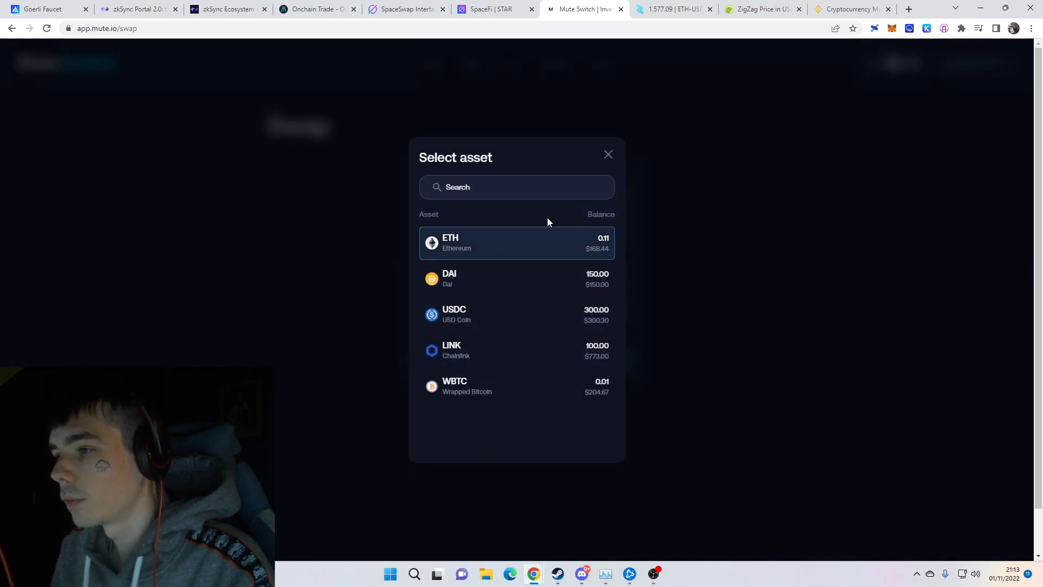
left_click(609, 154)
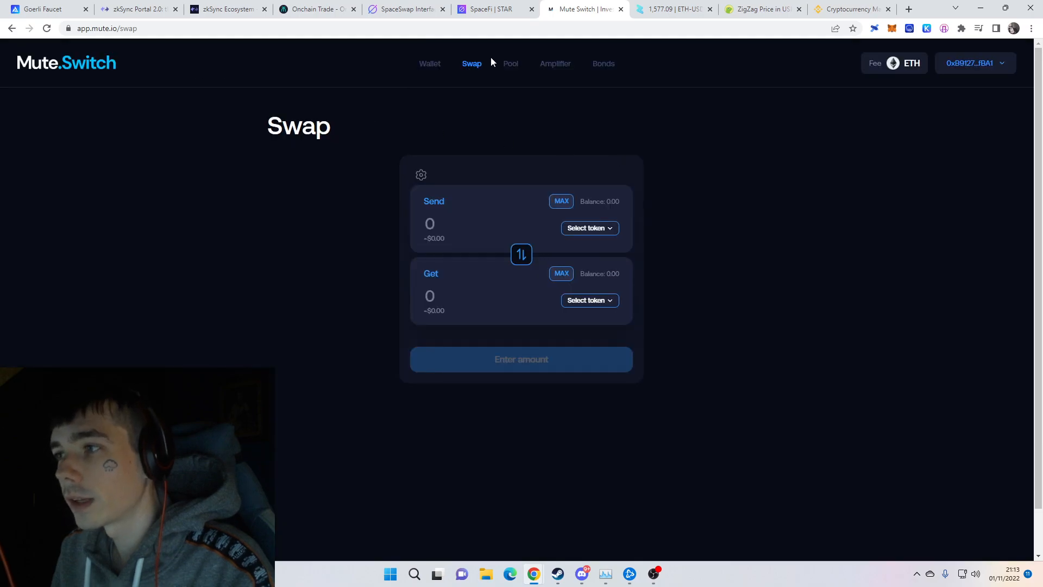
left_click(511, 63)
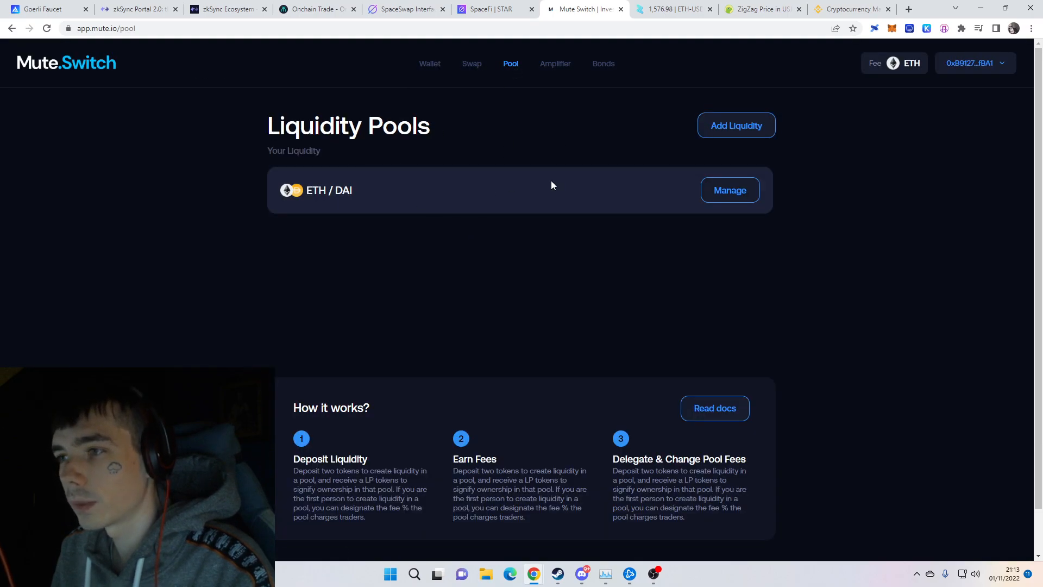
Start a new Add Liquidity pair with LINK as the first token and USDC as the second.
left_click(736, 126)
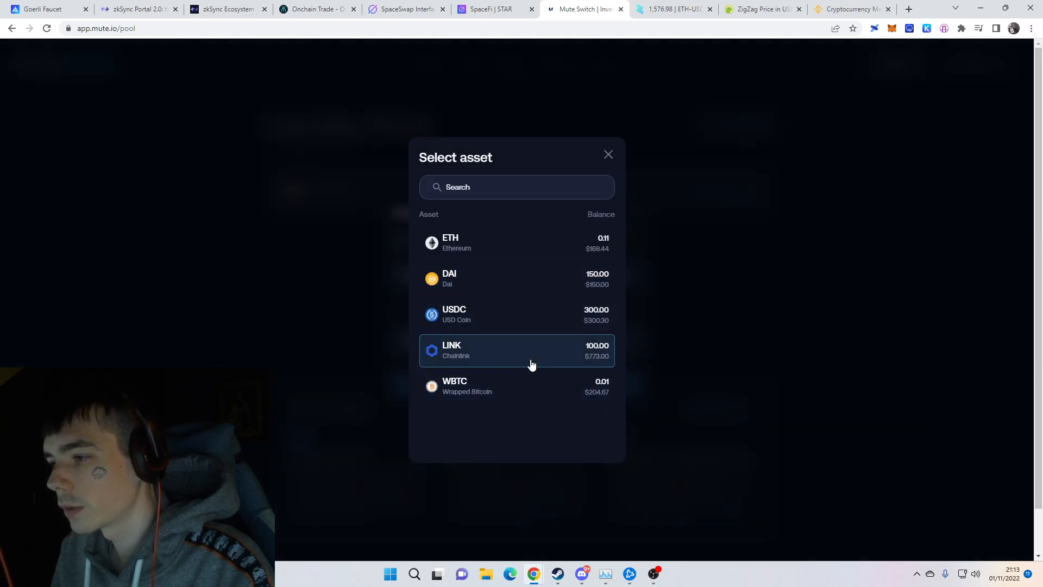
left_click(533, 350)
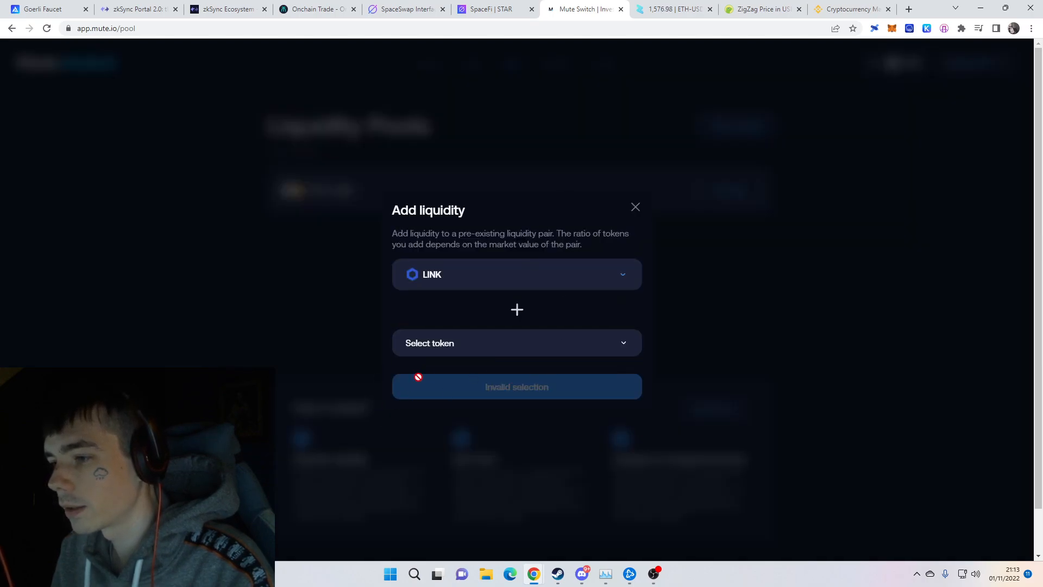
left_click(517, 342)
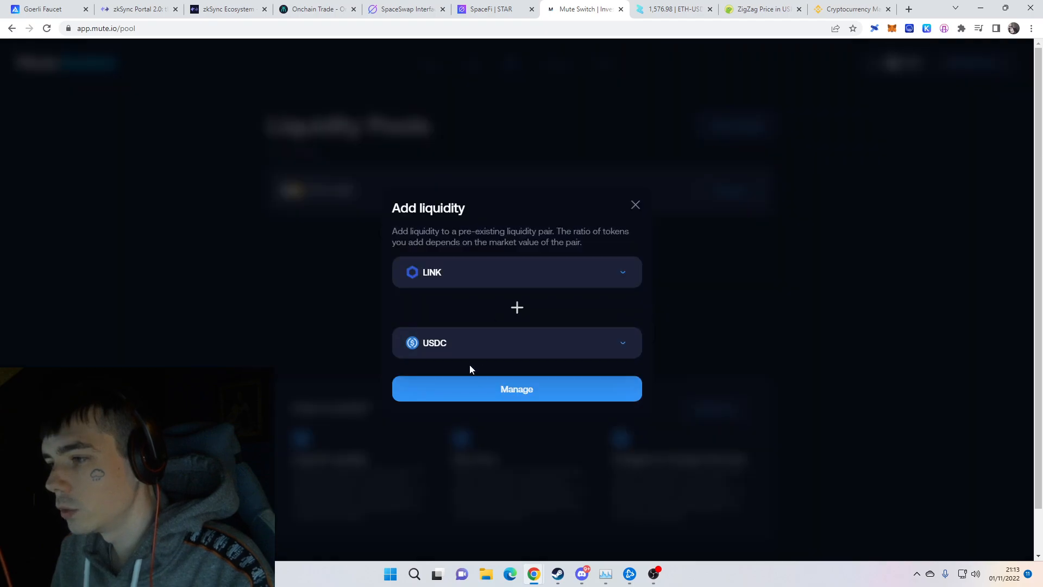
Manage the USDC/LINK pool, enter the deposit amounts, approve them and sign the MetaMask signature requests.
left_click(517, 389)
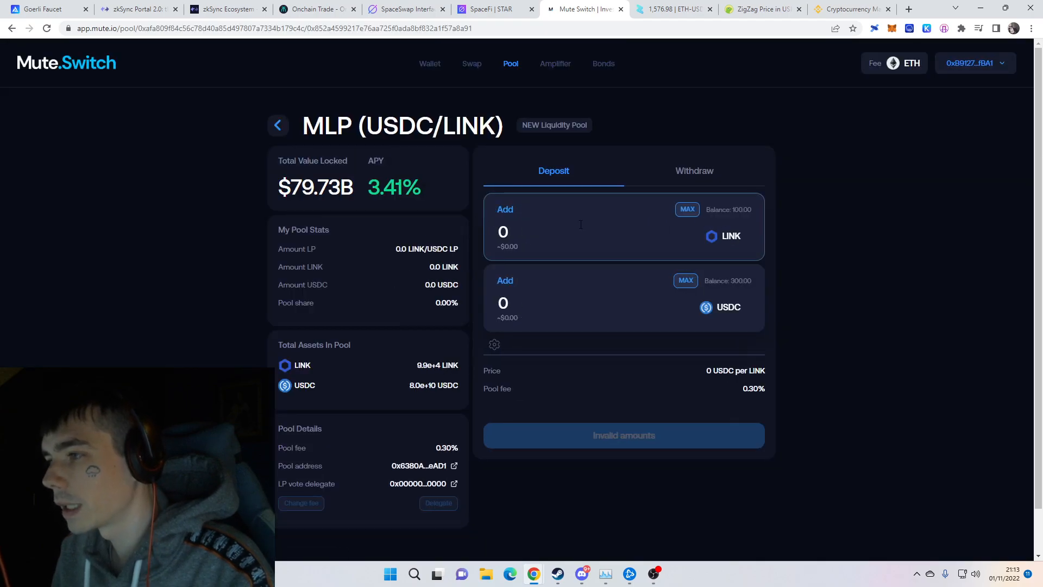
type("10")
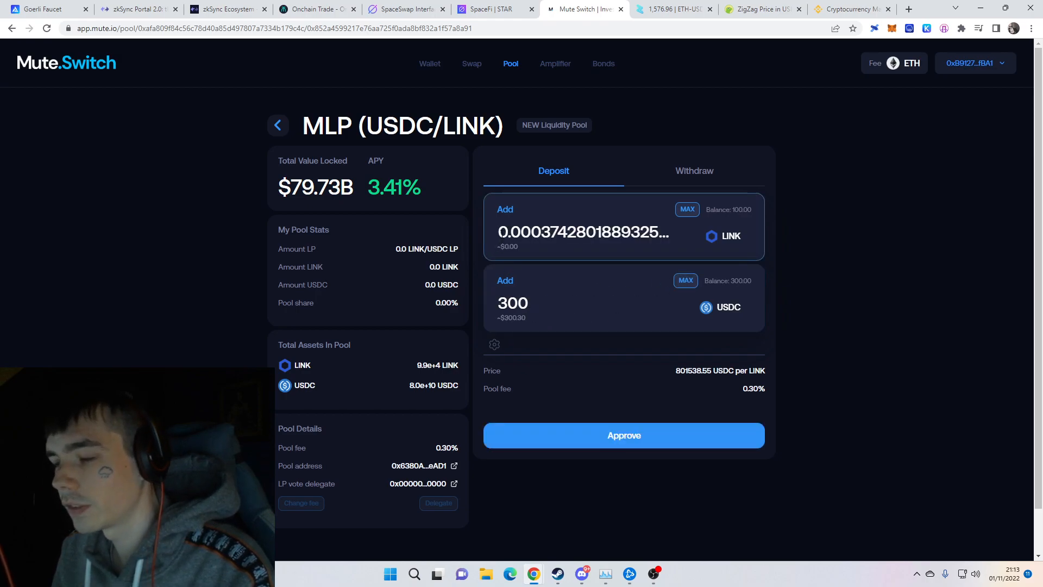
left_click(624, 435)
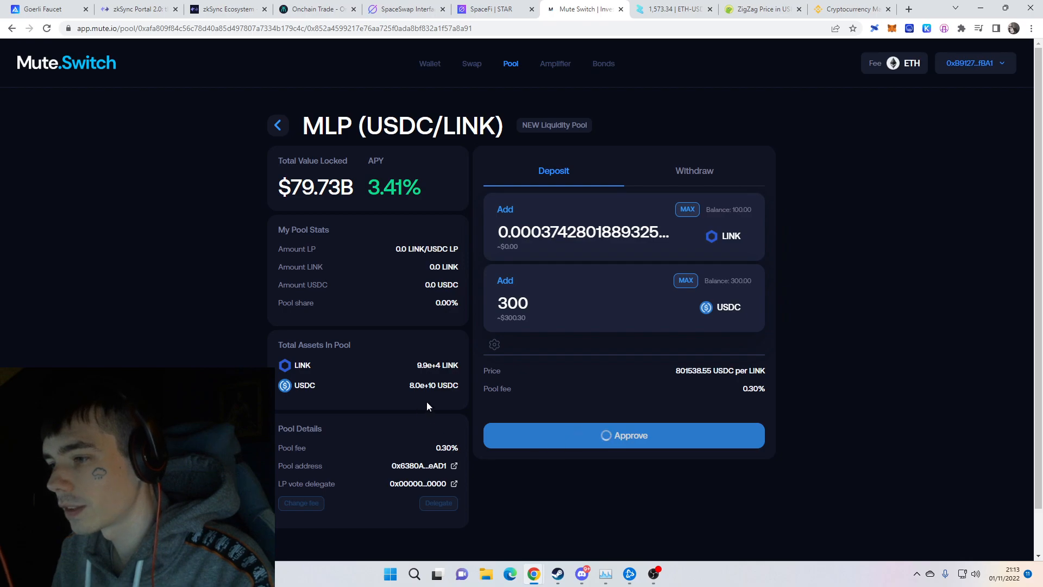
left_click(623, 435)
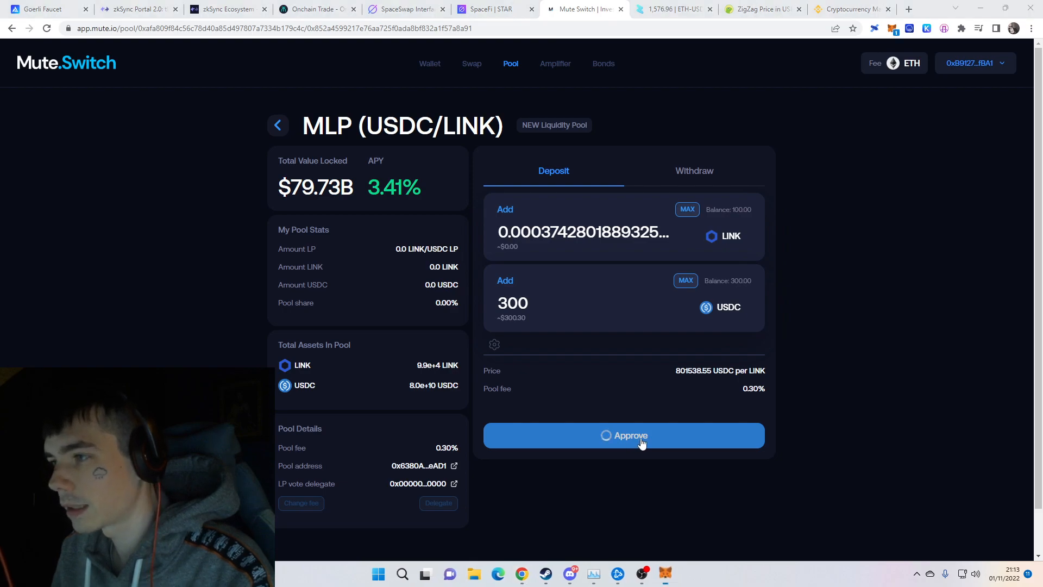
left_click(625, 435)
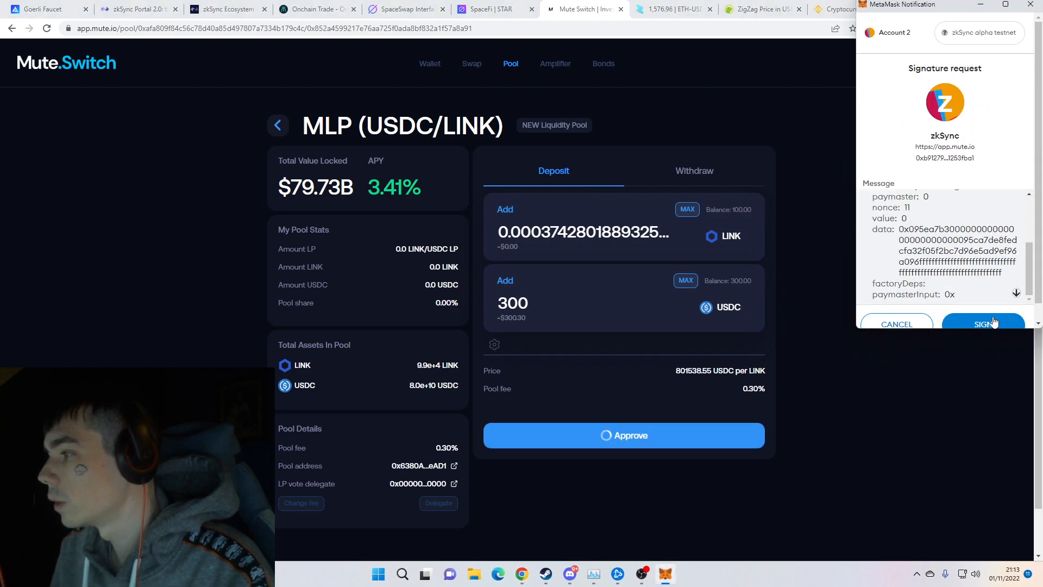
left_click(983, 323)
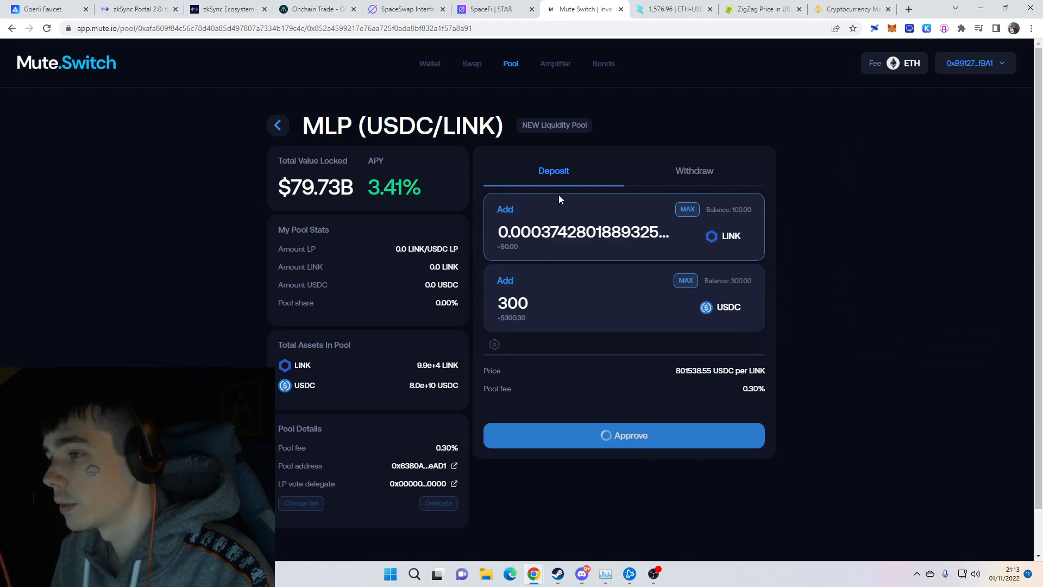
left_click(624, 435)
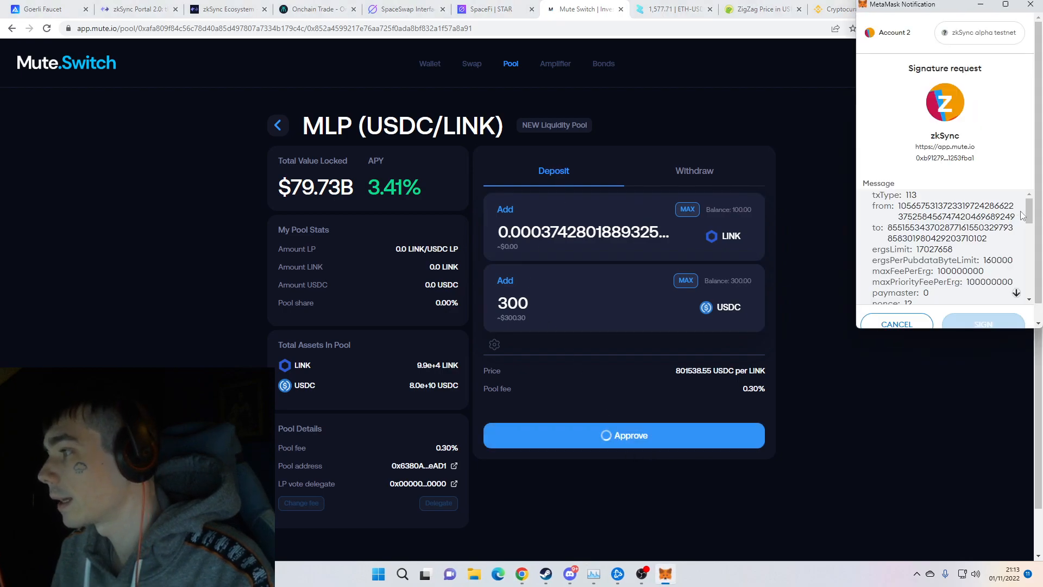
scroll("down", 3)
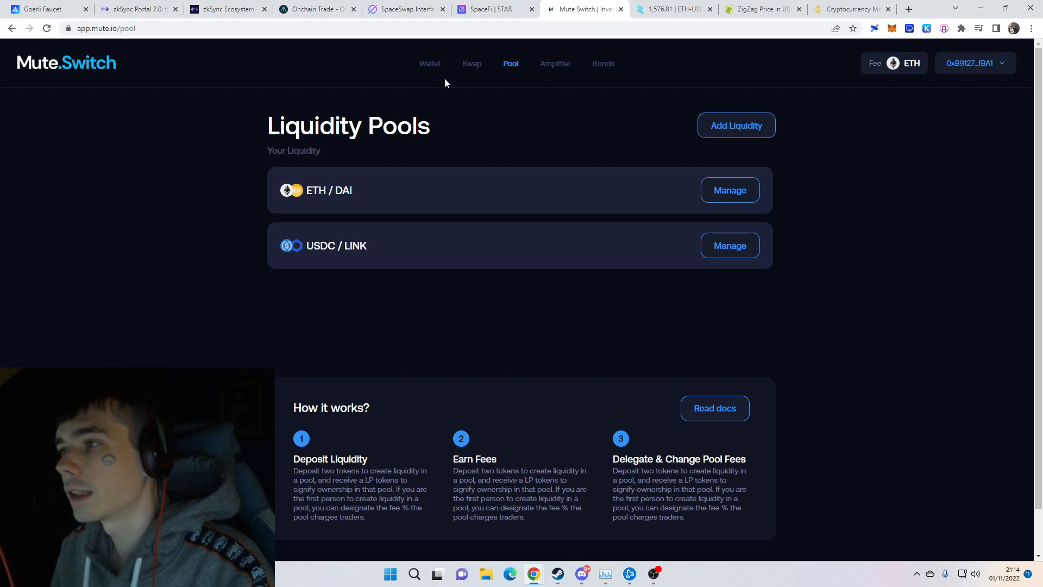
View the empty Amplifier and Bonds pages, then the Wallet overview with $1.29k L2 assets and two Add LP transactions.
left_click(555, 63)
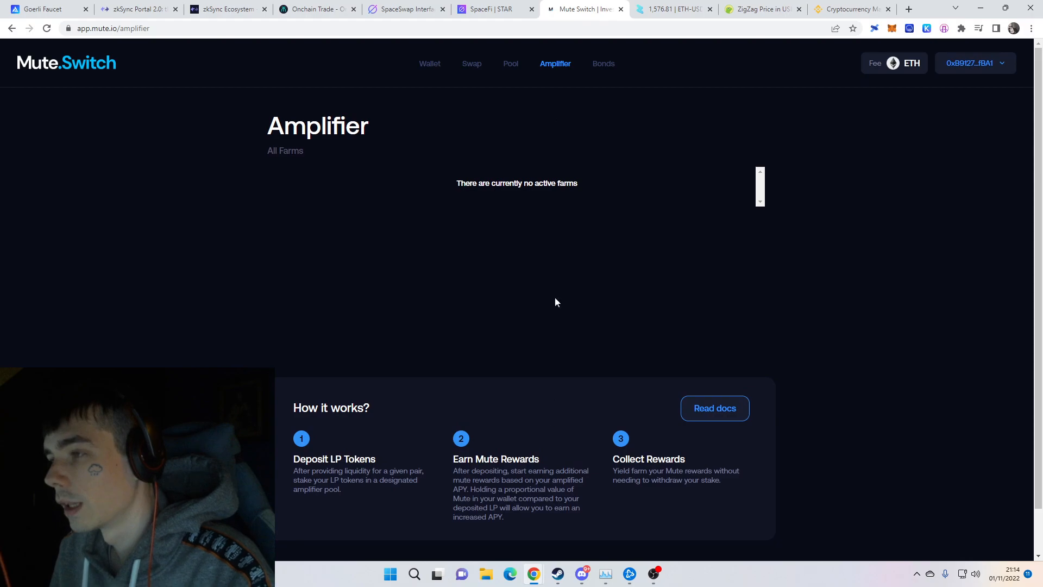
mouse_move(604, 63)
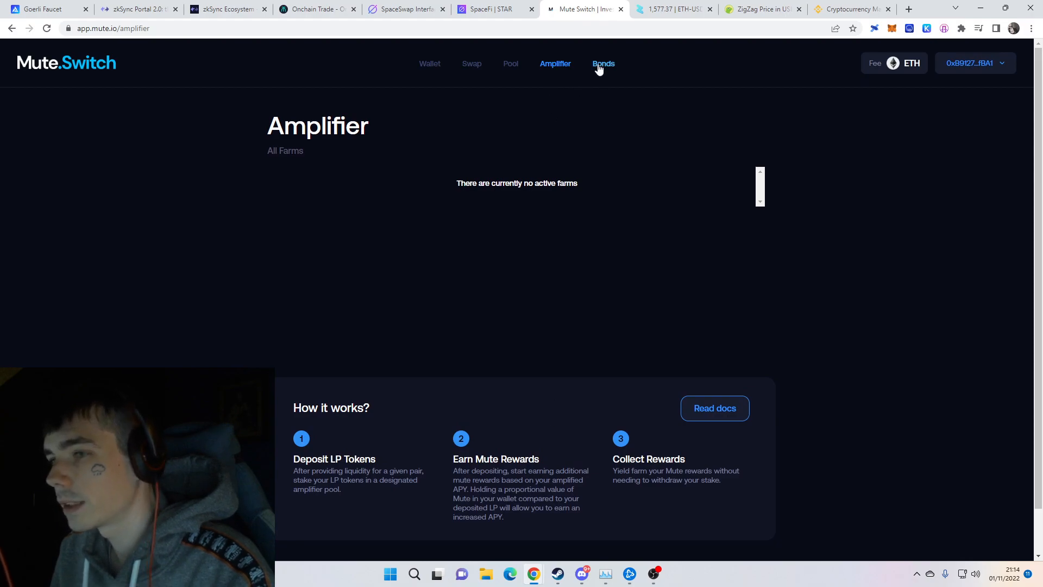
left_click(604, 63)
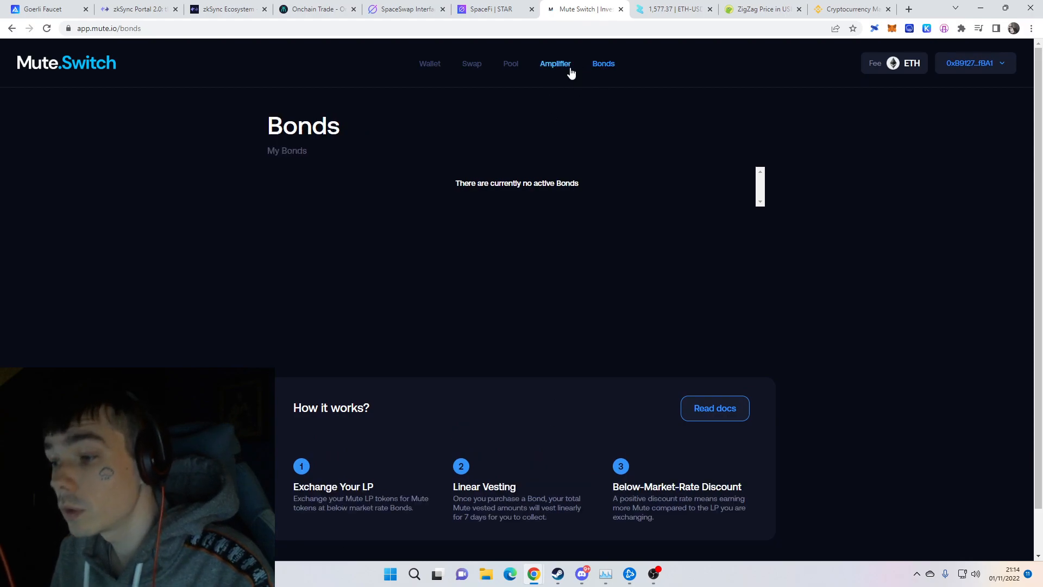
mouse_move(539, 67)
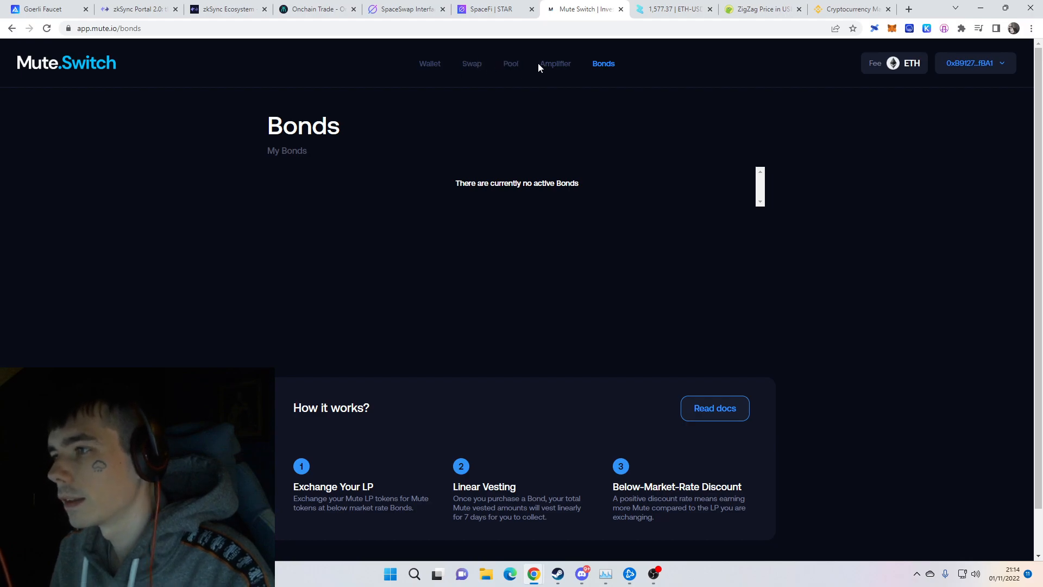
left_click(555, 63)
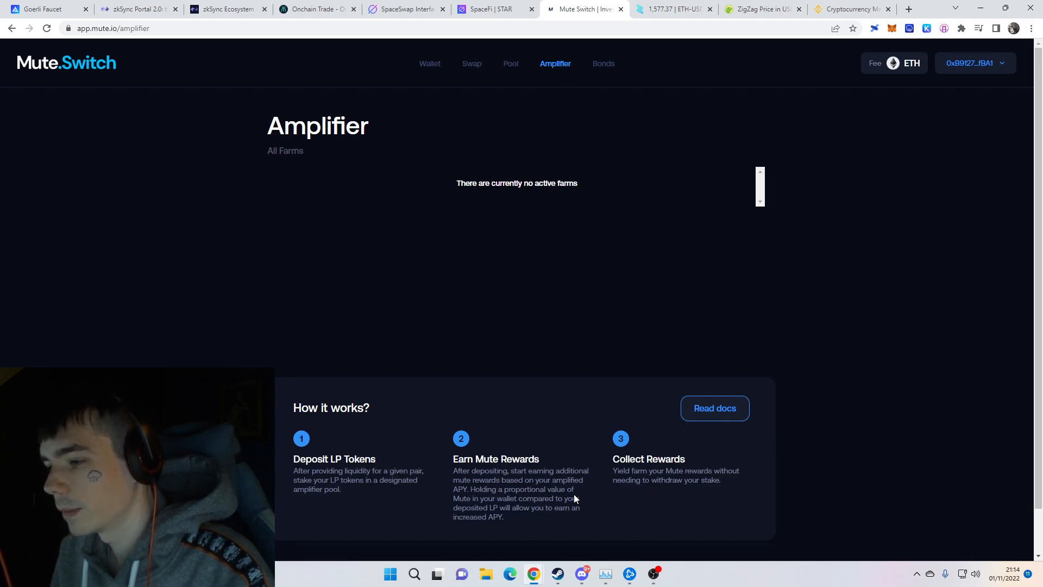
left_click_drag(478, 470, 543, 507)
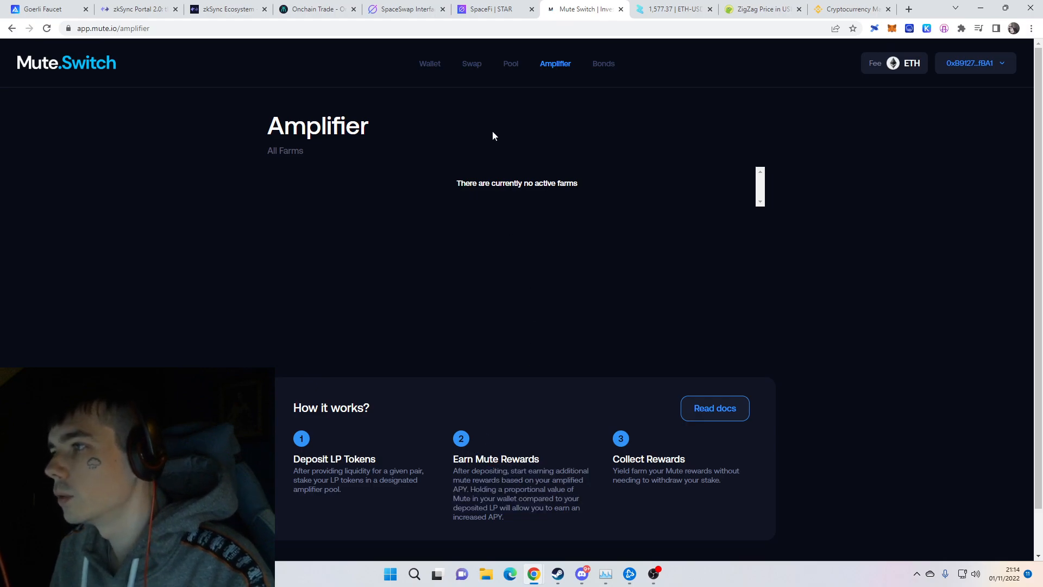
mouse_move(430, 65)
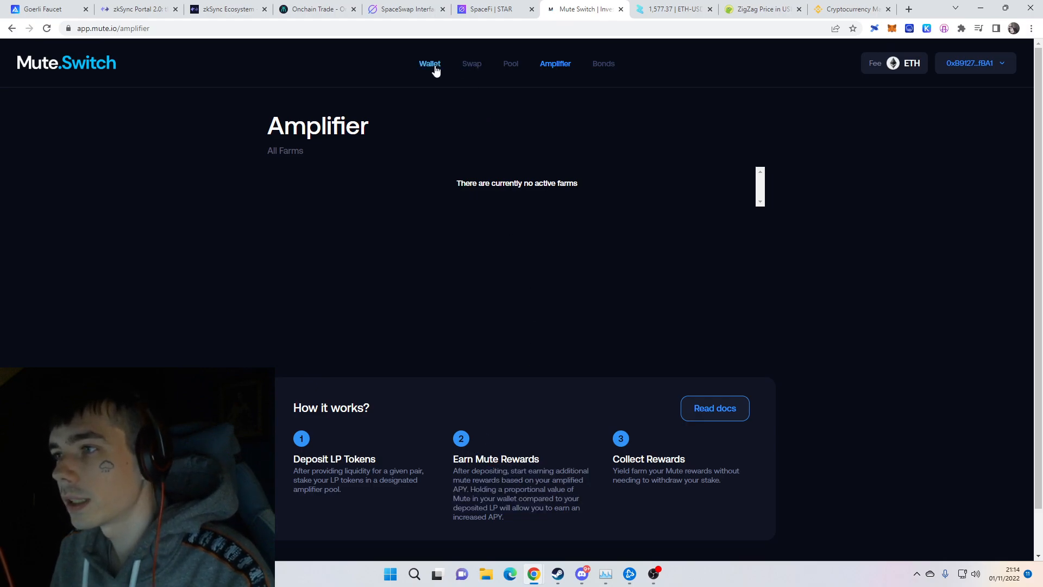
left_click(431, 63)
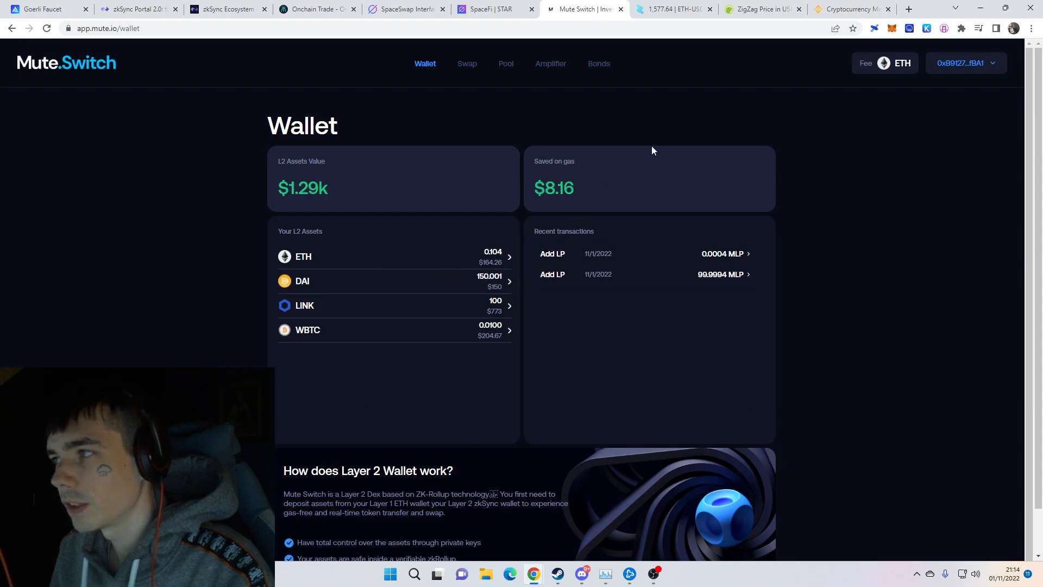
mouse_move(664, 171)
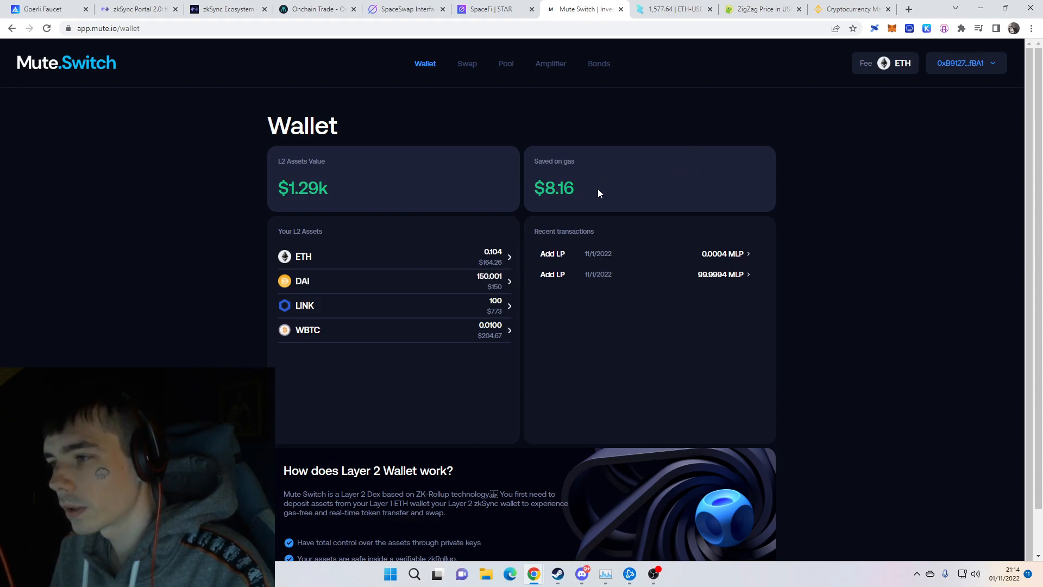
mouse_move(523, 127)
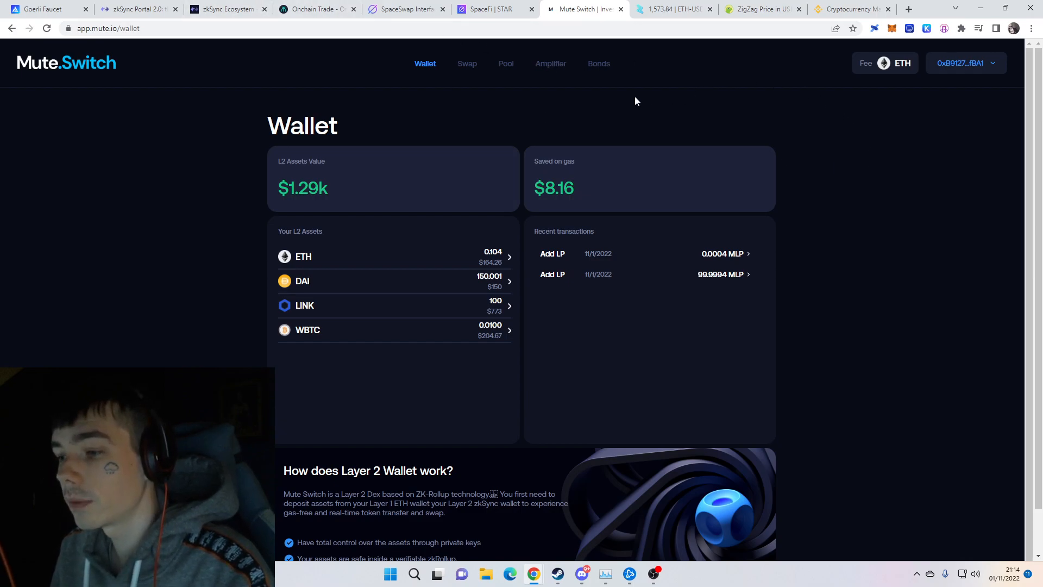
mouse_move(659, 72)
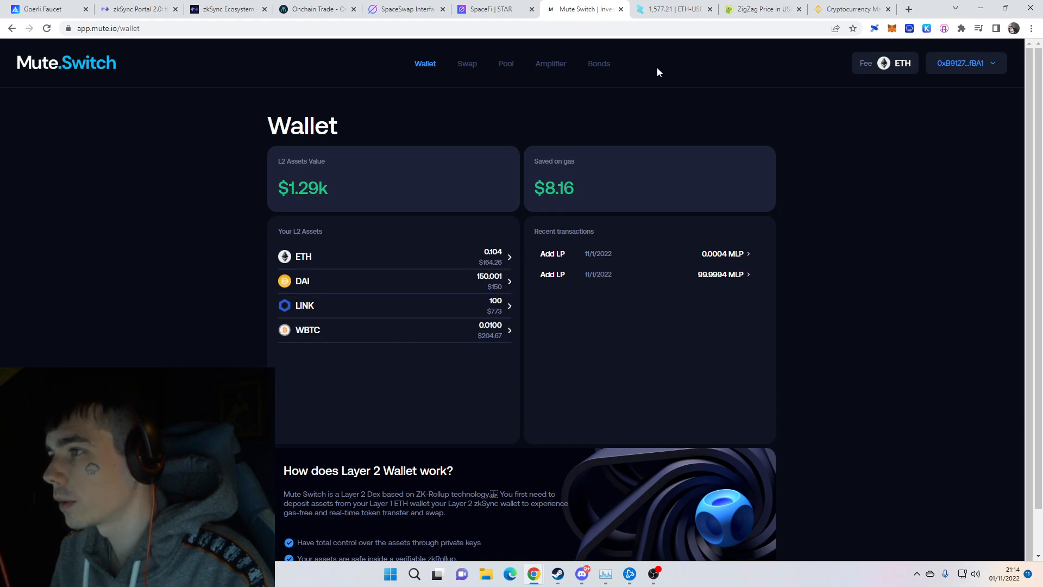
Switch to ZigZag Exchange and keep zkSync 1.0 selected for the ETH/USDC market.
left_click(678, 9)
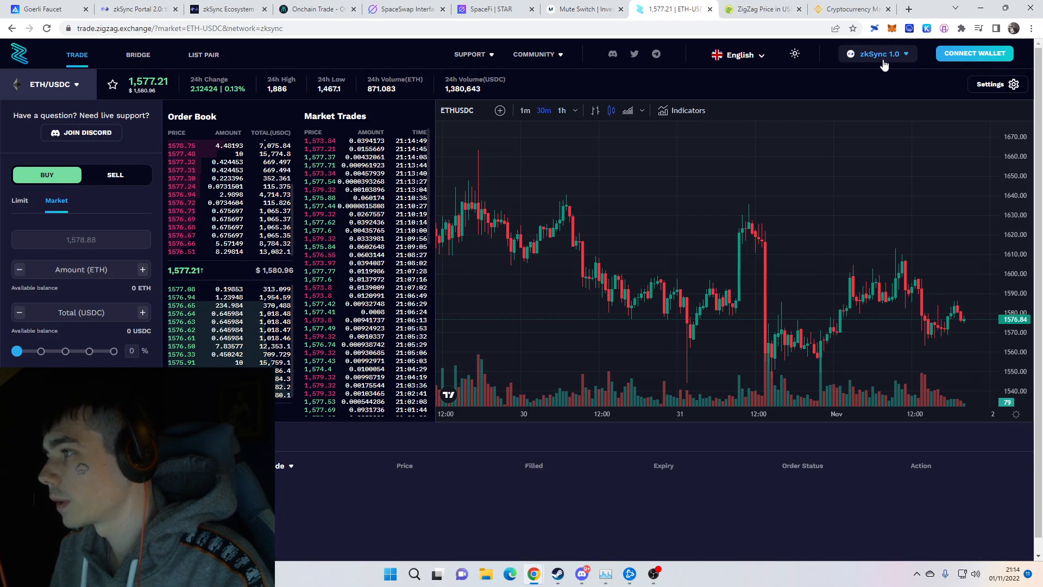
mouse_move(854, 76)
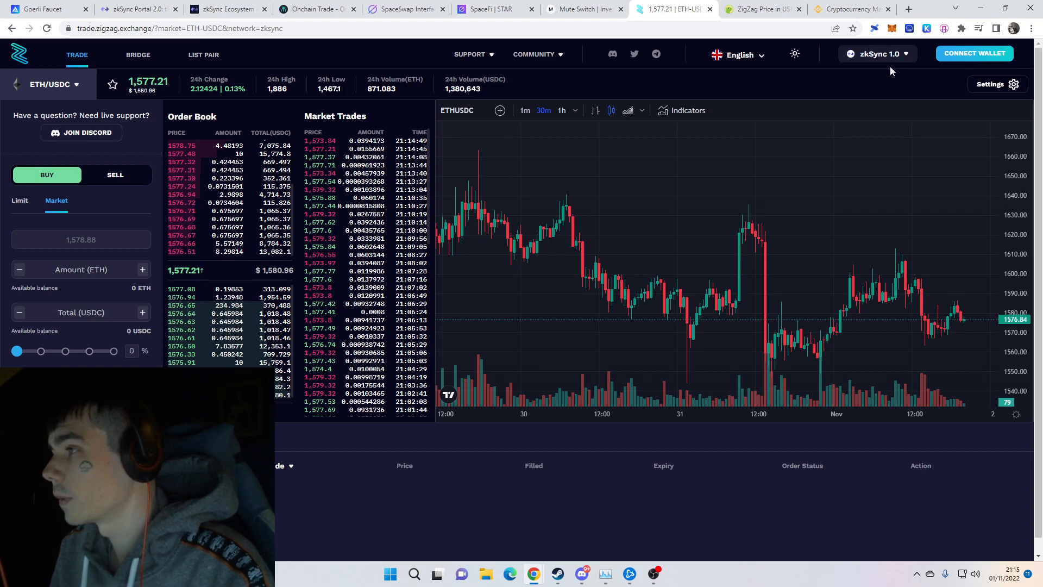
left_click(878, 53)
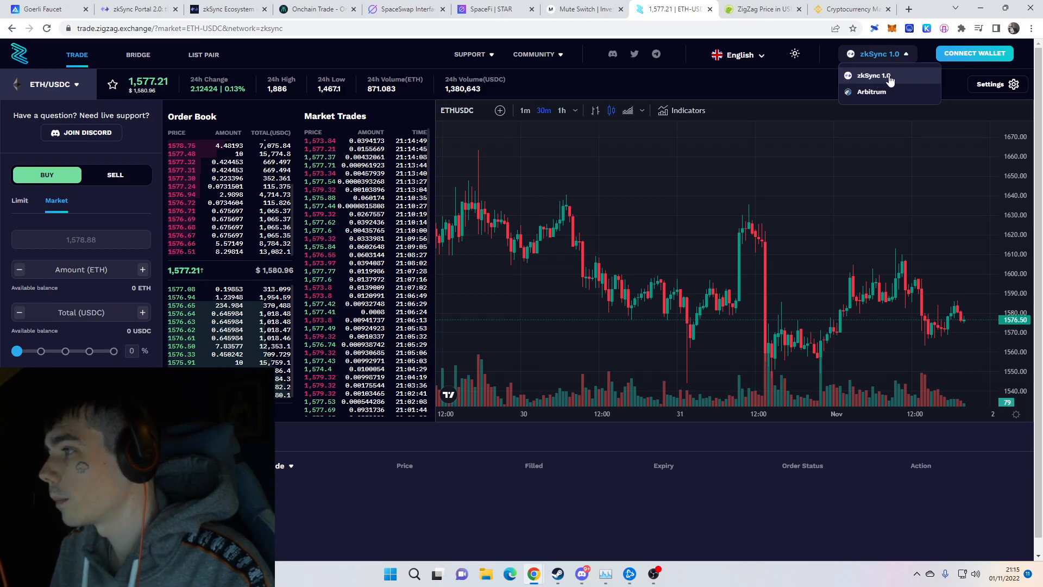
left_click(875, 77)
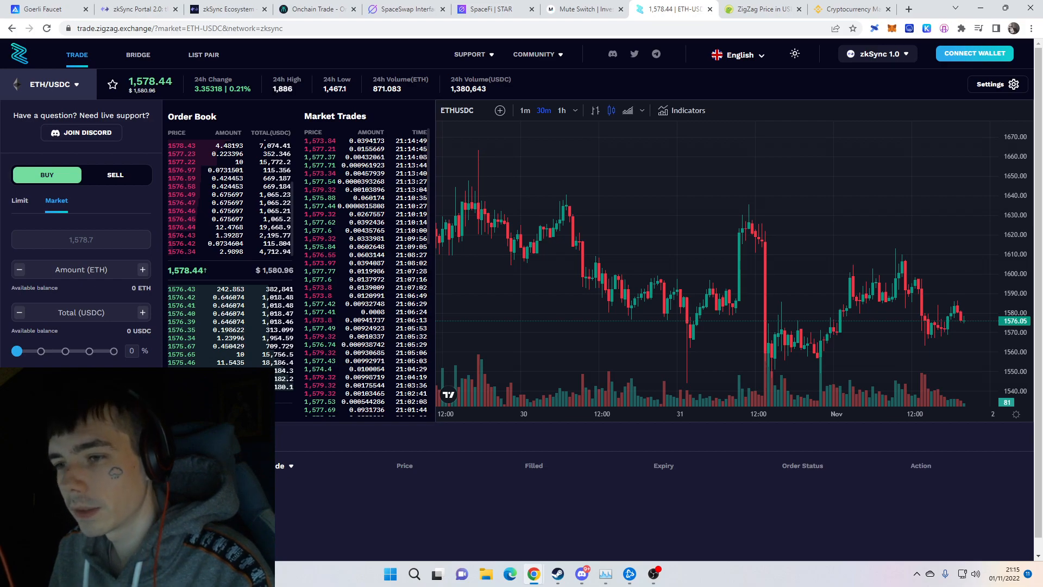
mouse_move(781, 131)
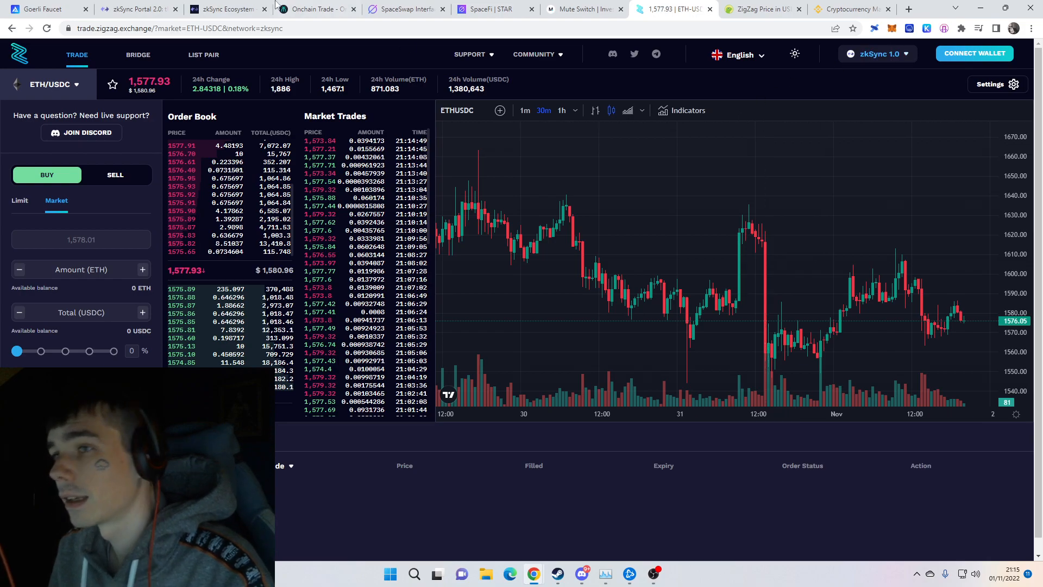
Return to zkSync Portal, go to the Bridge deposit form and glance at MetaMask's network list.
left_click(136, 8)
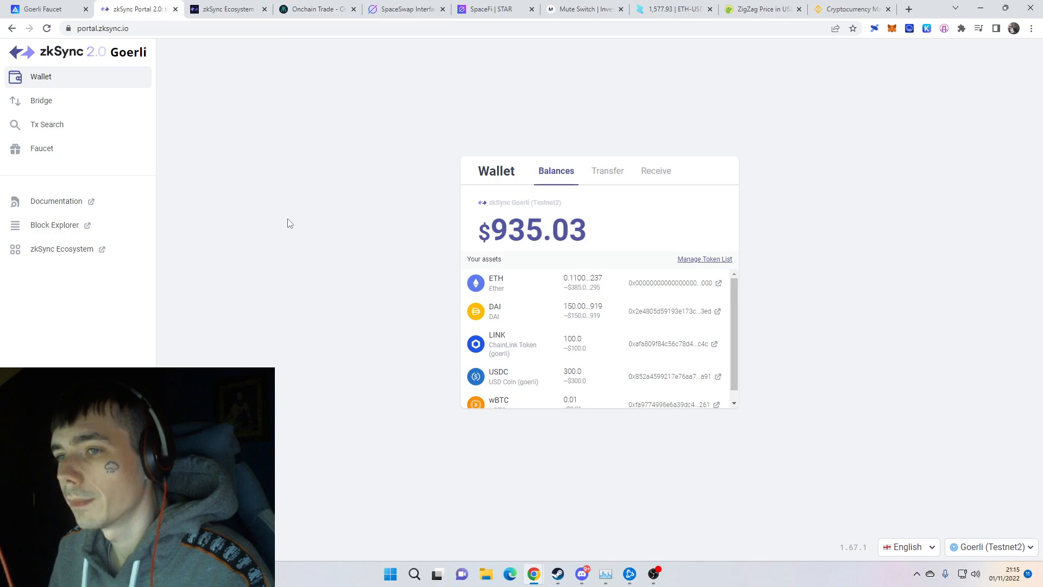
left_click(41, 100)
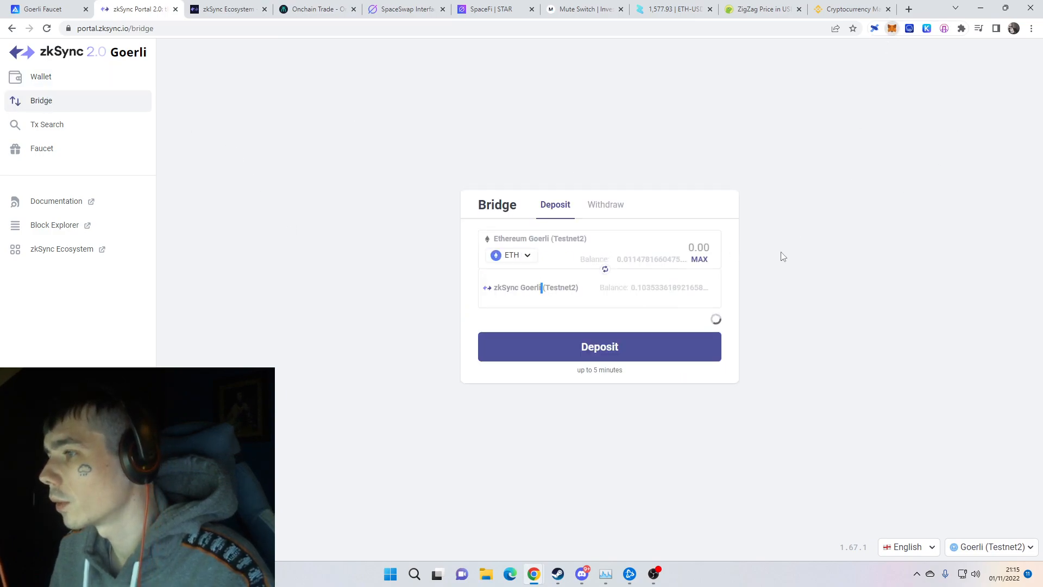
left_click(892, 28)
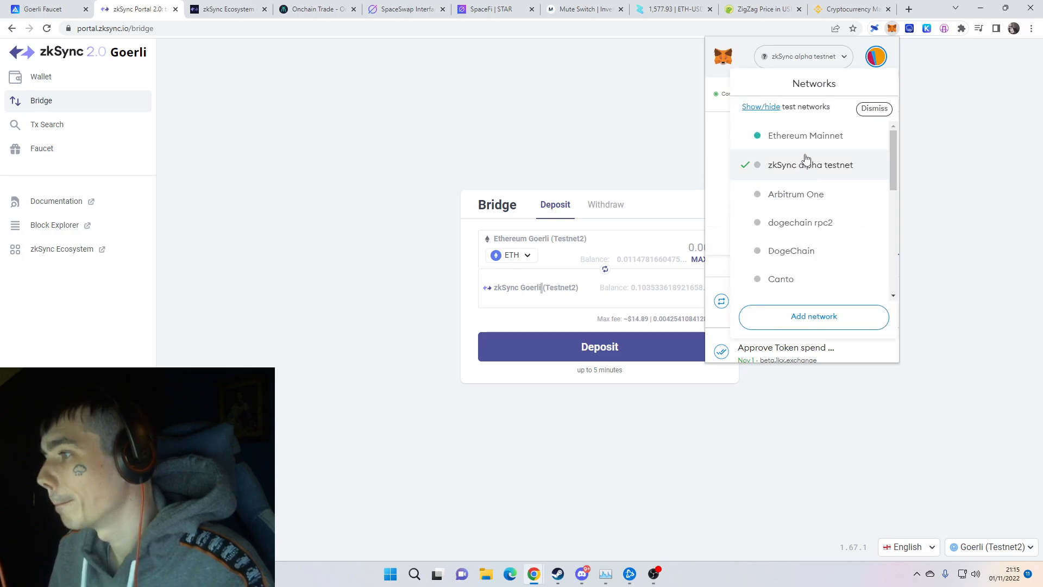
scroll("down", 3)
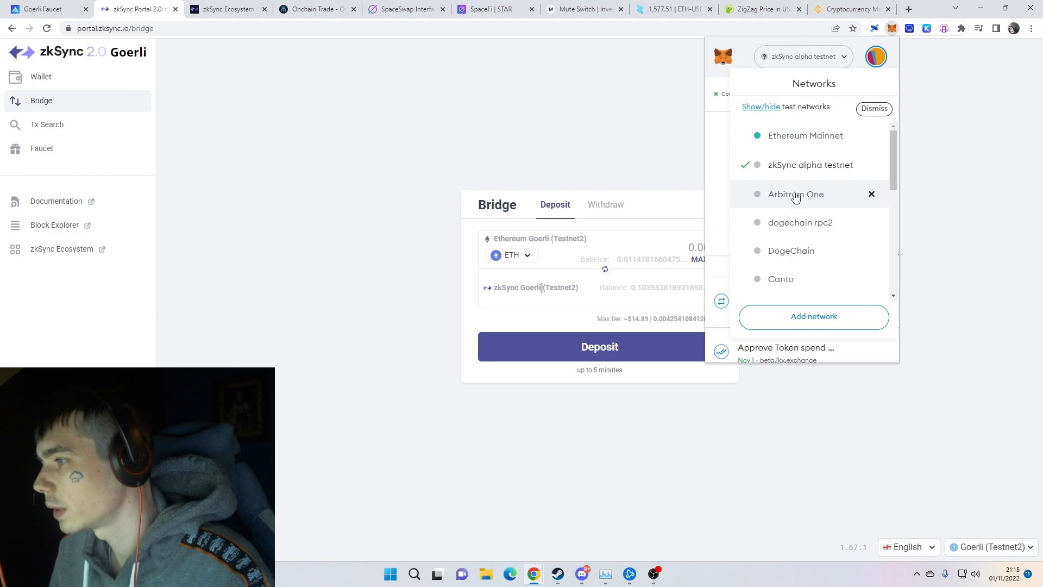
scroll("down", 3)
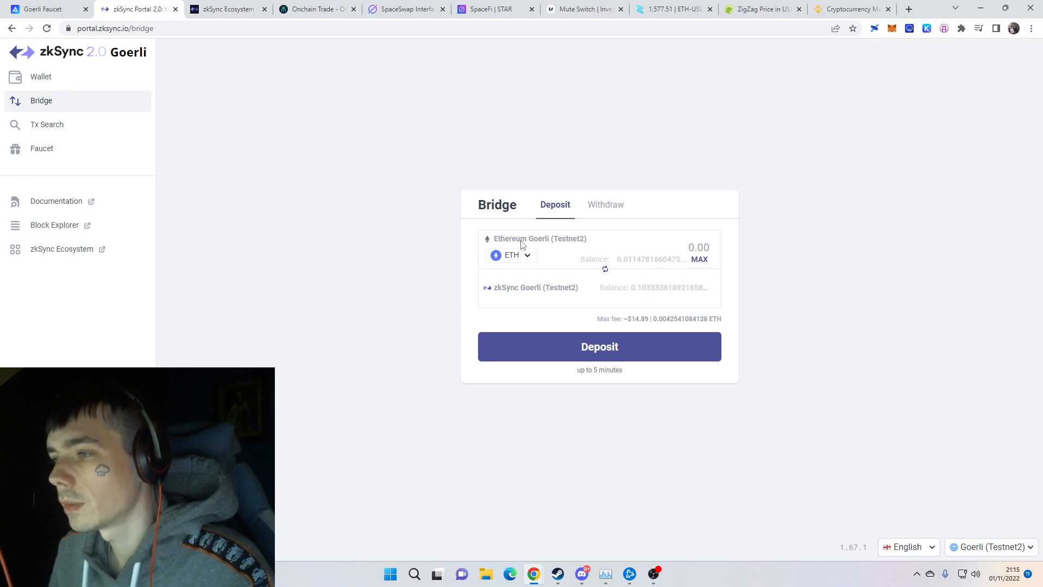
mouse_move(520, 300)
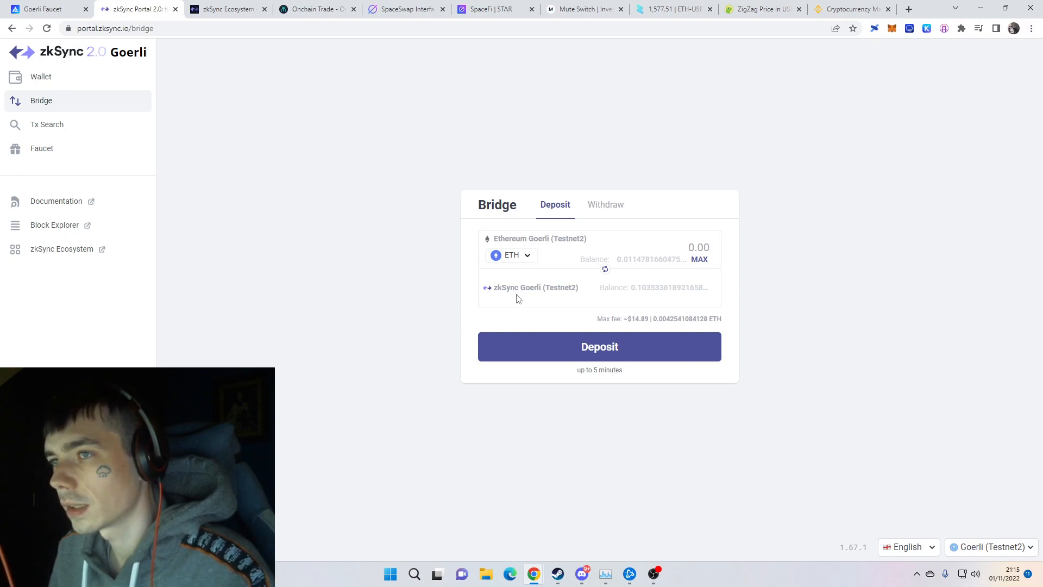
mouse_move(339, 184)
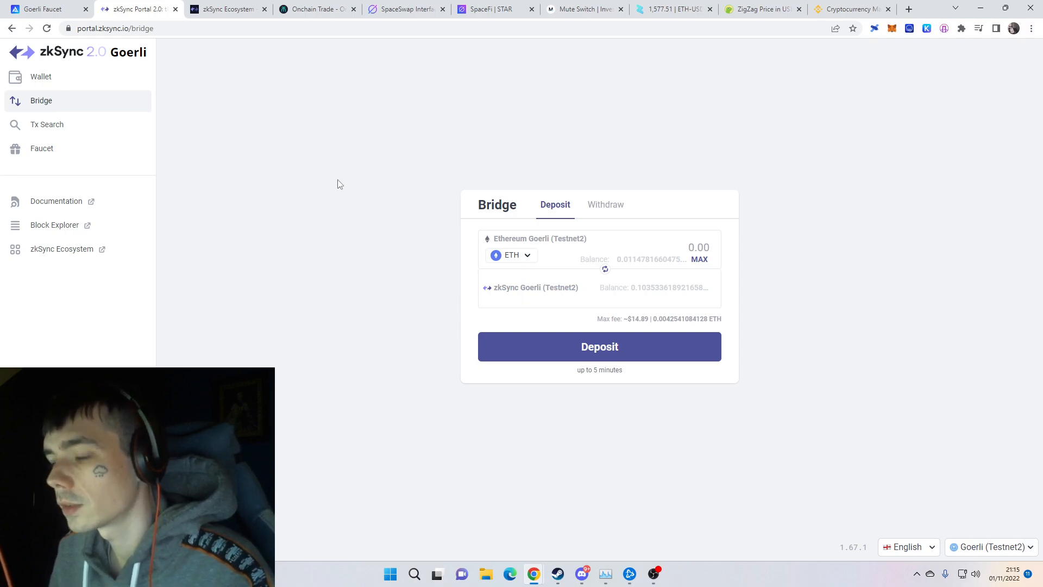
Switch to the zkSync Ecosystem directory and browse down through its grid of project cards.
left_click(226, 9)
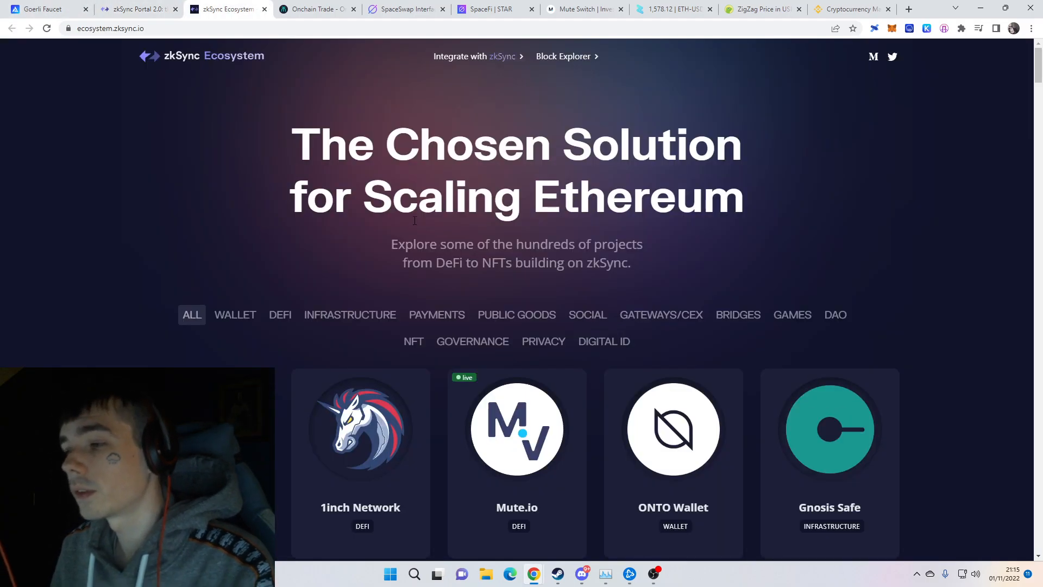
scroll("down", 3)
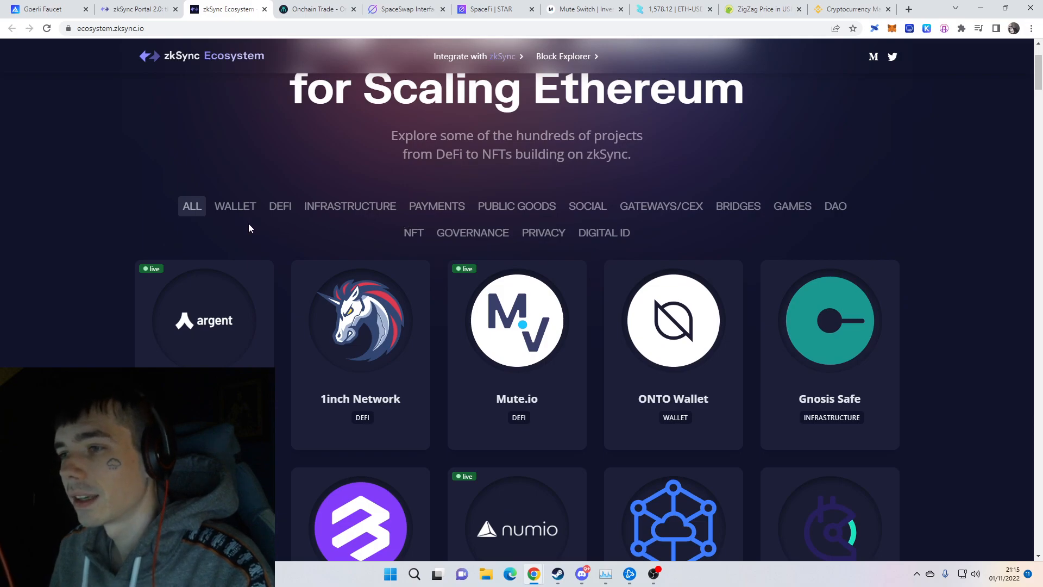
scroll("down", 3)
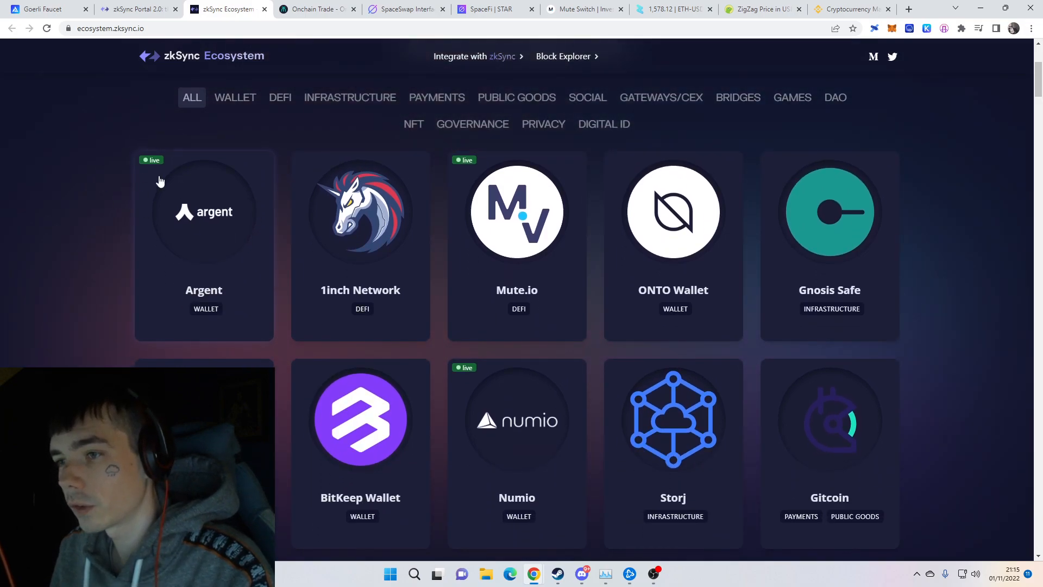
scroll("down", 3)
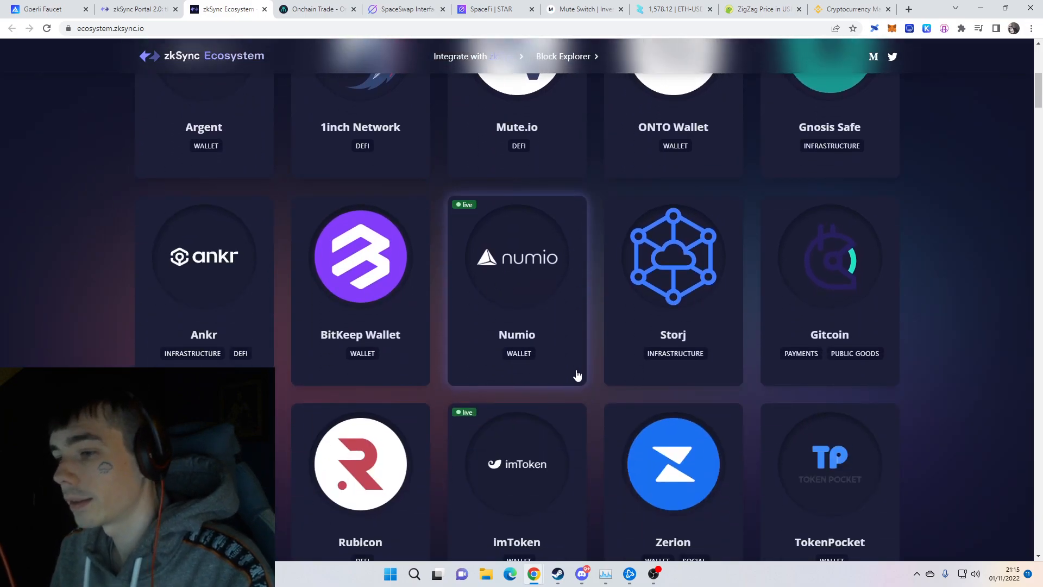
scroll("down", 3)
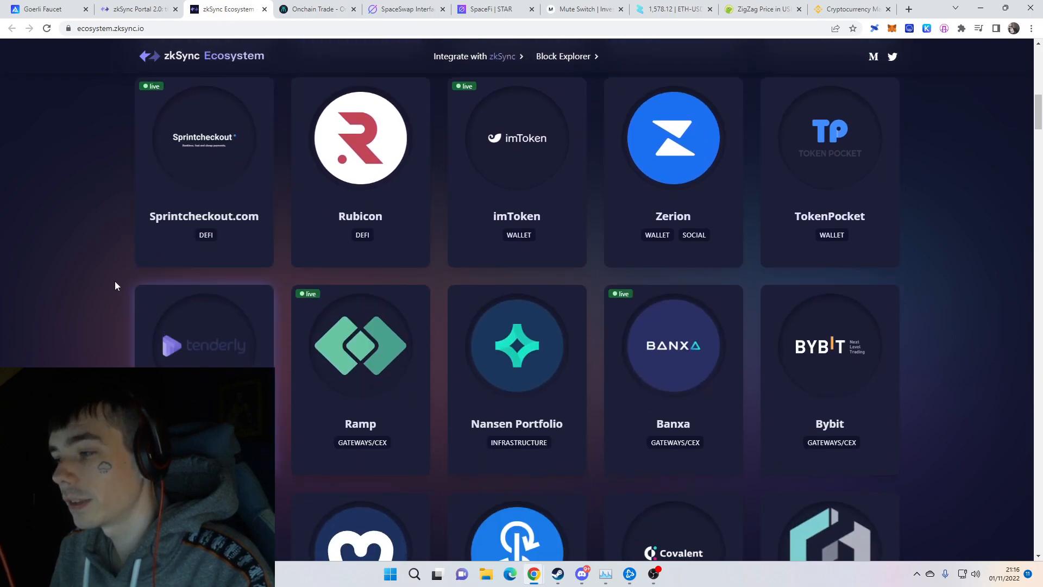
scroll("down", 3)
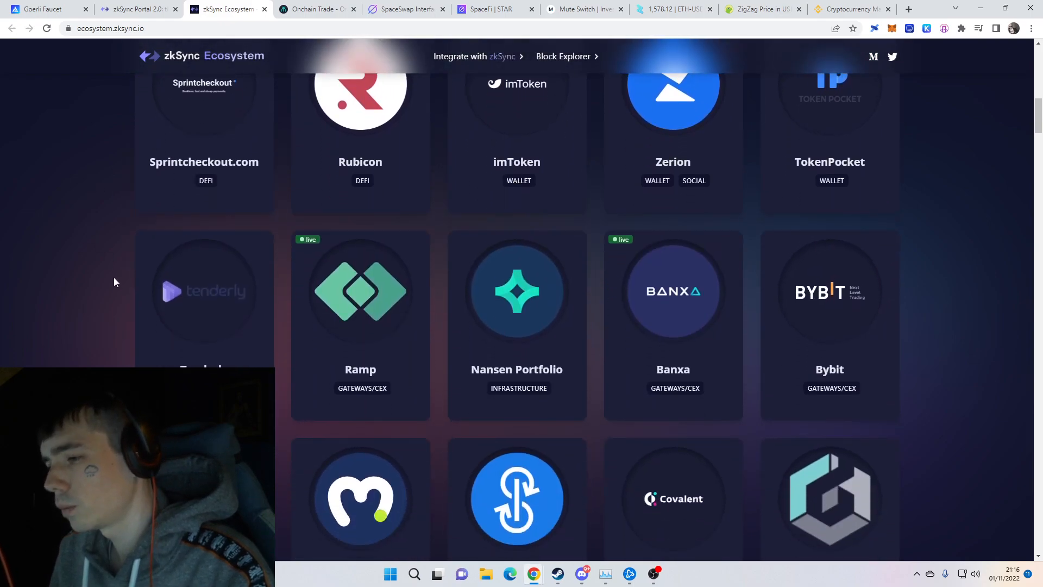
scroll("down", 3)
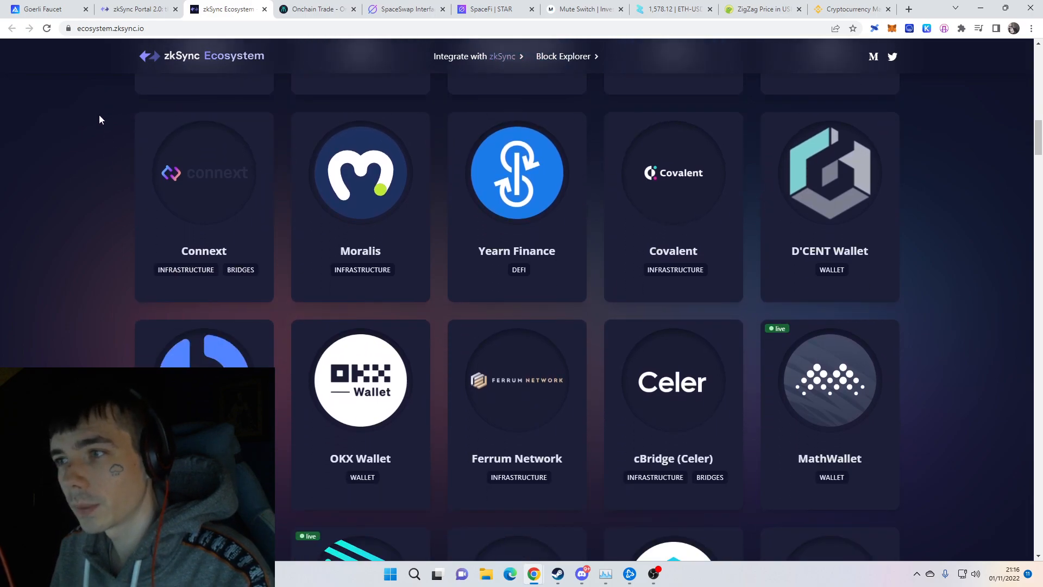
scroll("down", 3)
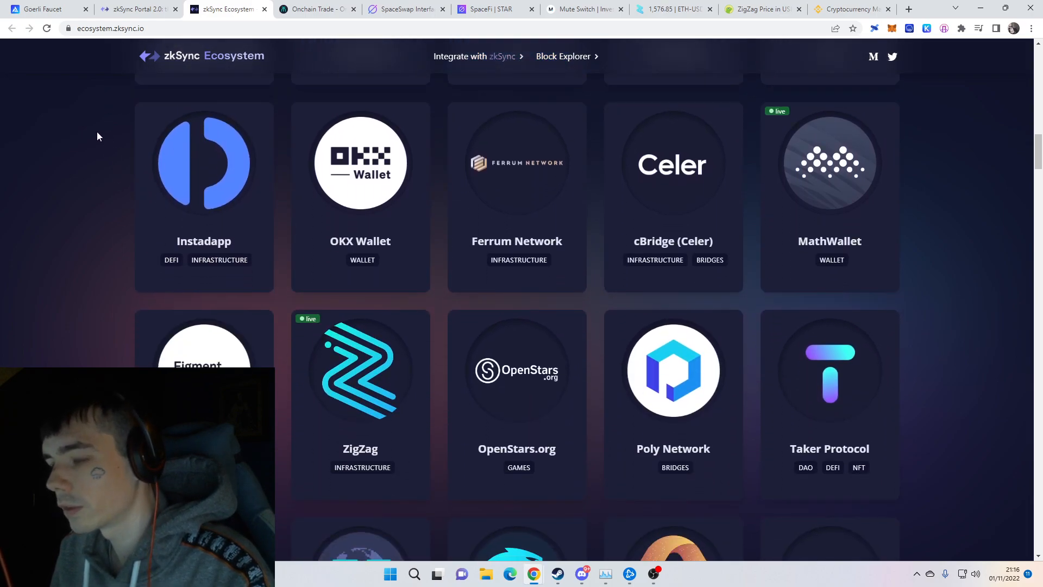
scroll("down", 3)
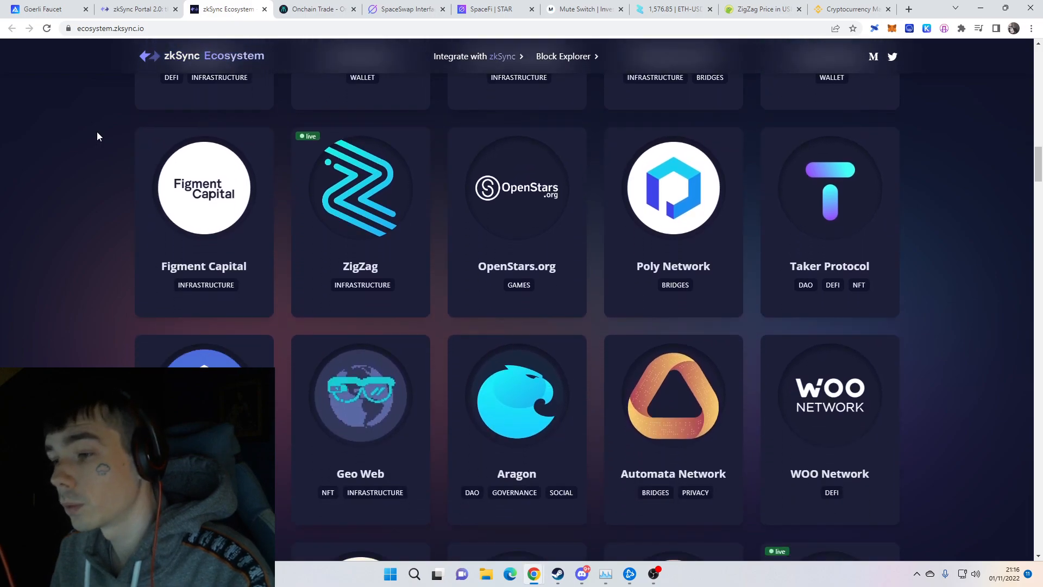
scroll("down", 3)
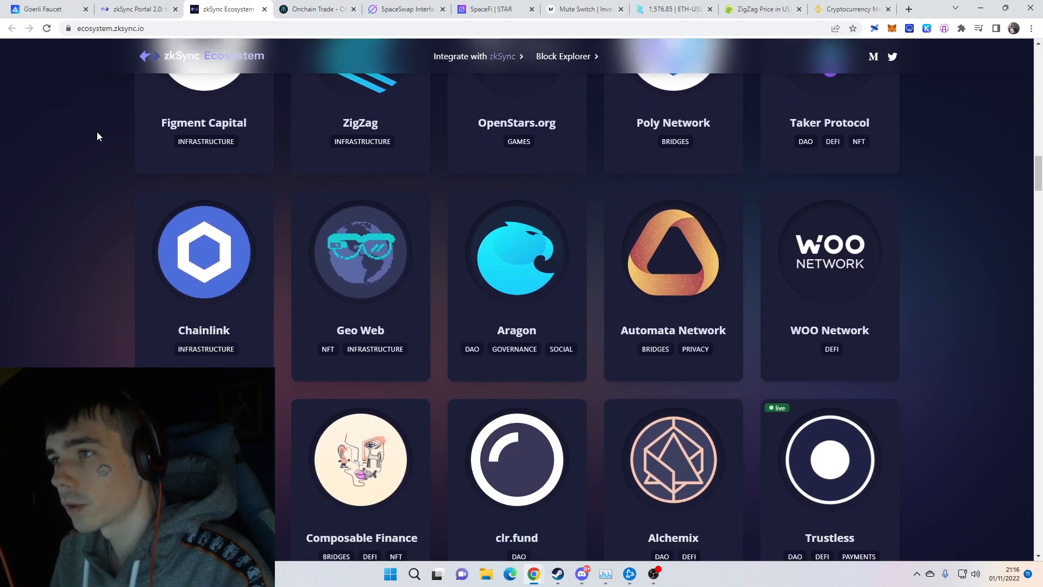
scroll("down", 3)
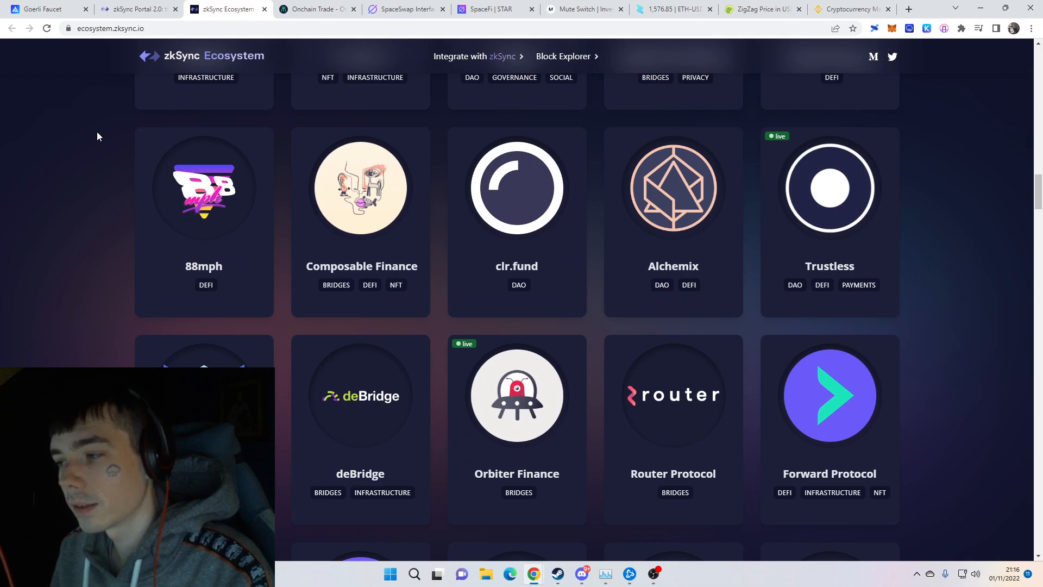
scroll("down", 3)
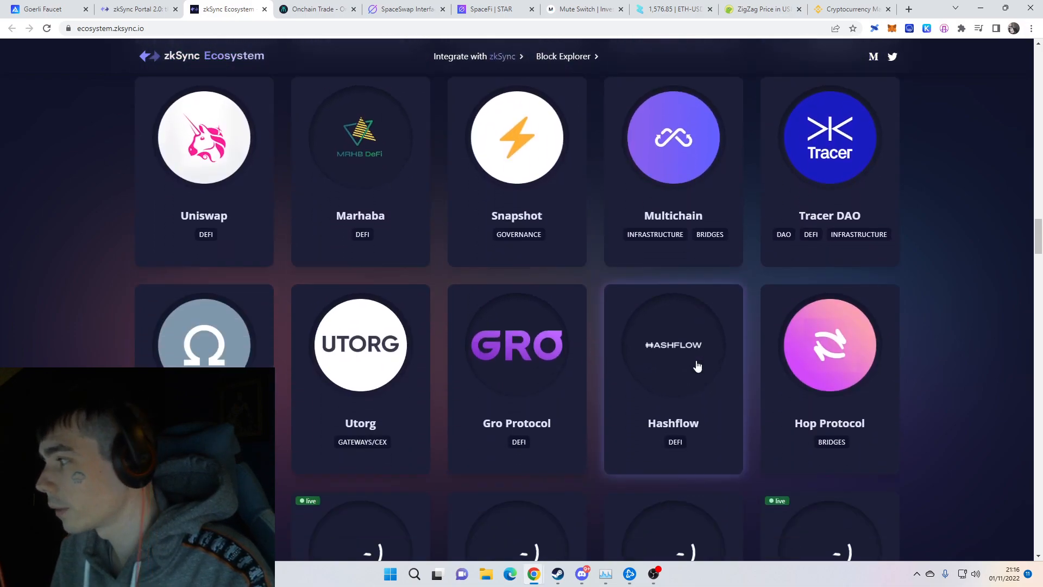
scroll("down", 3)
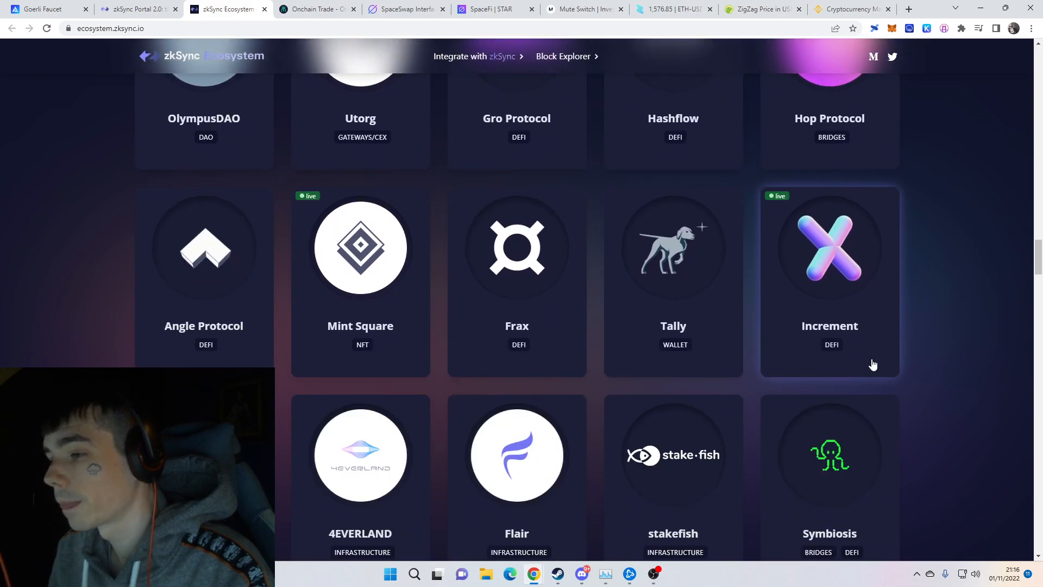
scroll("down", 3)
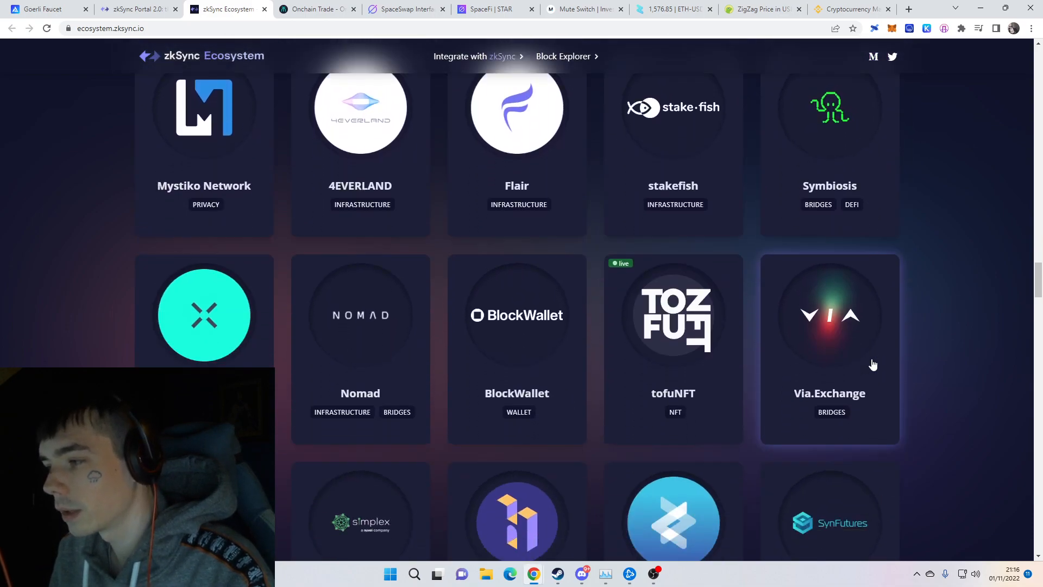
scroll("down", 3)
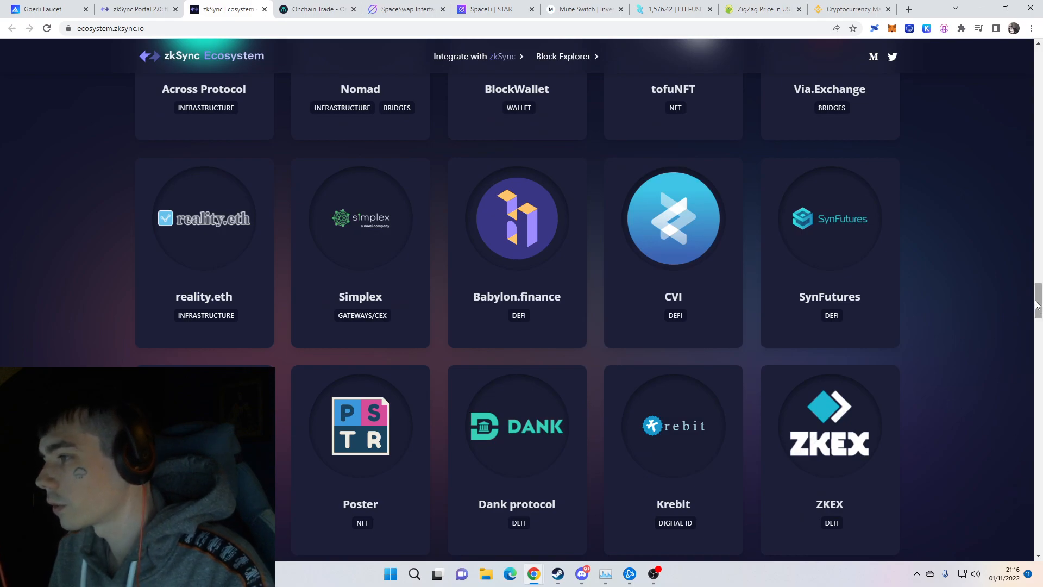
scroll("down", 3)
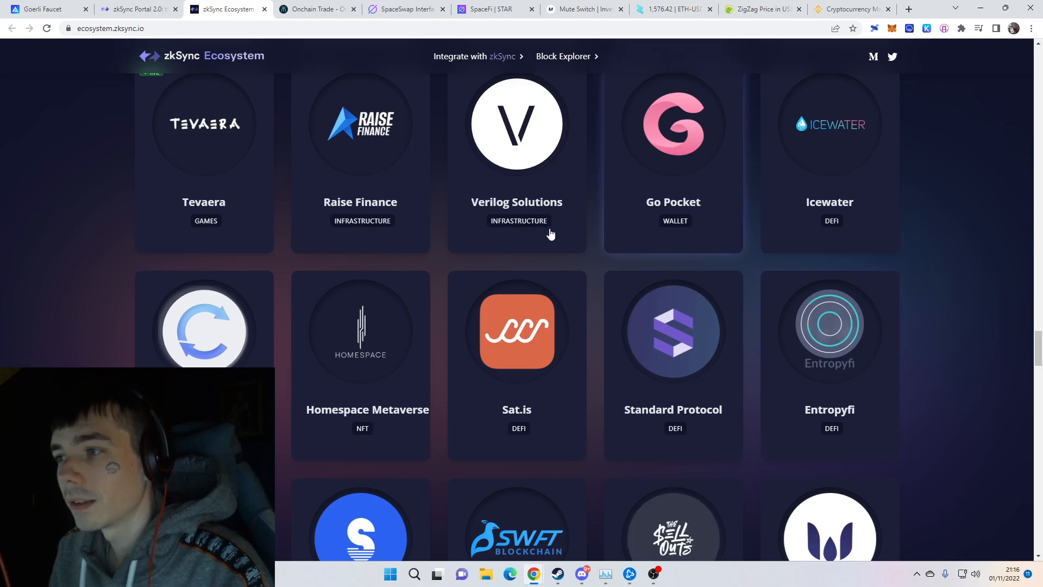
mouse_move(938, 372)
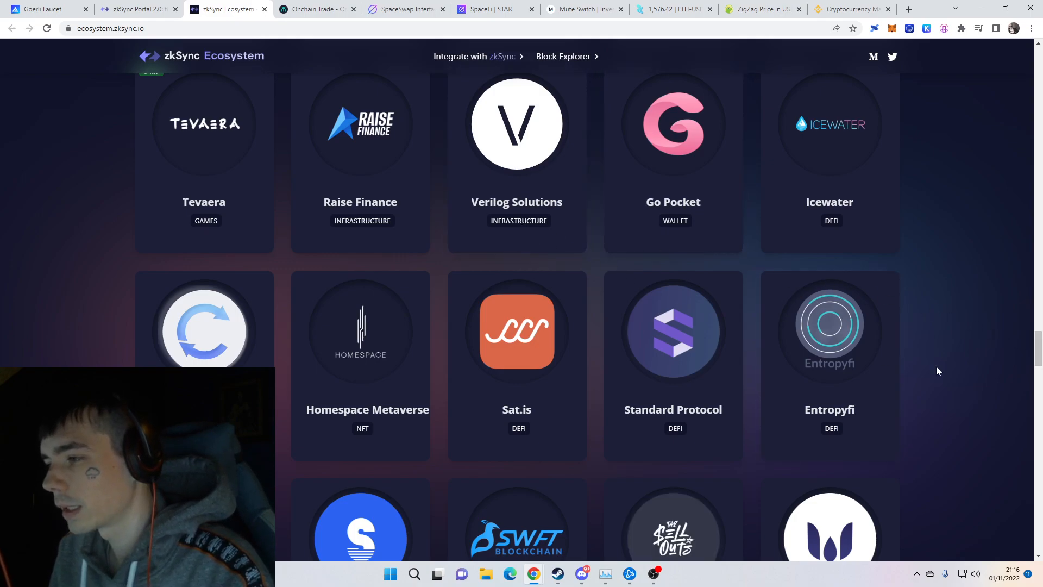
scroll("down", 3)
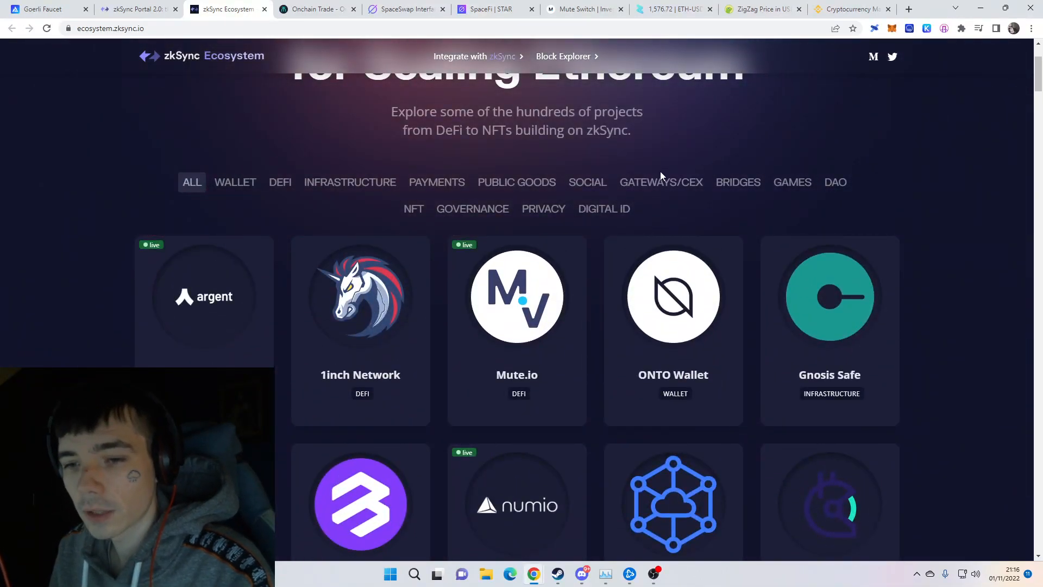
mouse_move(530, 179)
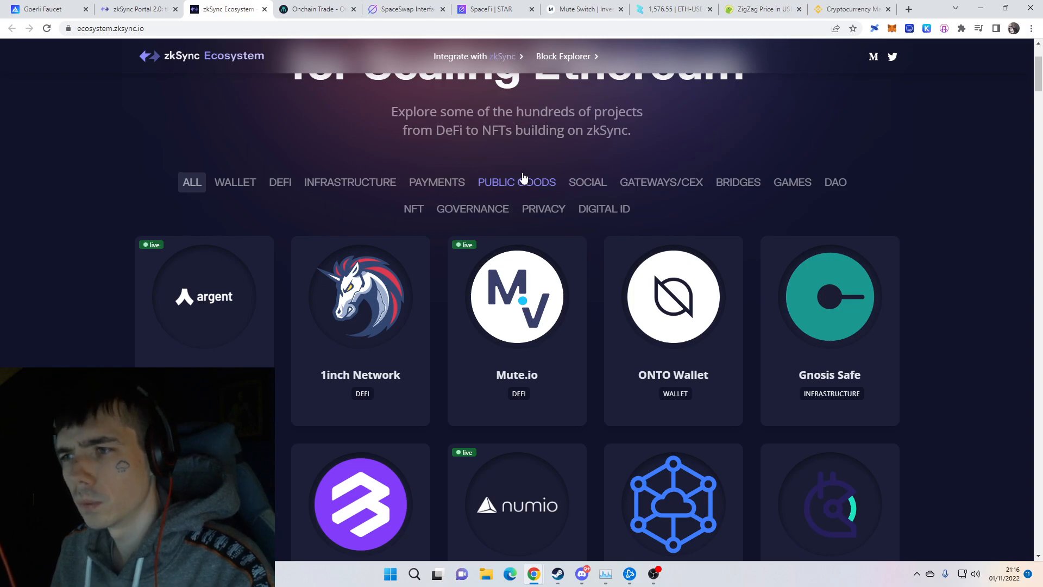
scroll("up", 3)
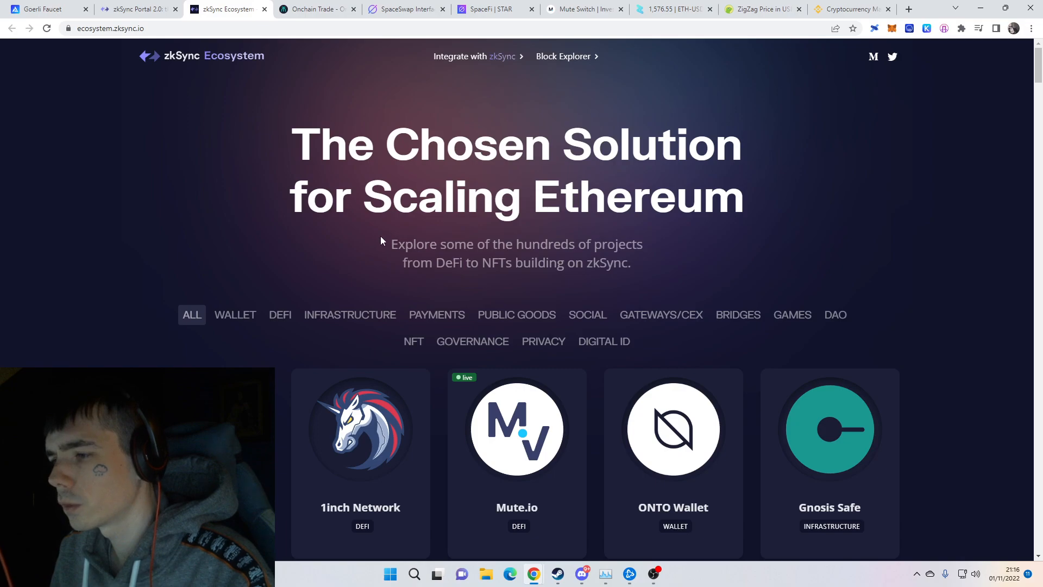
mouse_move(353, 240)
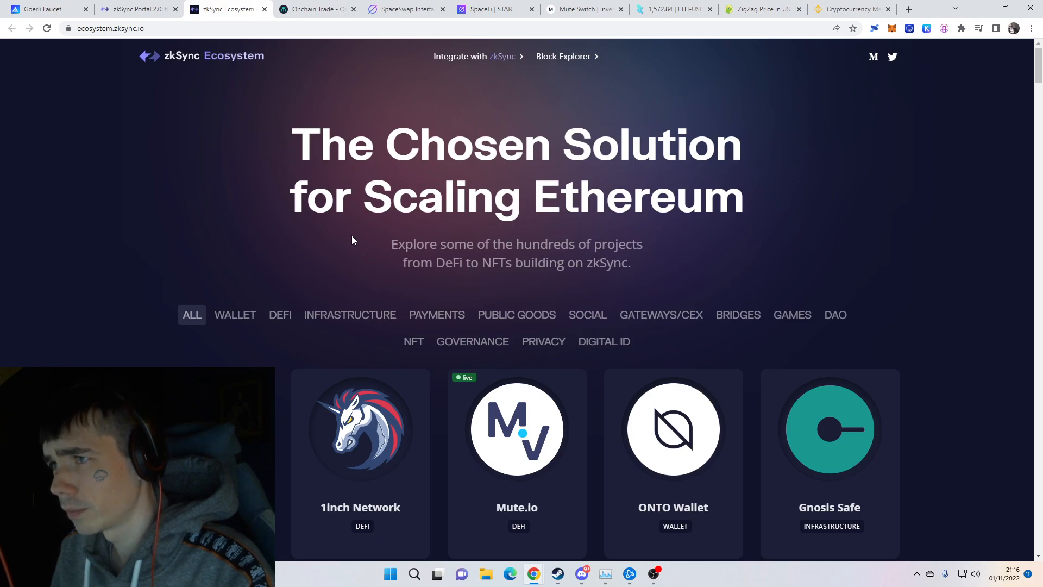
mouse_move(314, 239)
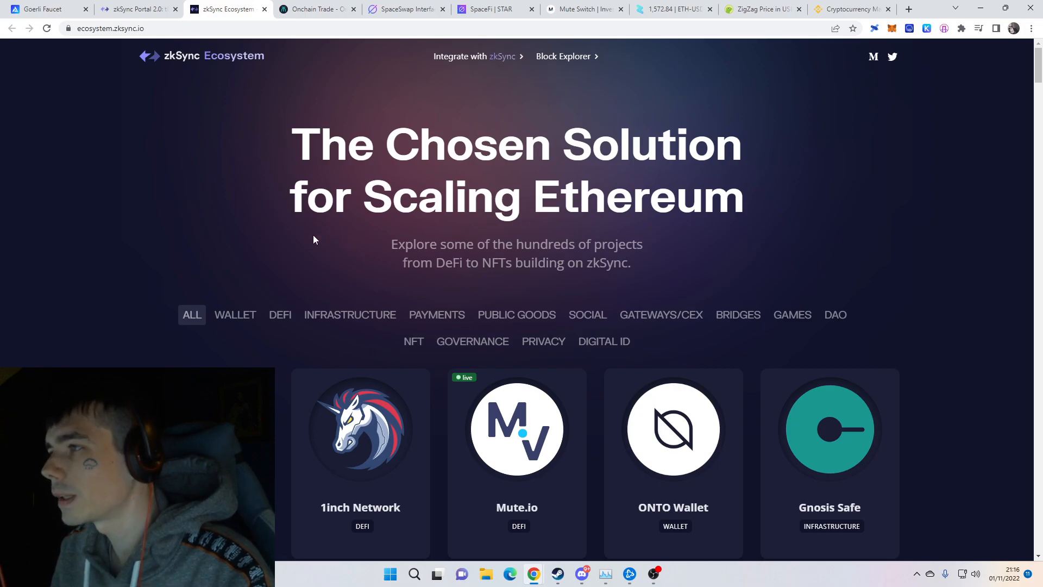